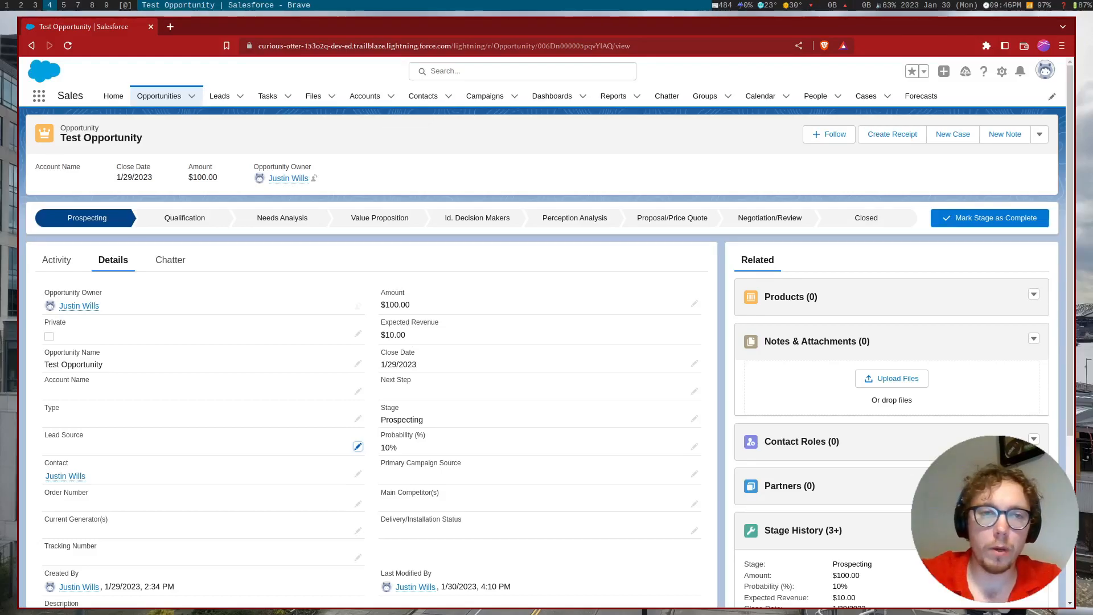
{"action": "mouse_move", "coordinate": [861, 493]}
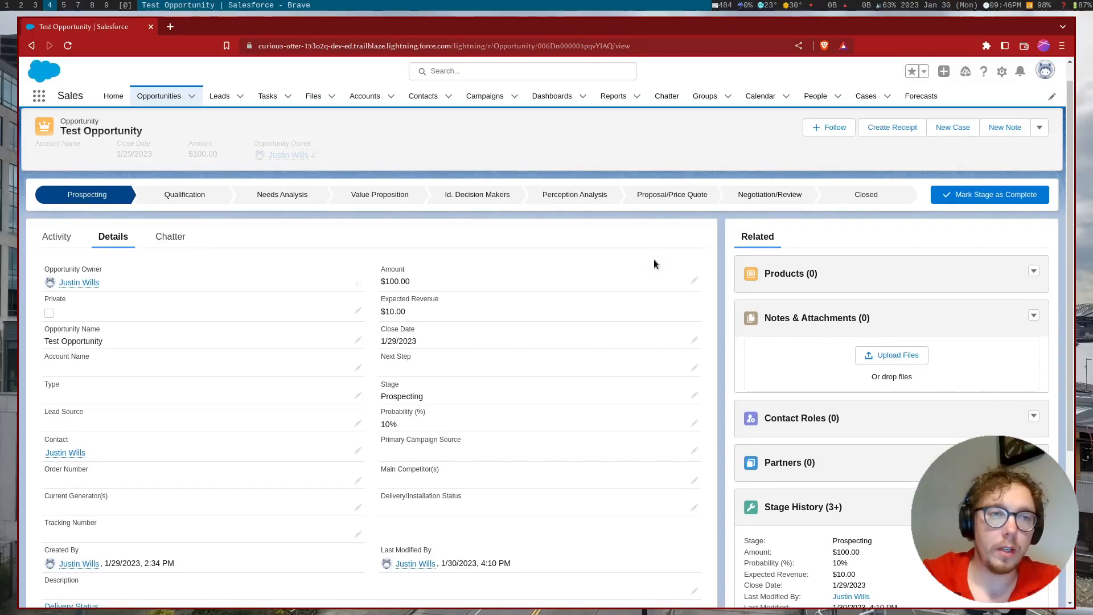
Step: Set the Test Opportunity's stage to Closed Won and save the record to trigger the receipt email
{"action": "scroll", "scroll_direction": "up", "scroll_amount": 3}
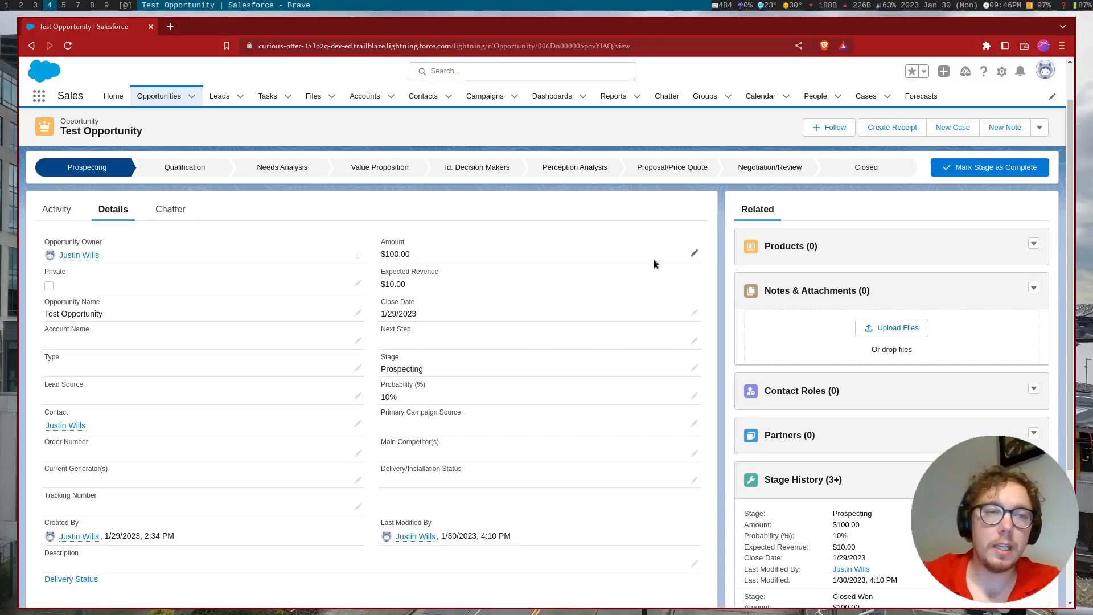
{"action": "mouse_move", "coordinate": [293, 364]}
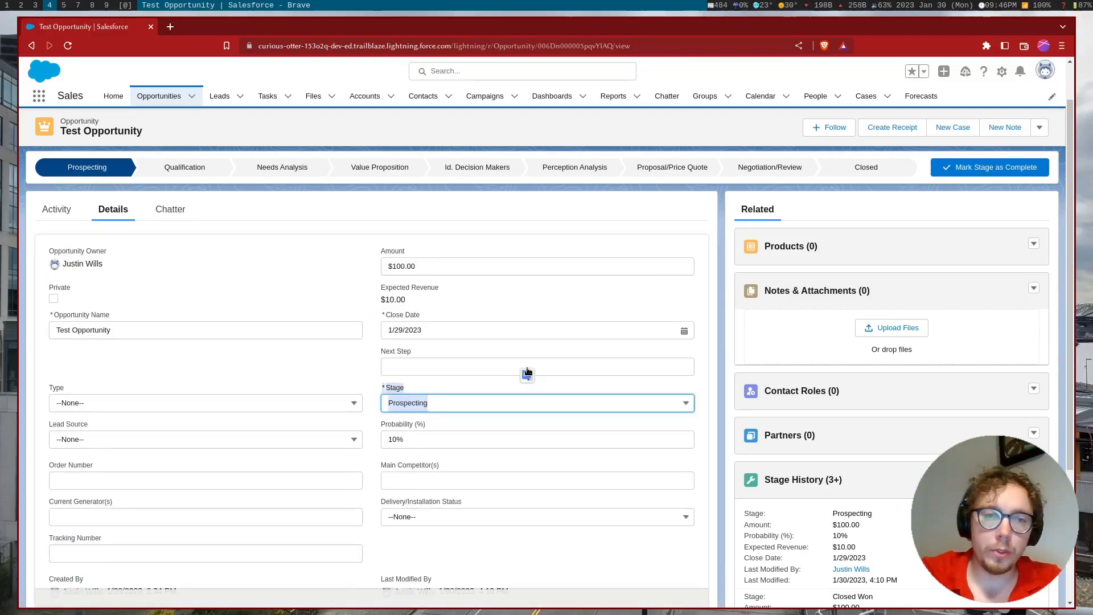
{"action": "left_click", "coordinate": [536, 402]}
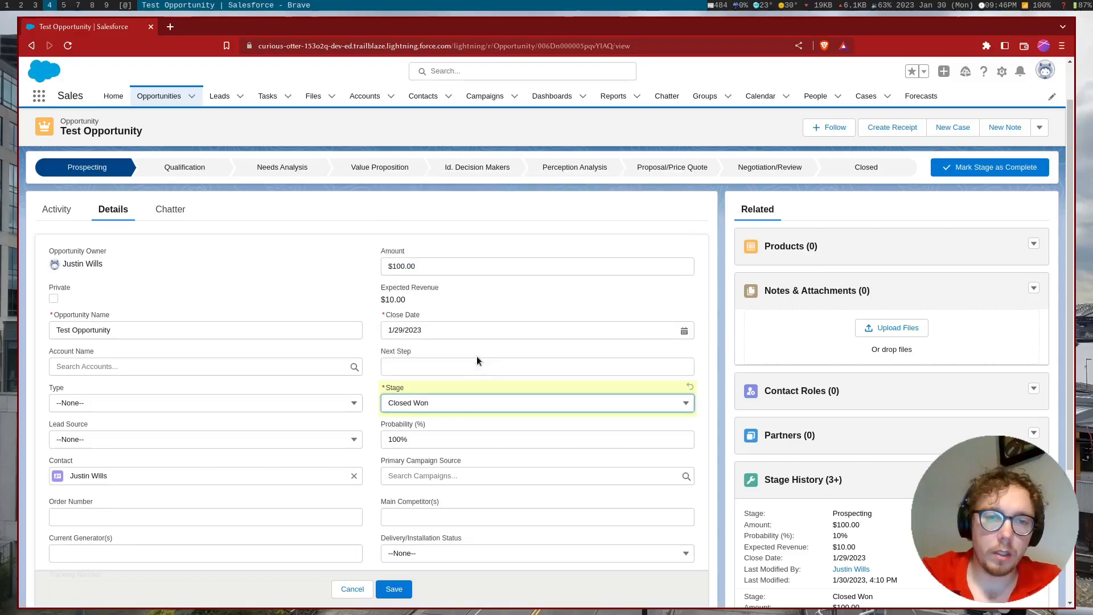
{"action": "left_click", "coordinate": [394, 589]}
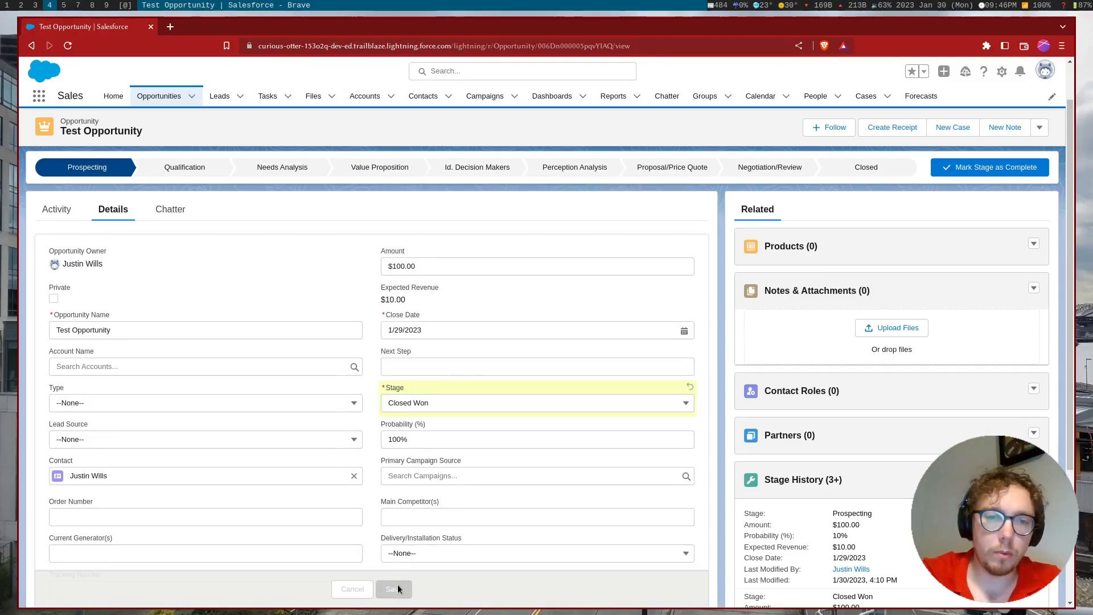
{"action": "left_click", "coordinate": [394, 589]}
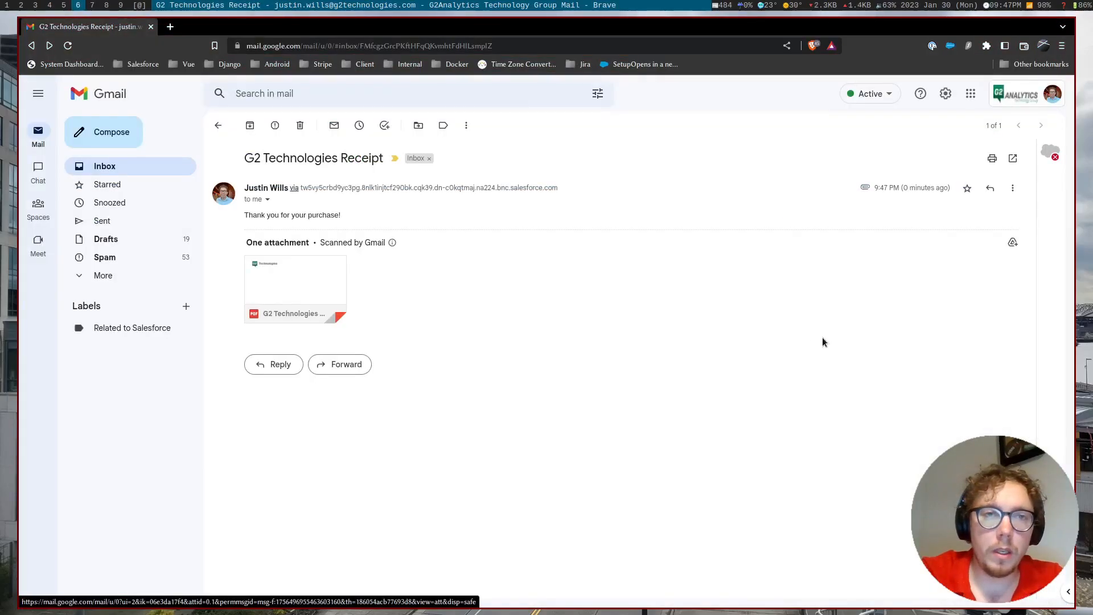
{"action": "mouse_move", "coordinate": [547, 266]}
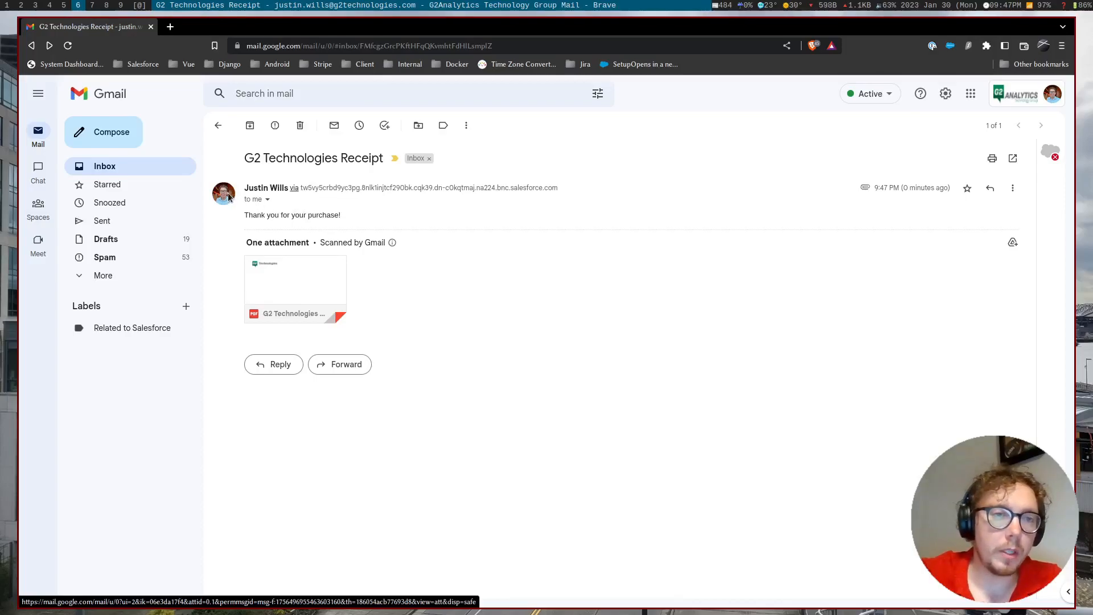
Step: Preview the attached PDF receipt in the G2 Technologies Receipt email, then switch to the Salesforce Setup tab
{"action": "left_click", "coordinate": [295, 281]}
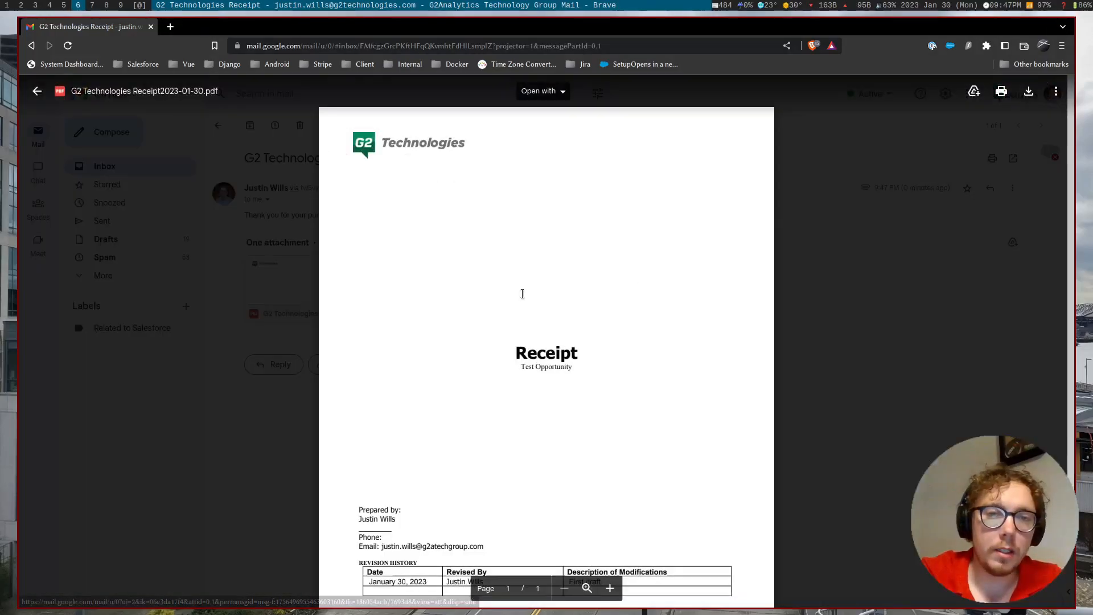
{"action": "scroll", "scroll_direction": "down", "scroll_amount": 3}
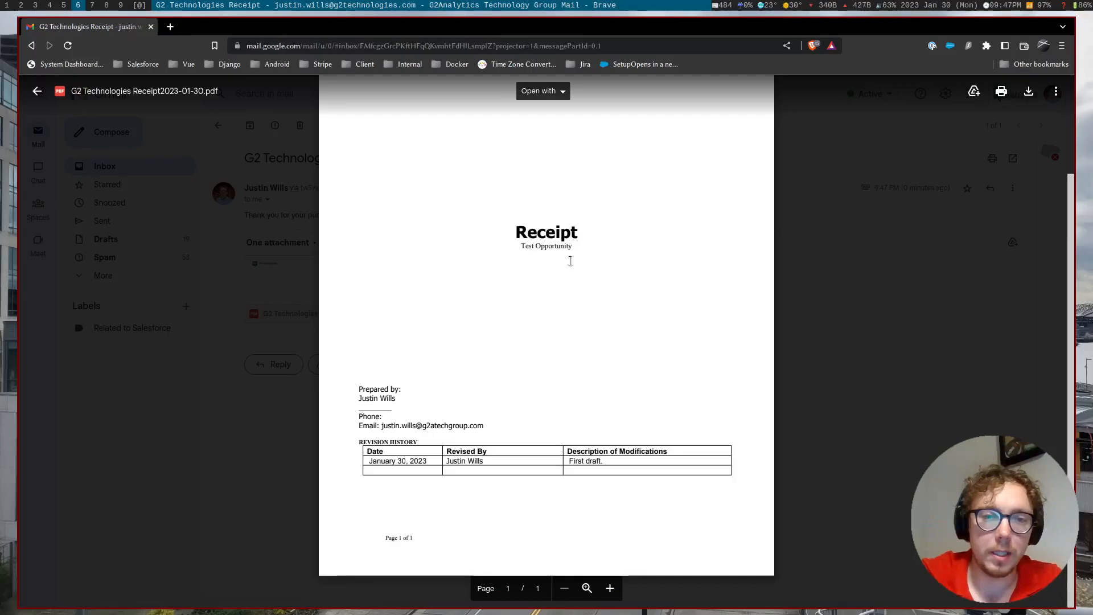
{"action": "scroll", "scroll_direction": "up", "scroll_amount": 3}
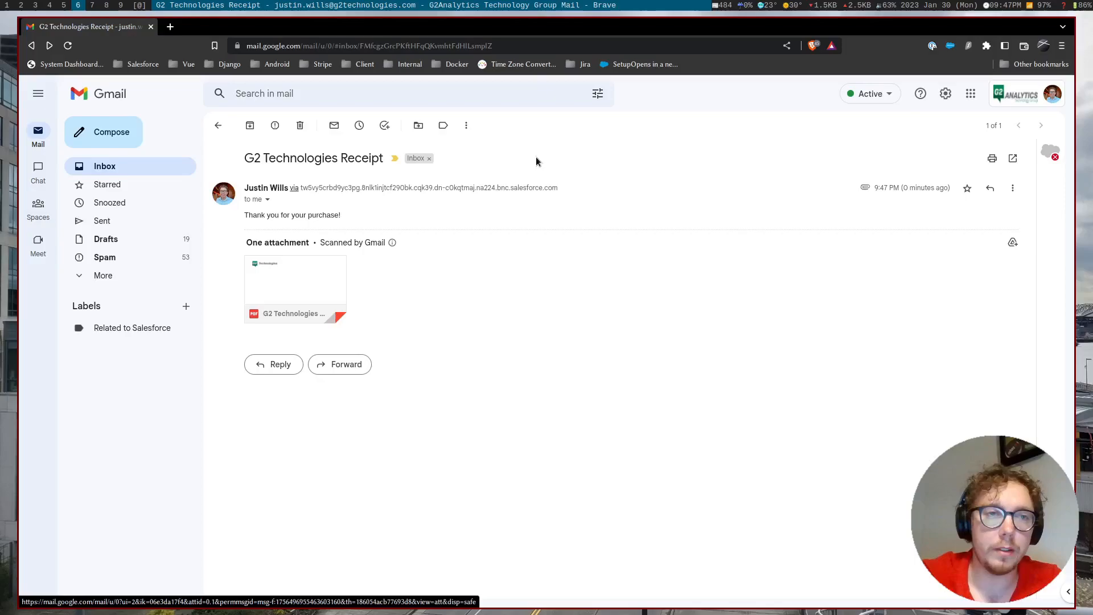
{"action": "left_click", "coordinate": [223, 27]}
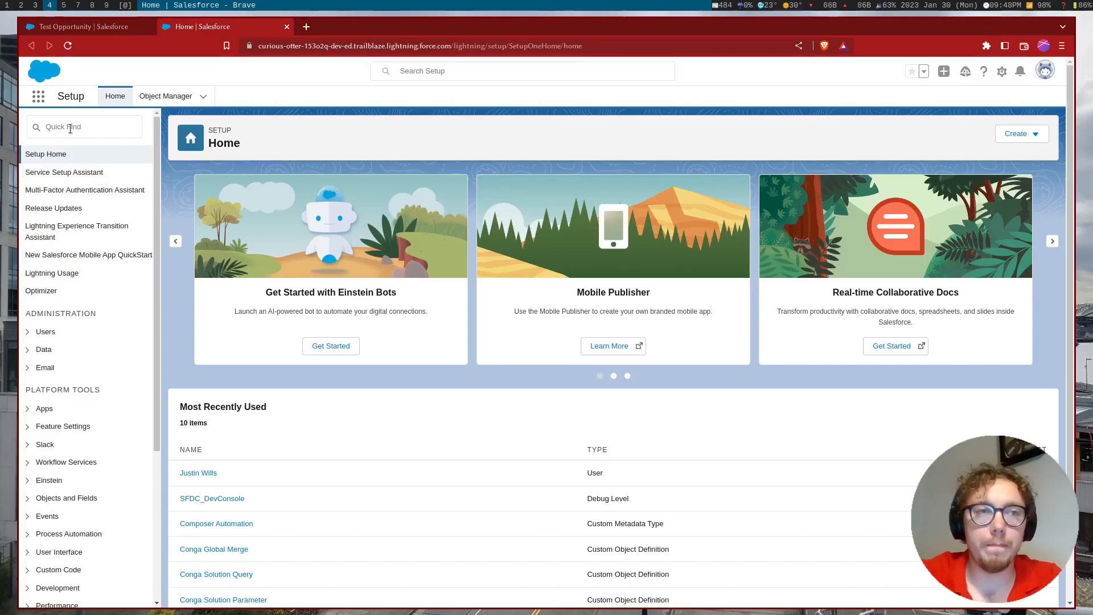
{"action": "left_click", "coordinate": [83, 126]}
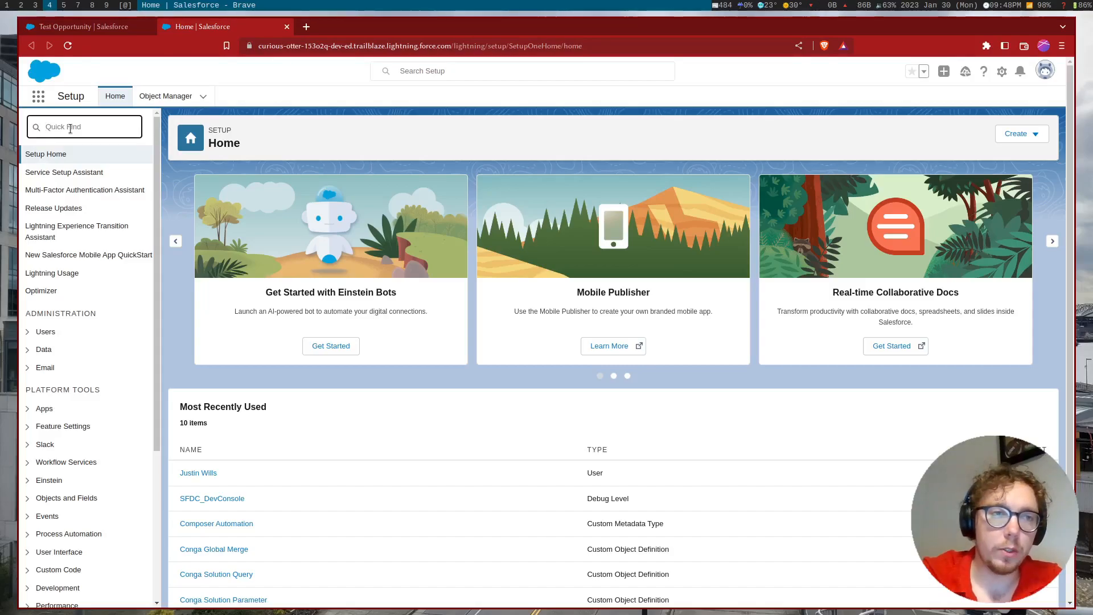
{"action": "mouse_move", "coordinate": [166, 96]}
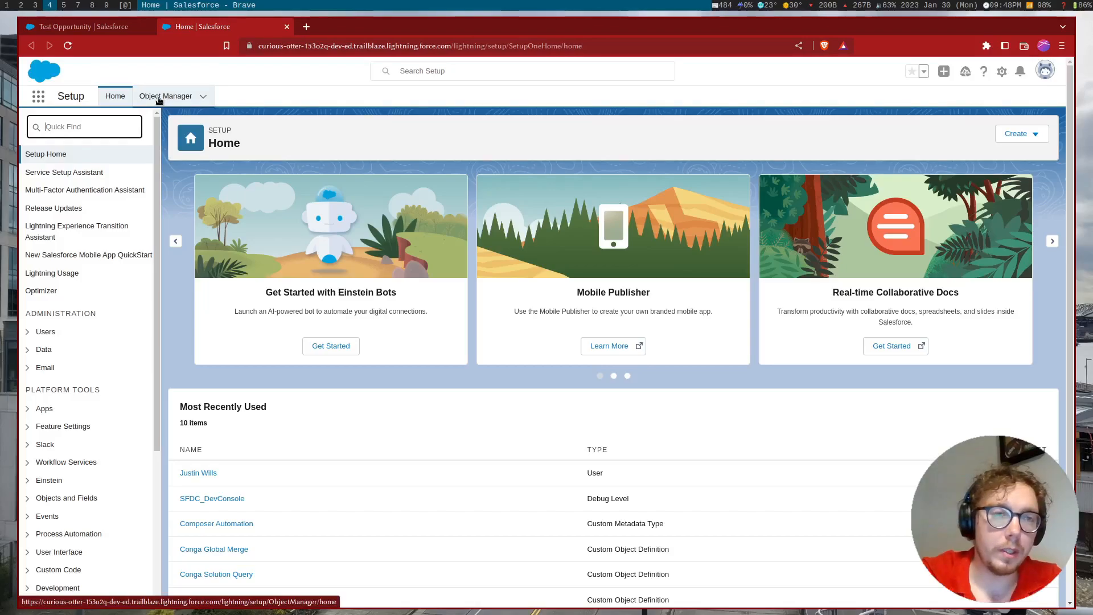
{"action": "left_click", "coordinate": [165, 96]}
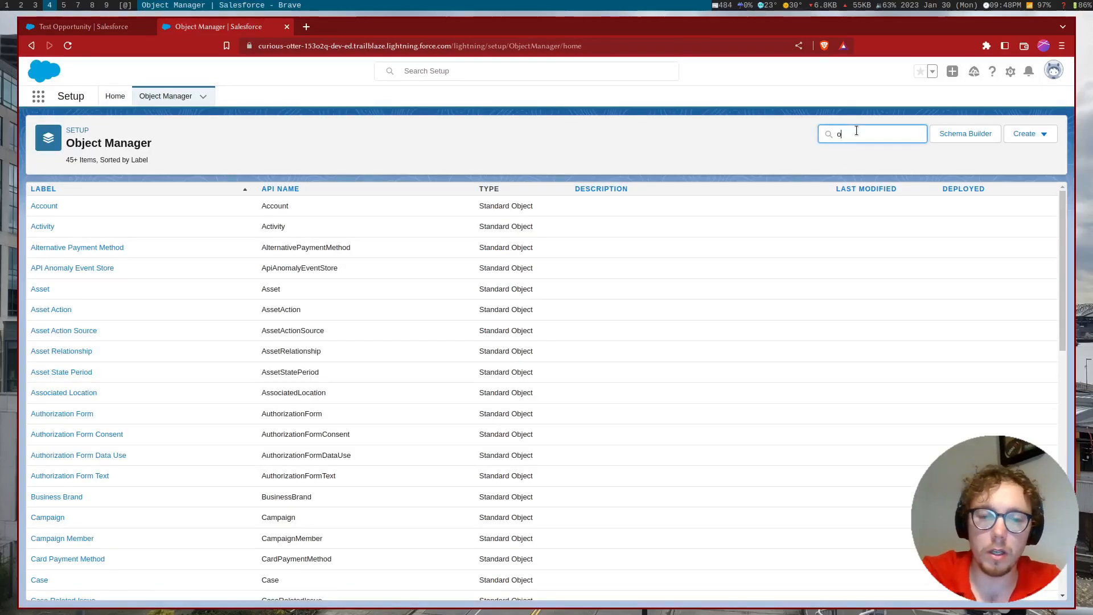
{"action": "type", "text": "opportuni"}
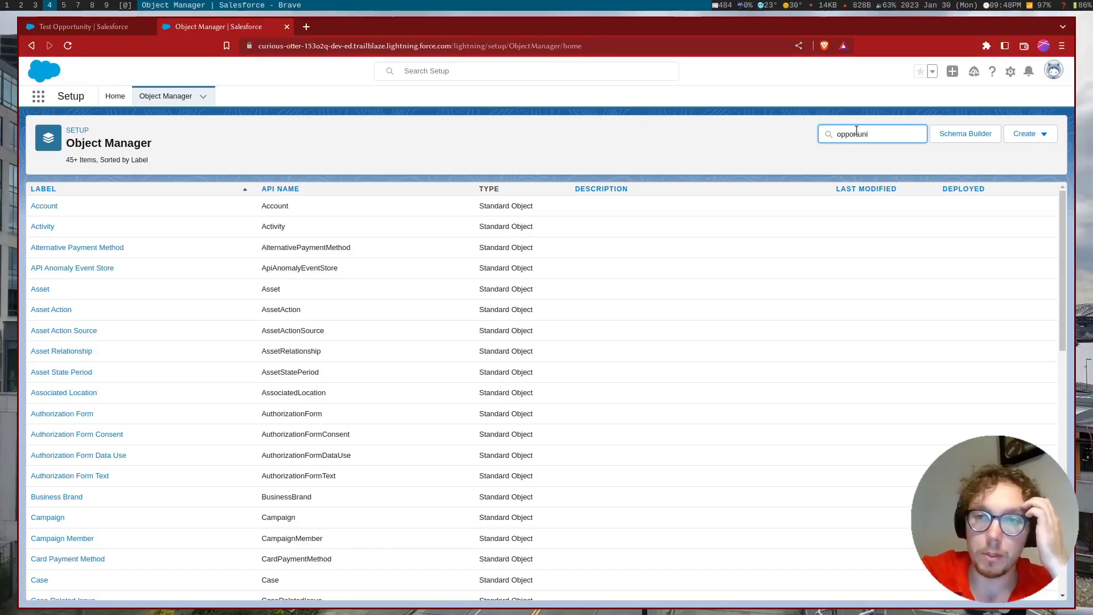
{"action": "type", "text": "ty"}
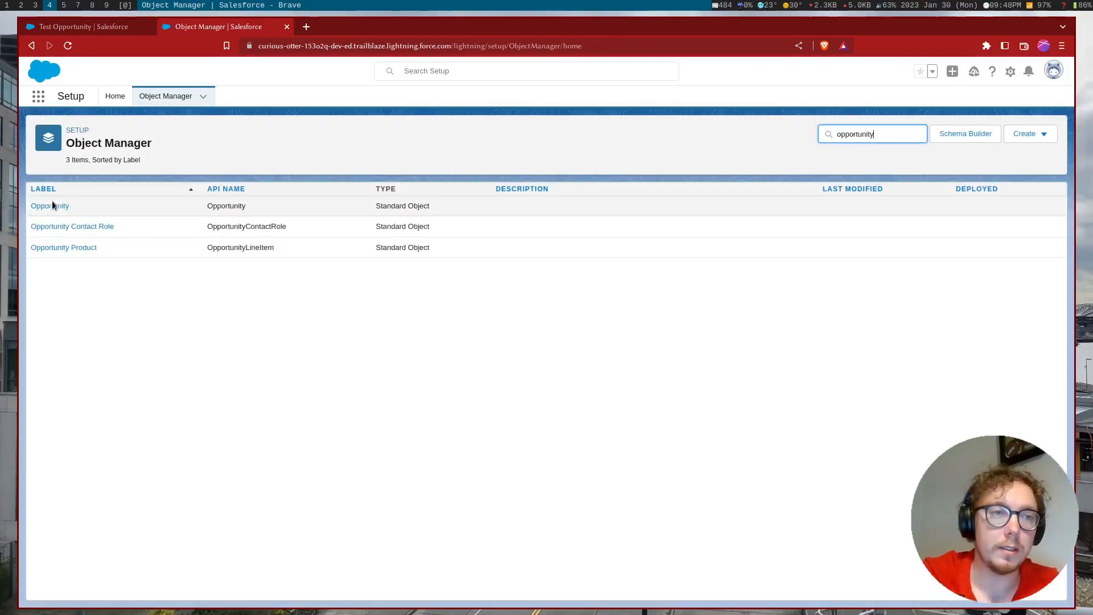
{"action": "left_click", "coordinate": [49, 206]}
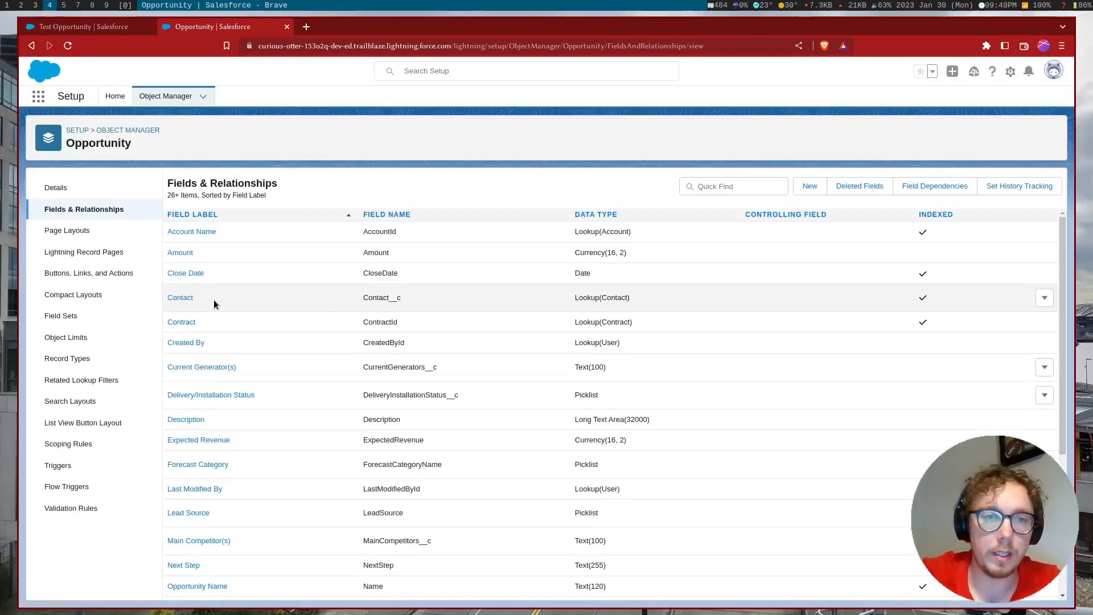
{"action": "left_click", "coordinate": [115, 96]}
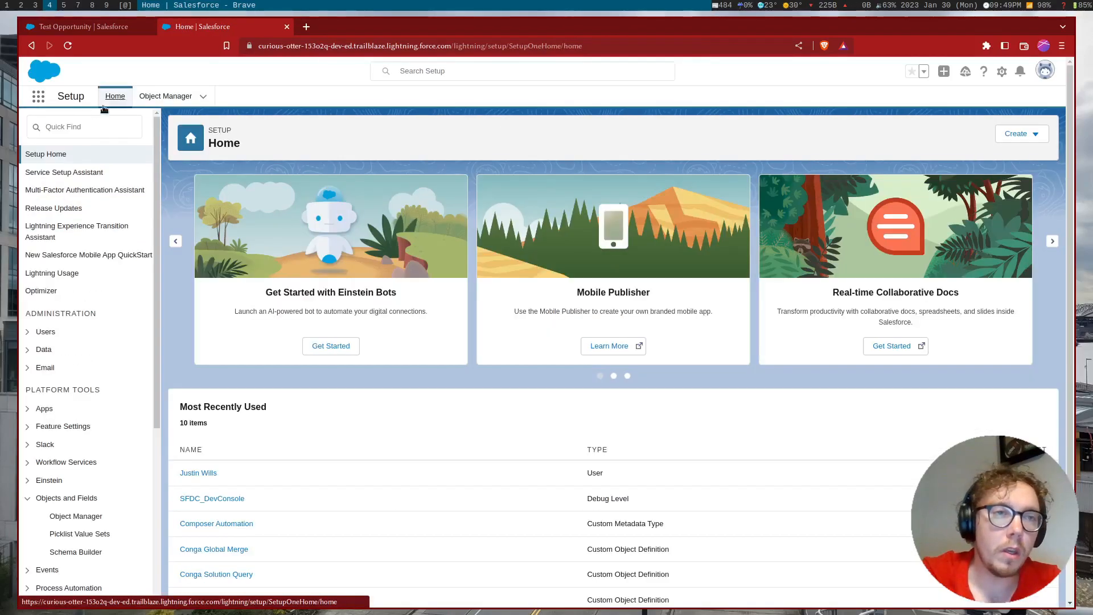
Step: Find 'remote' in Setup Quick Find and show the Remote Site Settings list of all remote sites
{"action": "type", "text": "remote"}
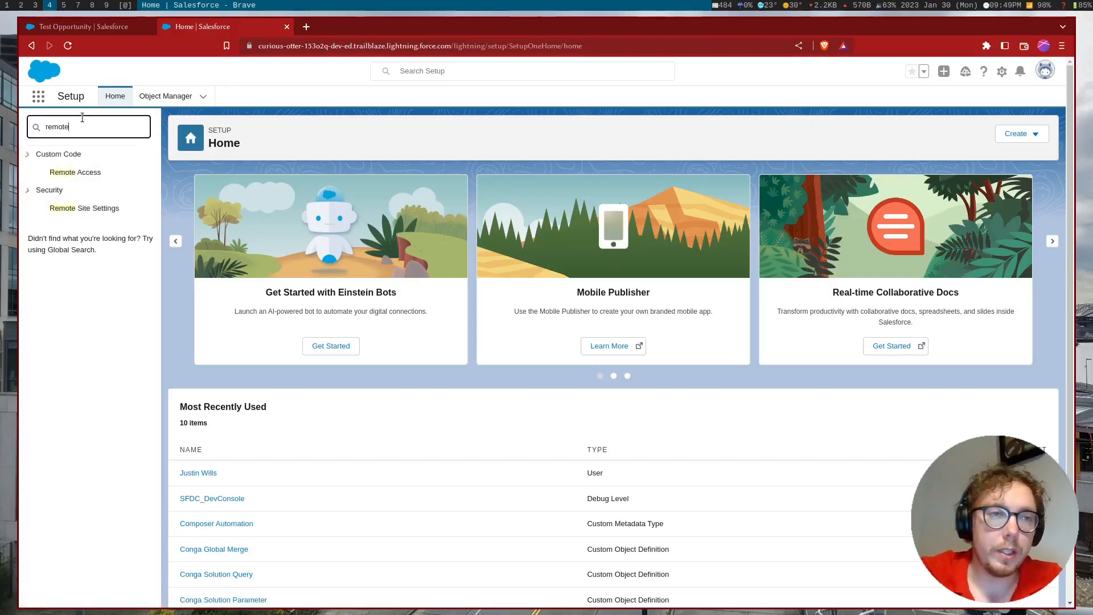
{"action": "mouse_move", "coordinate": [83, 207]}
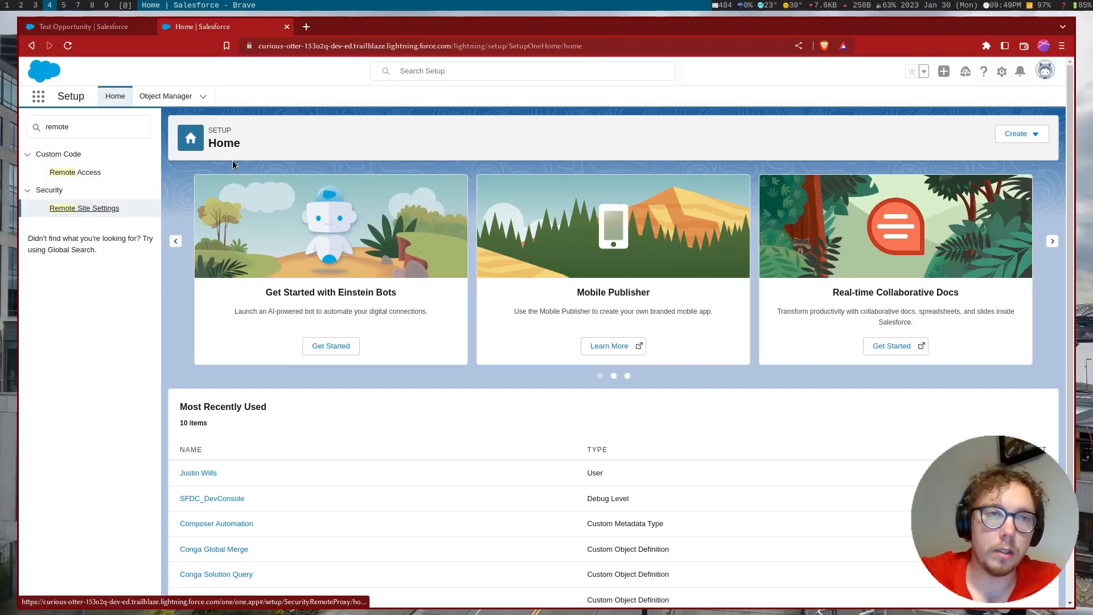
{"action": "left_click", "coordinate": [83, 207]}
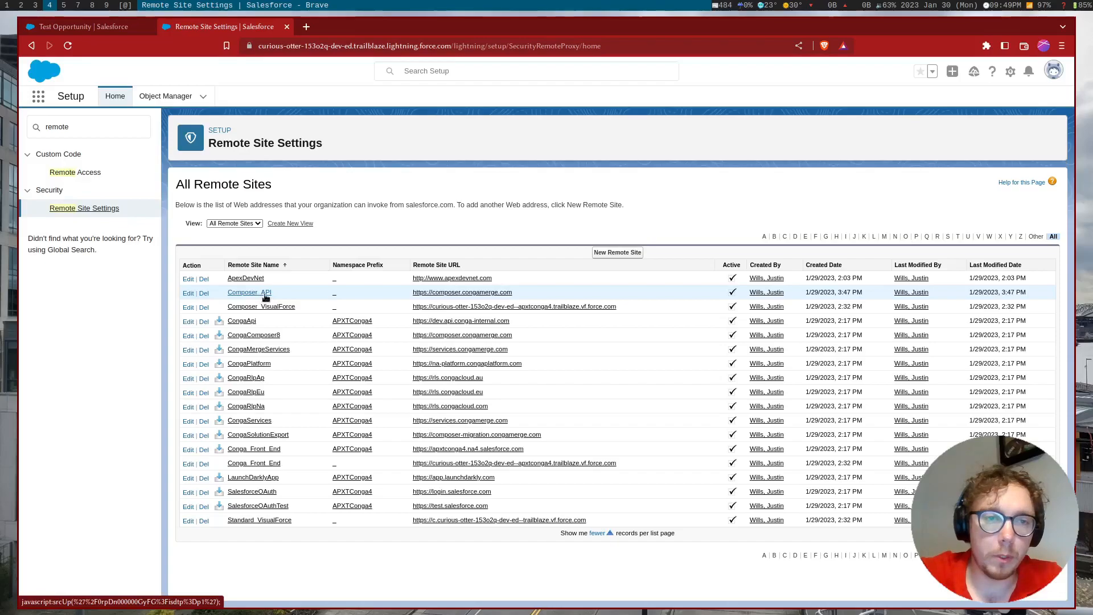
{"action": "mouse_move", "coordinate": [479, 301]}
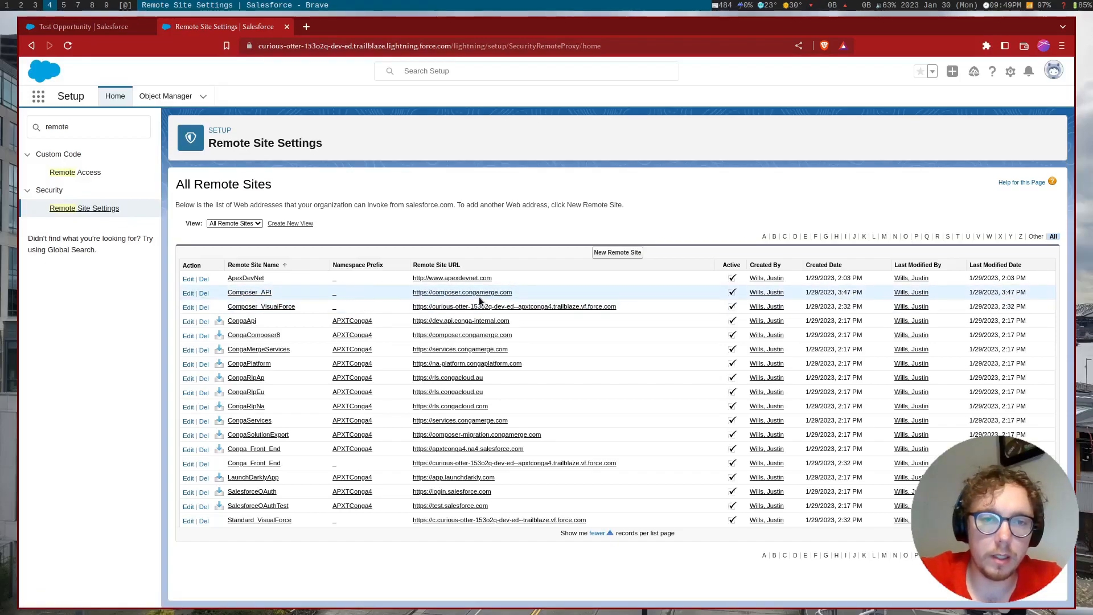
{"action": "mouse_move", "coordinate": [523, 295]}
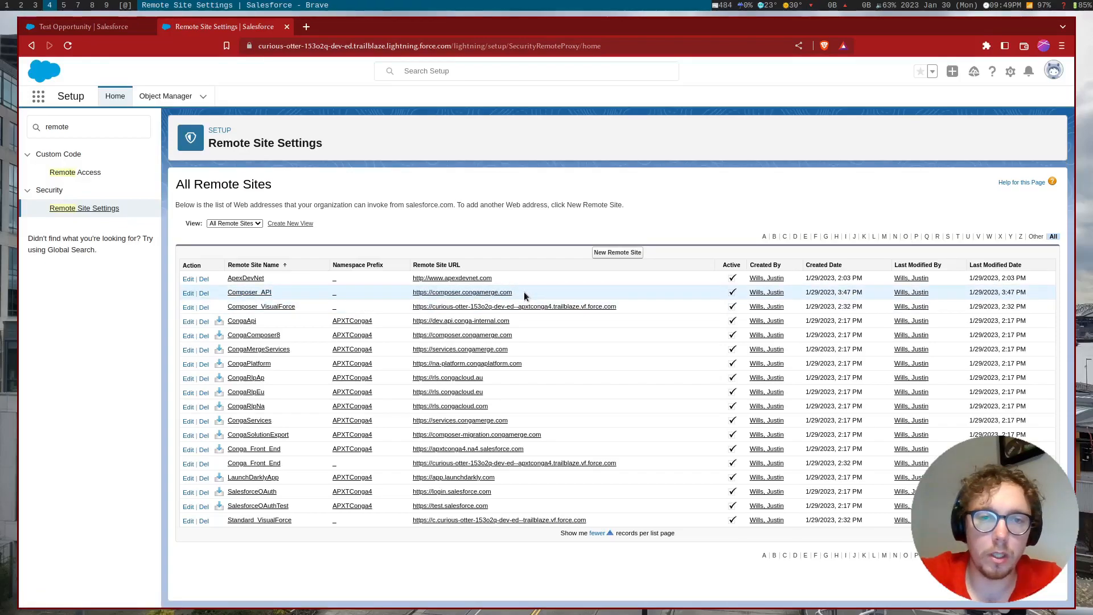
{"action": "mouse_move", "coordinate": [195, 200]}
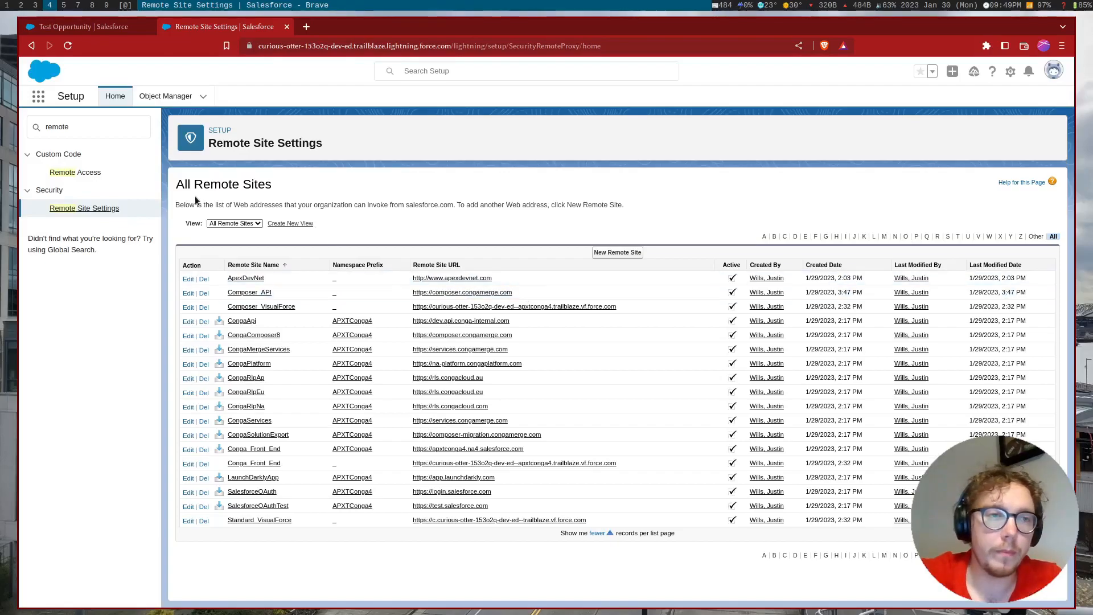
{"action": "left_click", "coordinate": [89, 126]}
{"action": "type", "text": "org wid"}
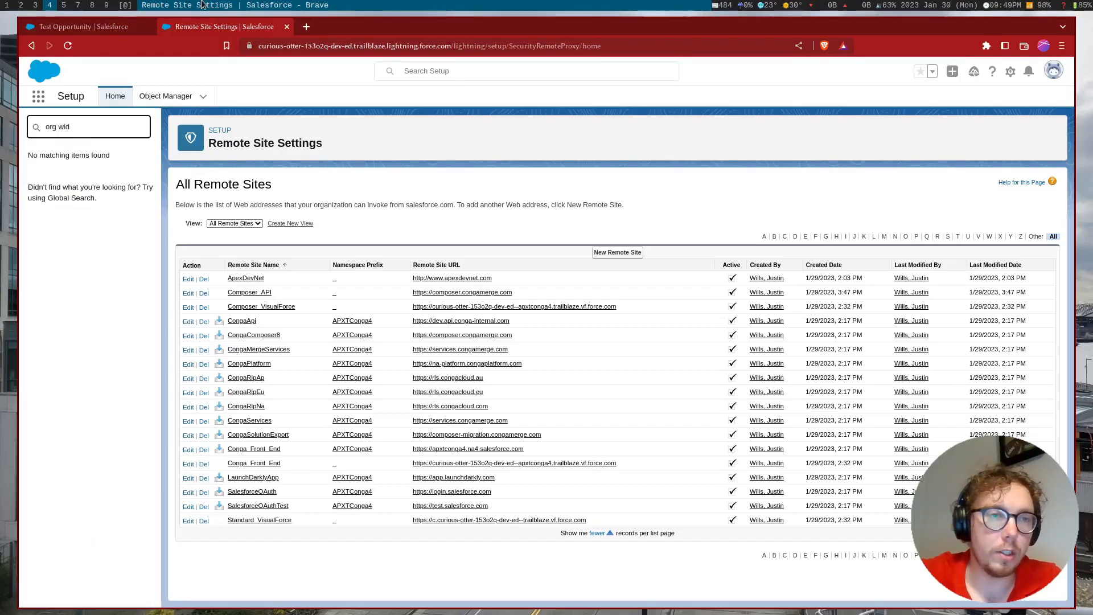
{"action": "left_click", "coordinate": [98, 171]}
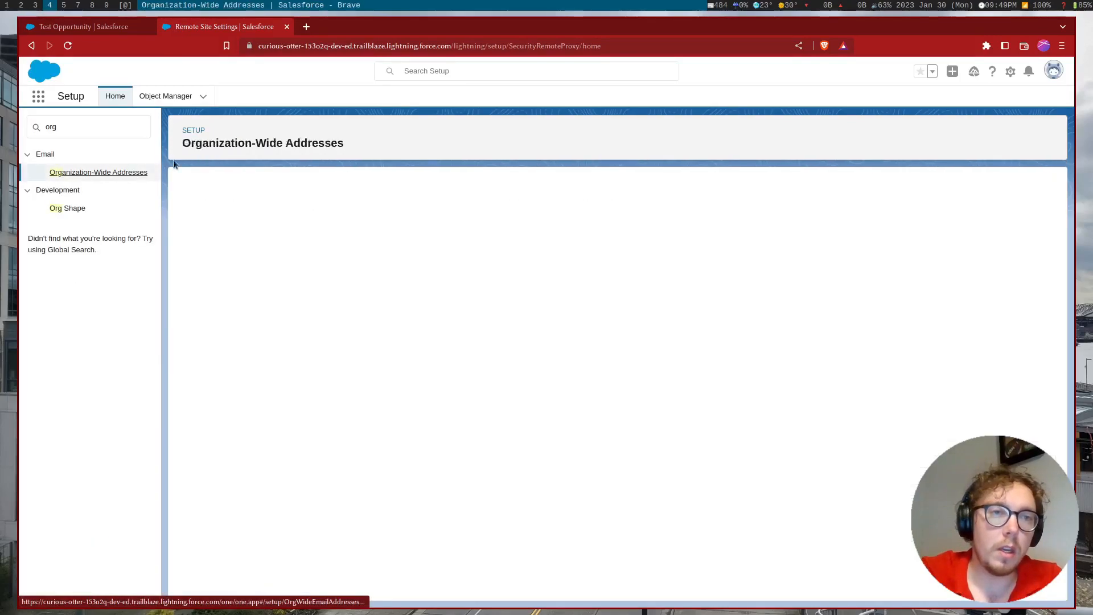
{"action": "left_click", "coordinate": [98, 172]}
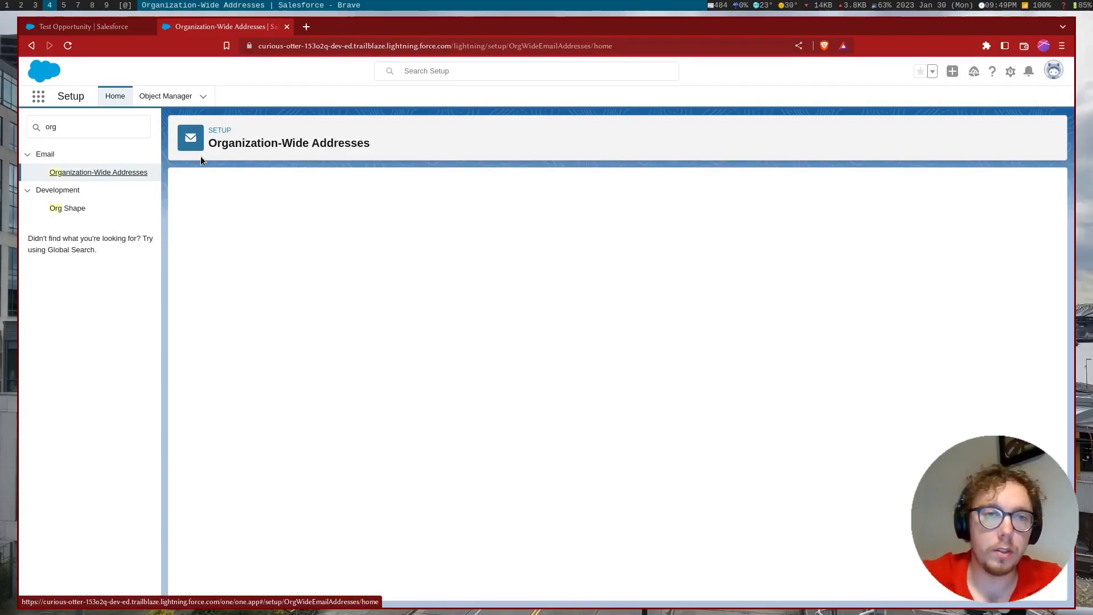
{"action": "mouse_move", "coordinate": [303, 217]}
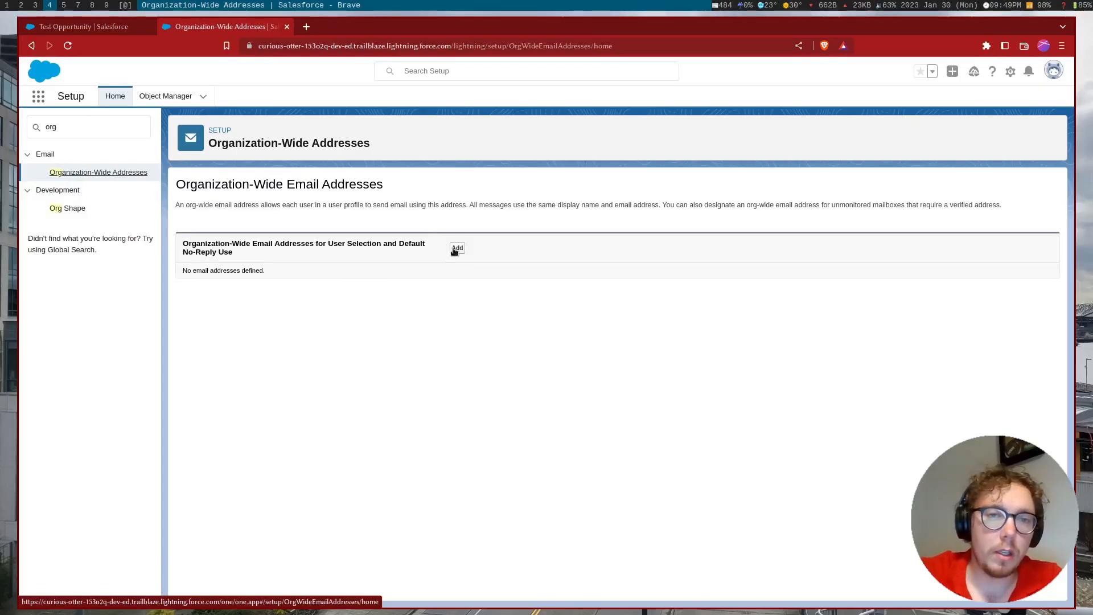
{"action": "left_click", "coordinate": [457, 248]}
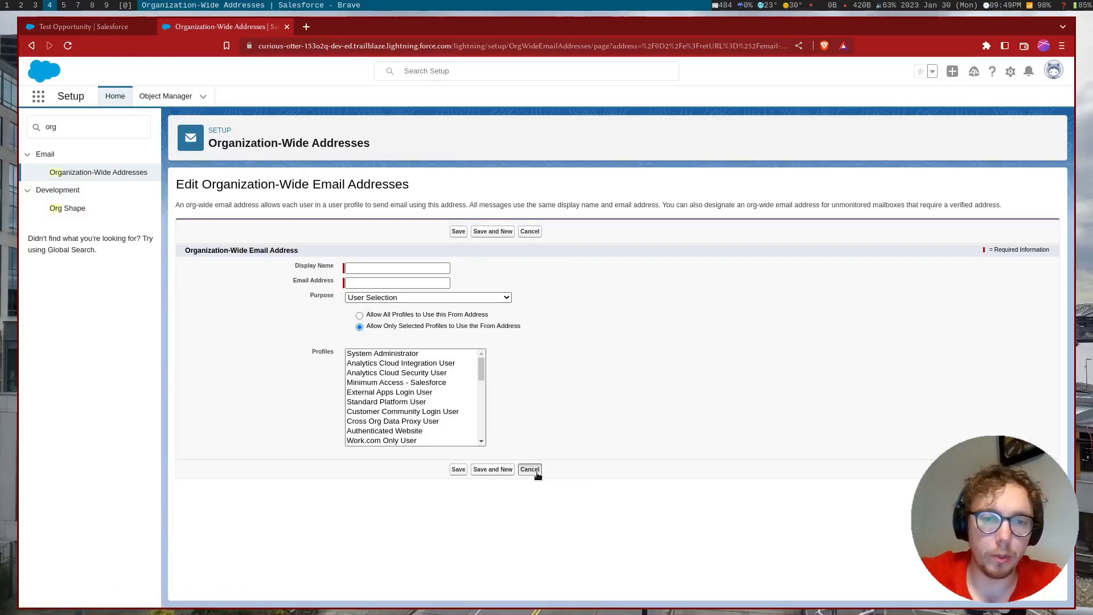
{"action": "left_click", "coordinate": [530, 468]}
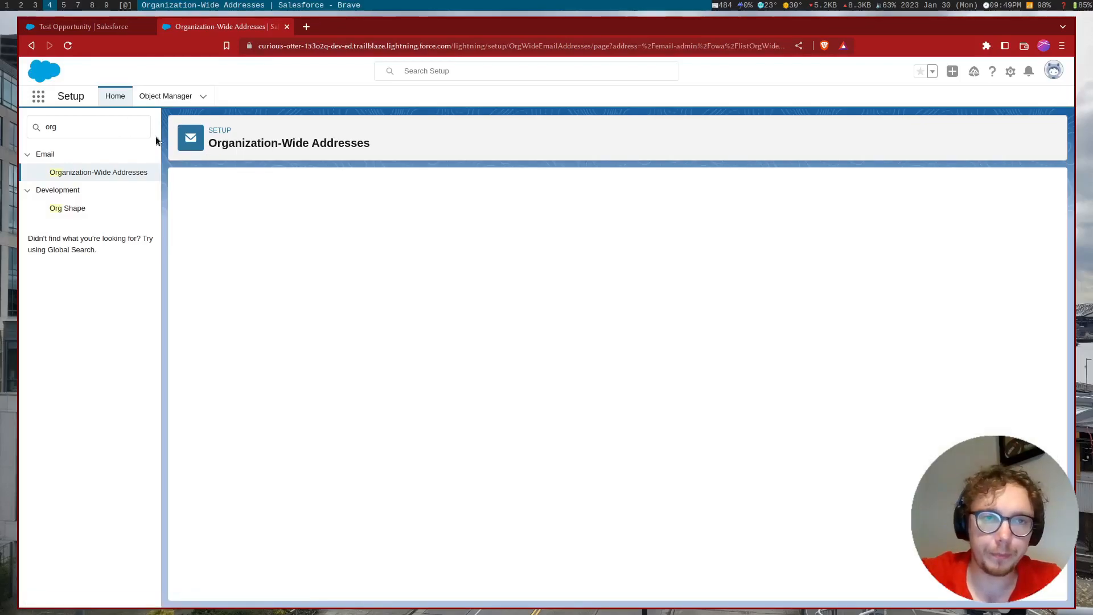
{"action": "left_click", "coordinate": [98, 172]}
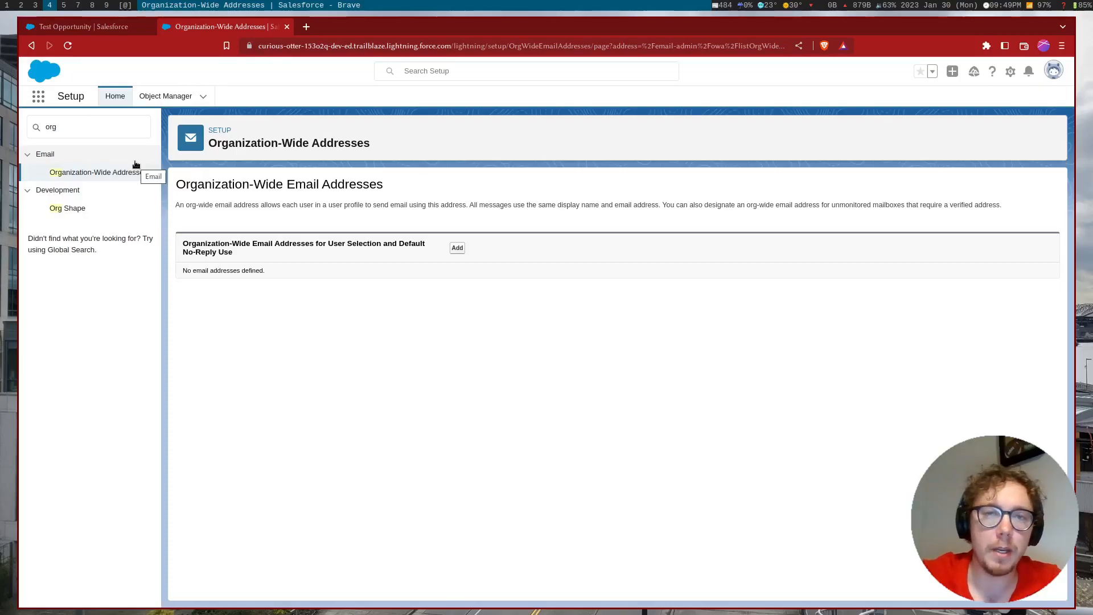
{"action": "left_click", "coordinate": [89, 126]}
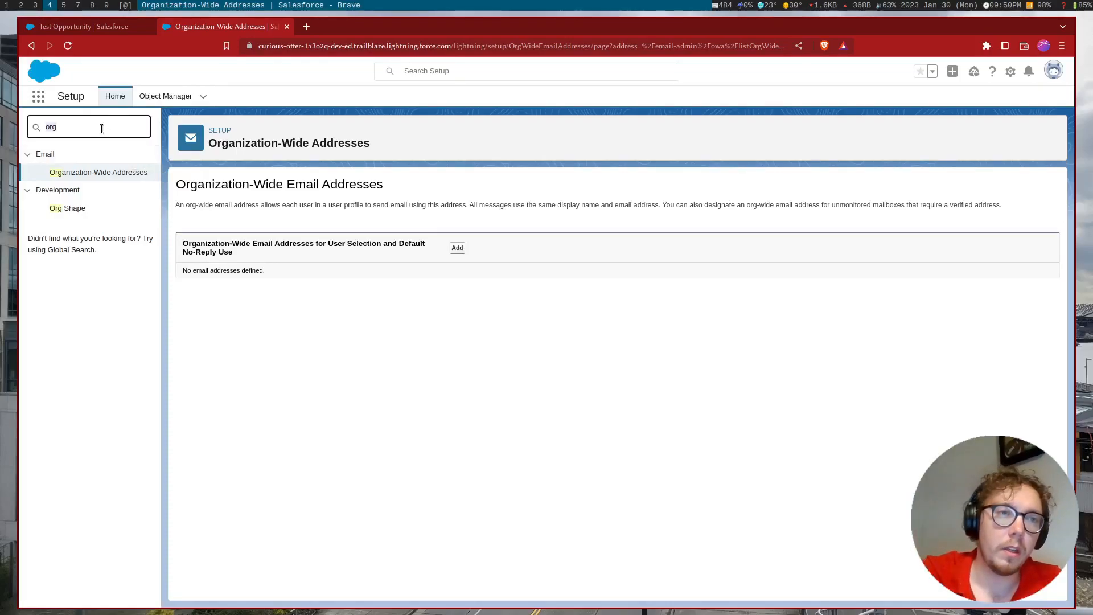
Step: Search Setup for custom metadata and open the Composer Automation type from the Custom Metadata Types list
{"action": "type", "text": "customer"}
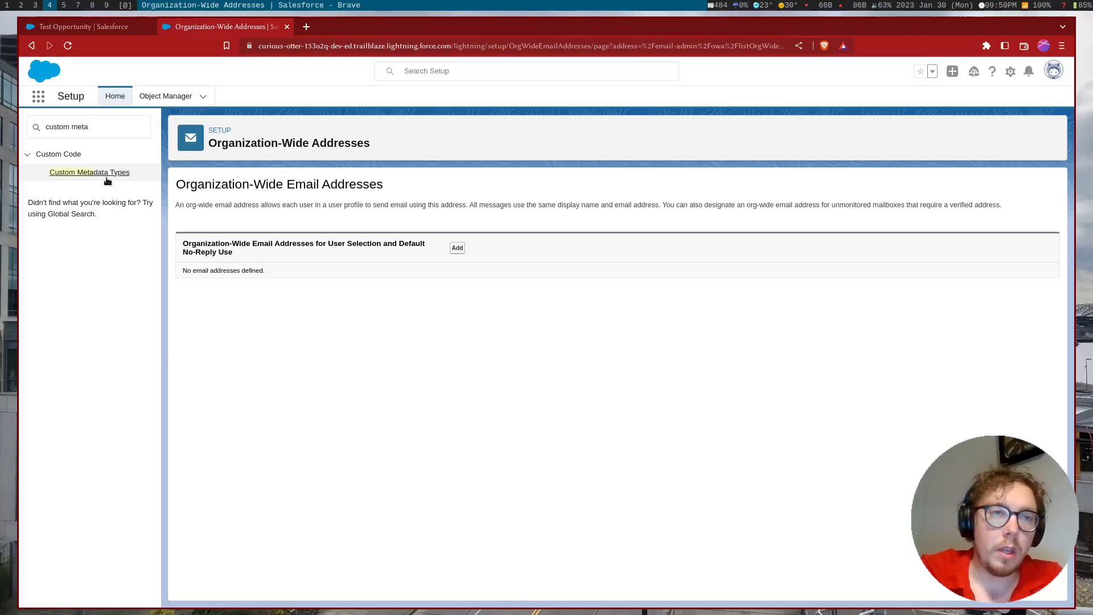
{"action": "mouse_move", "coordinate": [138, 176]}
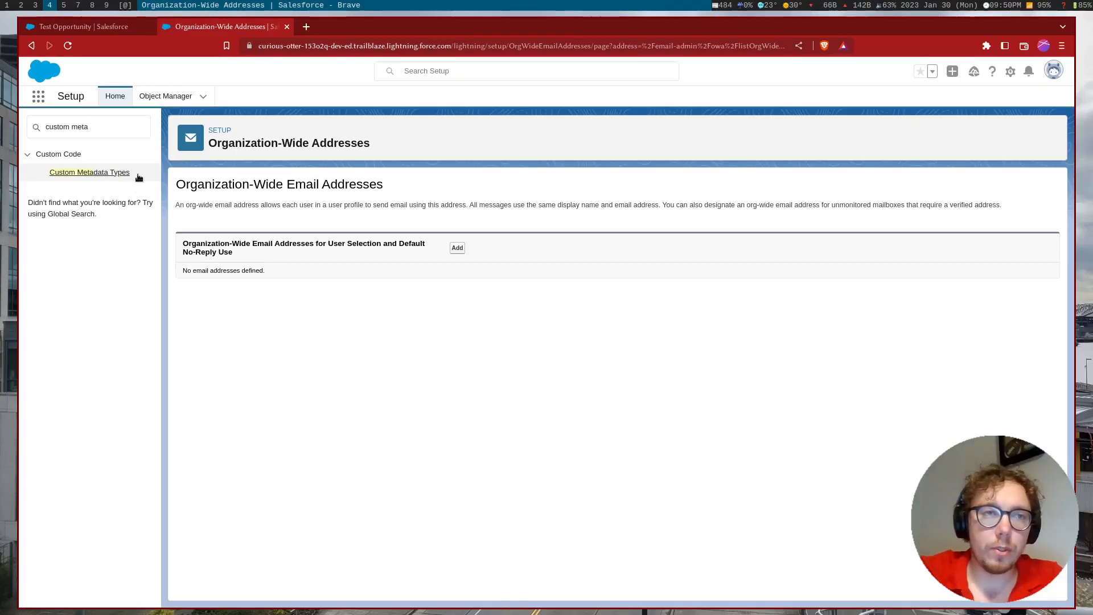
{"action": "left_click", "coordinate": [88, 172]}
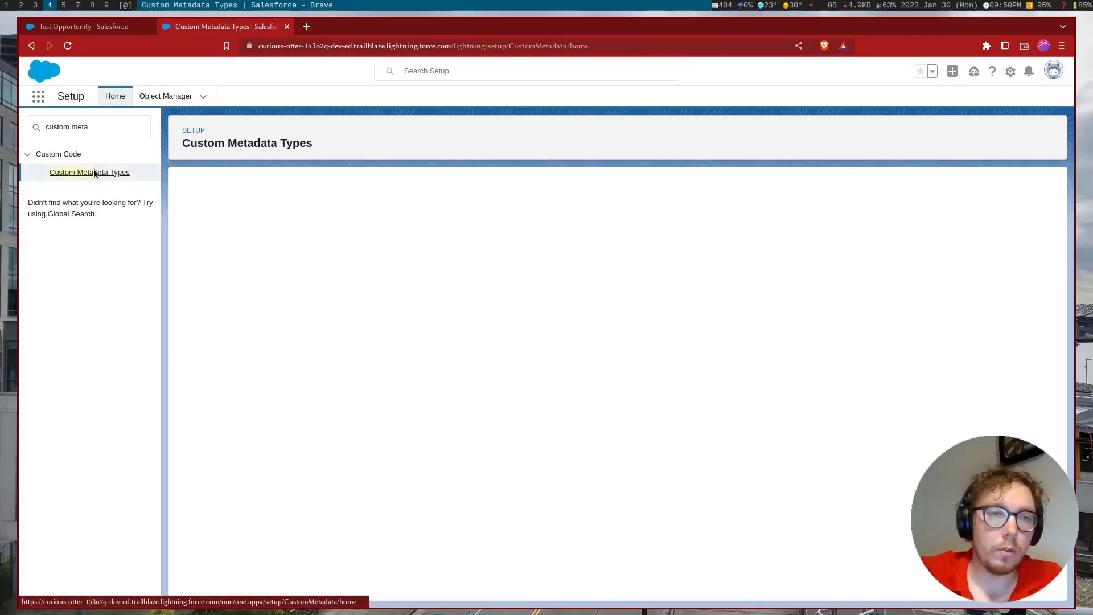
{"action": "left_click", "coordinate": [89, 172]}
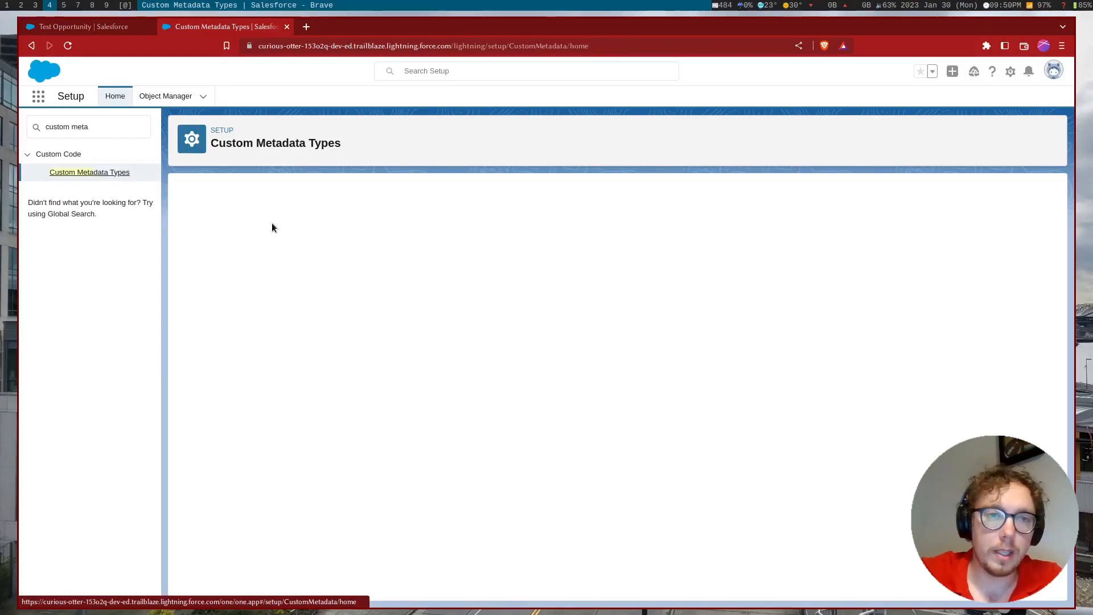
{"action": "mouse_move", "coordinate": [117, 302]}
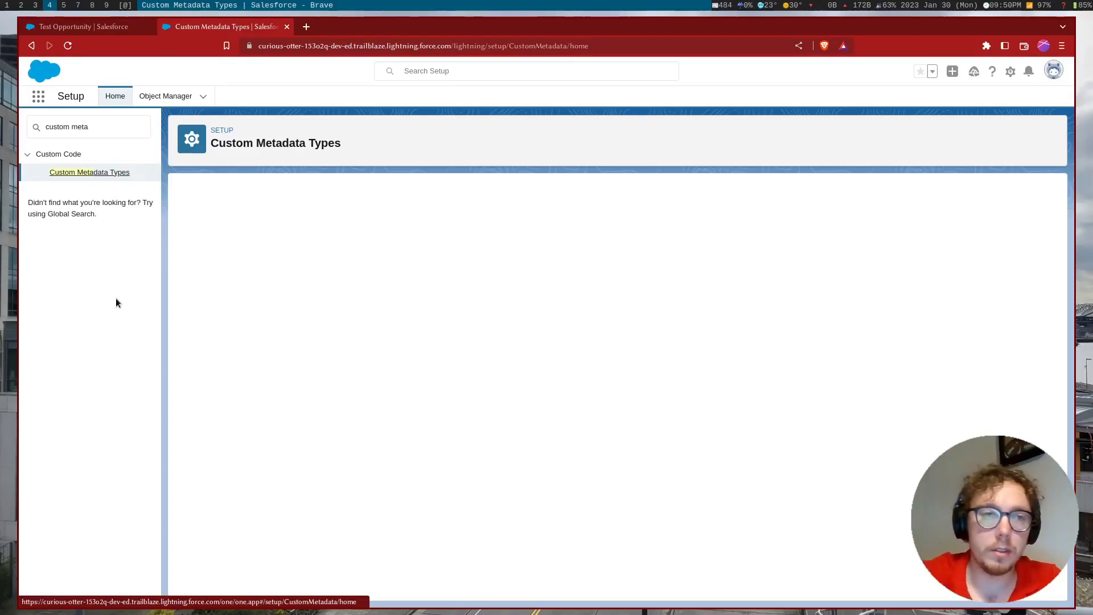
{"action": "mouse_move", "coordinate": [233, 275]}
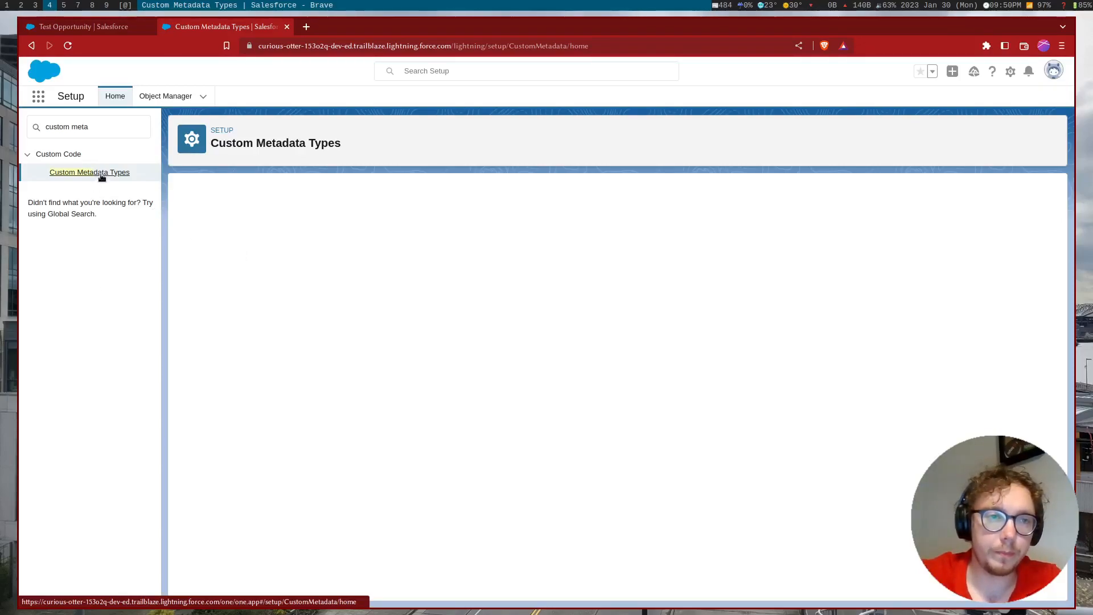
{"action": "left_click", "coordinate": [89, 172]}
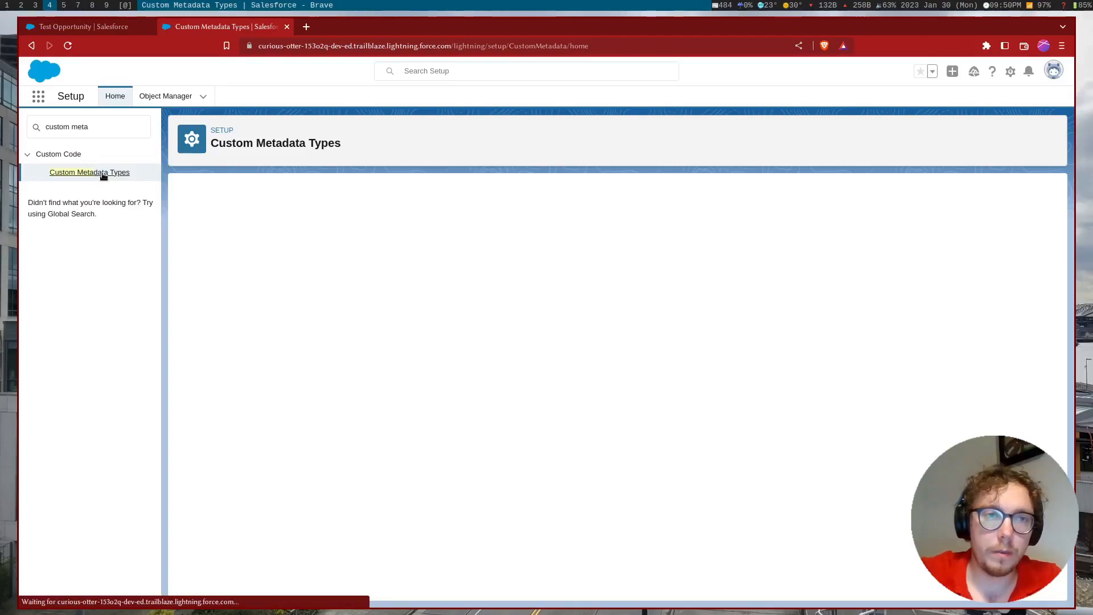
{"action": "mouse_move", "coordinate": [305, 247]}
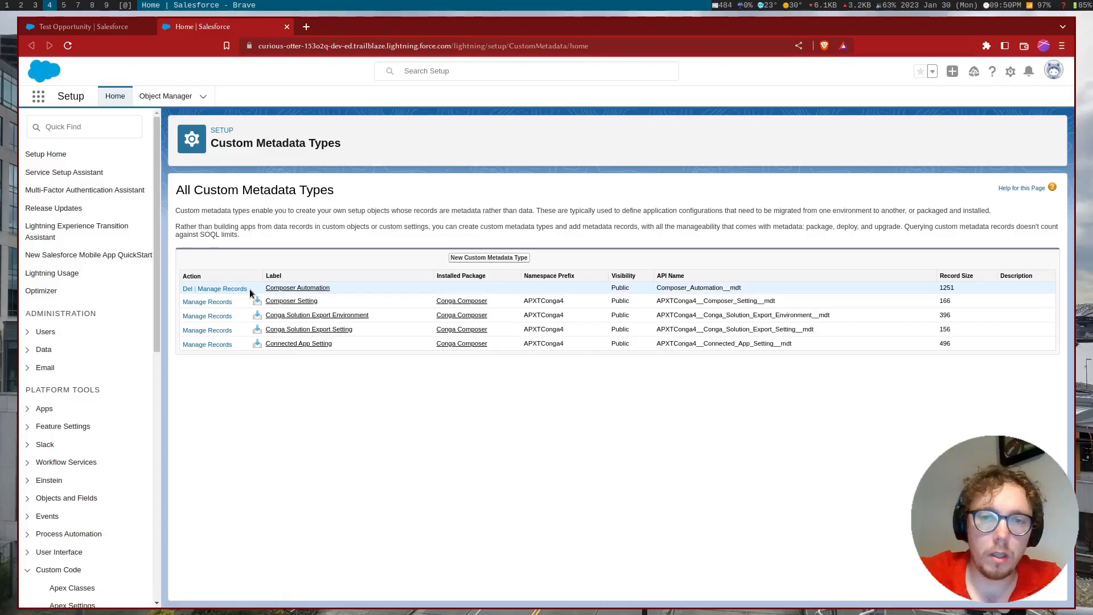
{"action": "mouse_move", "coordinate": [297, 287]}
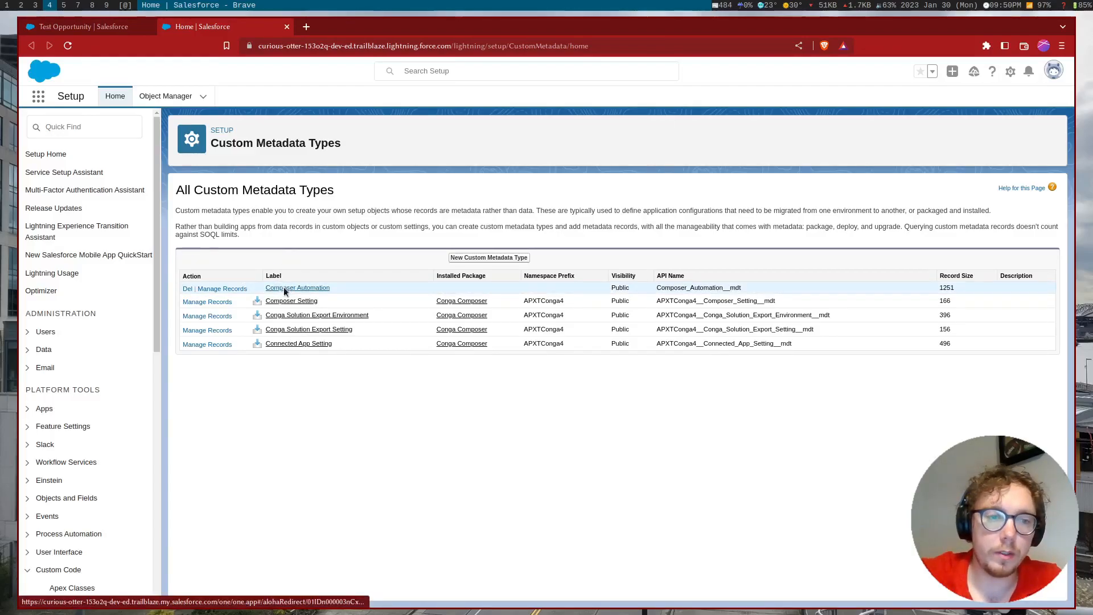
{"action": "left_click", "coordinate": [297, 287]}
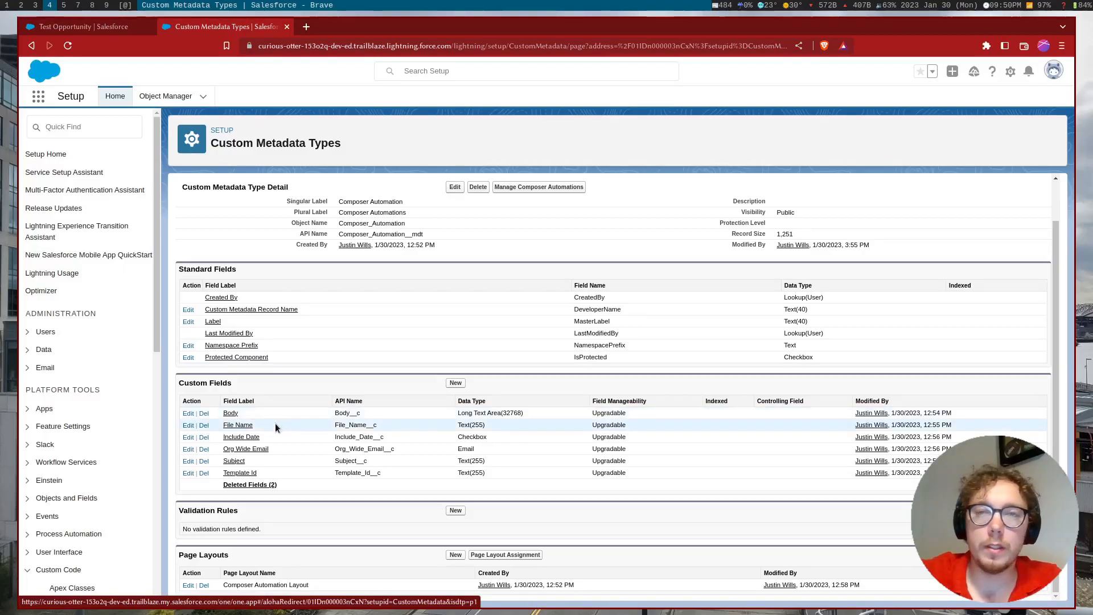
{"action": "mouse_move", "coordinate": [268, 436]}
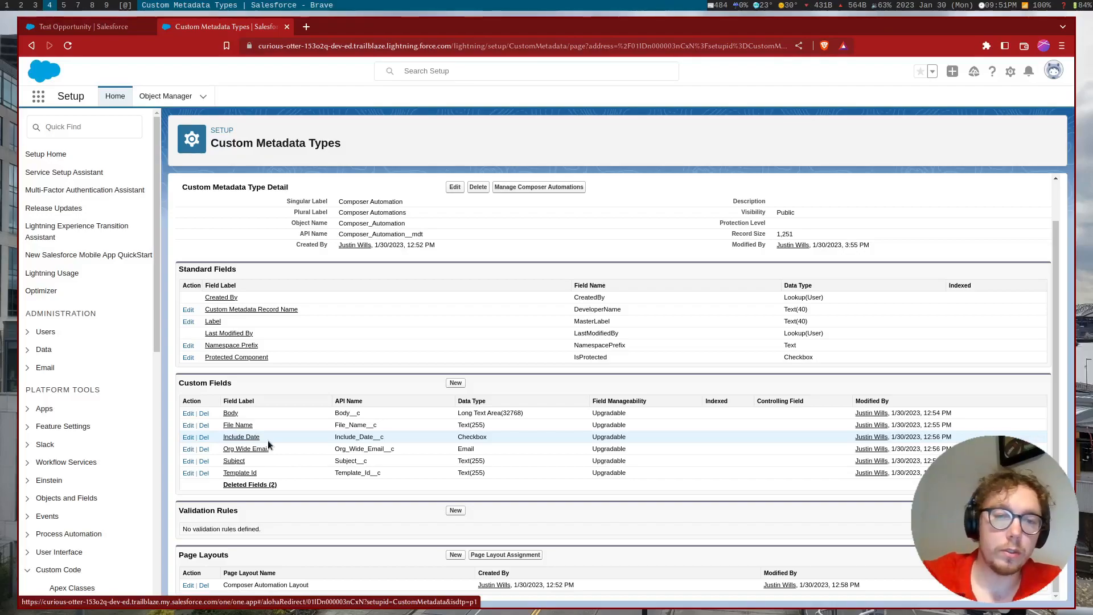
{"action": "mouse_move", "coordinate": [295, 452]}
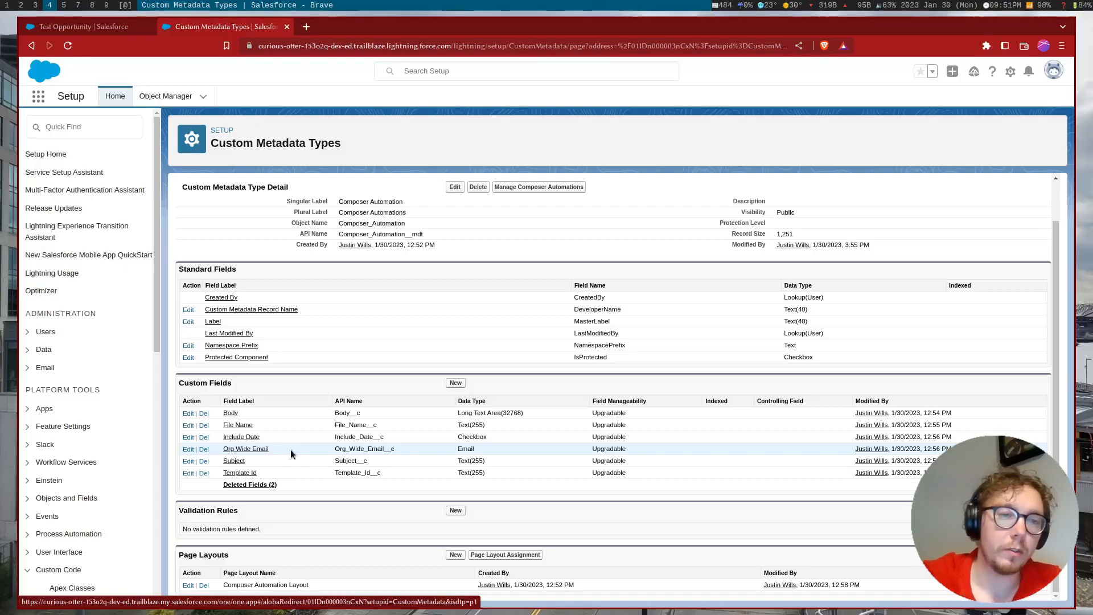
{"action": "mouse_move", "coordinate": [271, 464]}
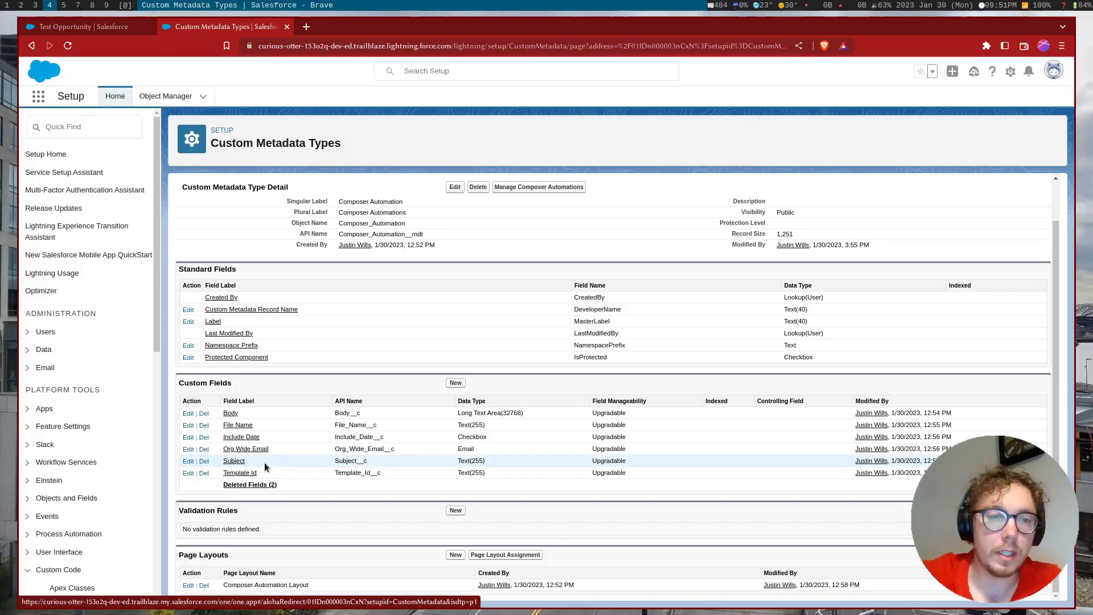
{"action": "mouse_move", "coordinate": [263, 477]}
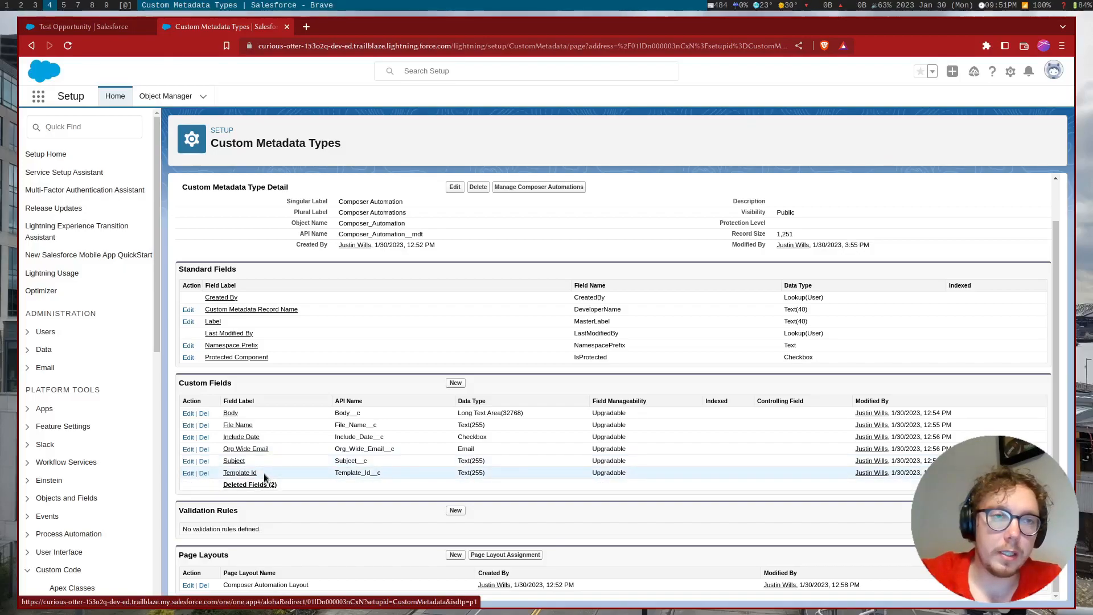
Step: Switch to the Test Opportunity tab to look up the Conga Composer app
{"action": "left_click", "coordinate": [77, 26]}
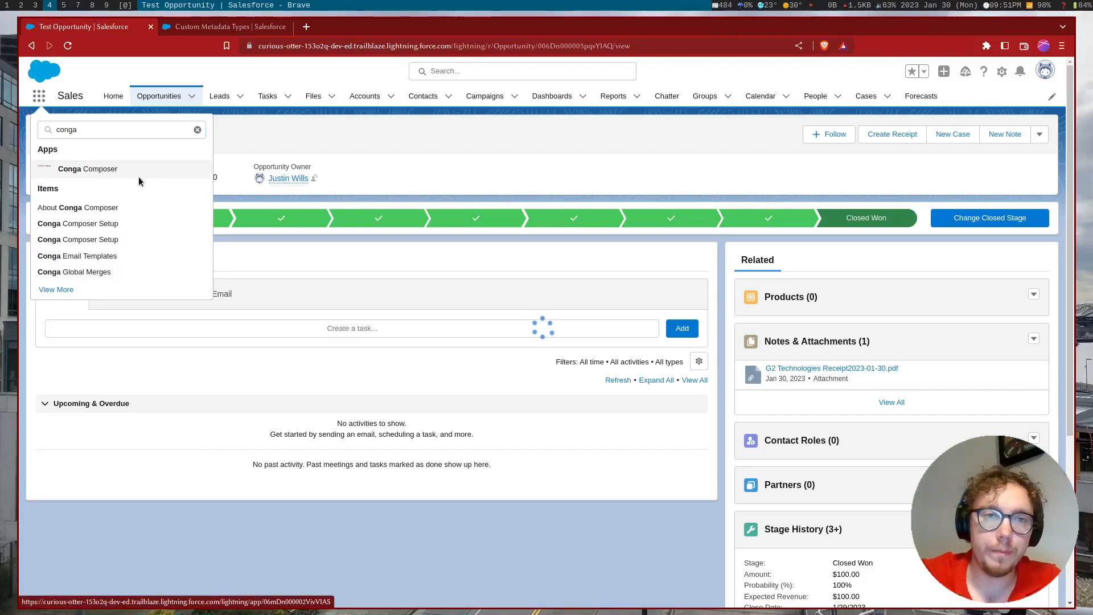
Step: In Conga Composer, view the CMT-00001 Opportunity Receipt template record for its id, then return to Setup
{"action": "left_click", "coordinate": [88, 168]}
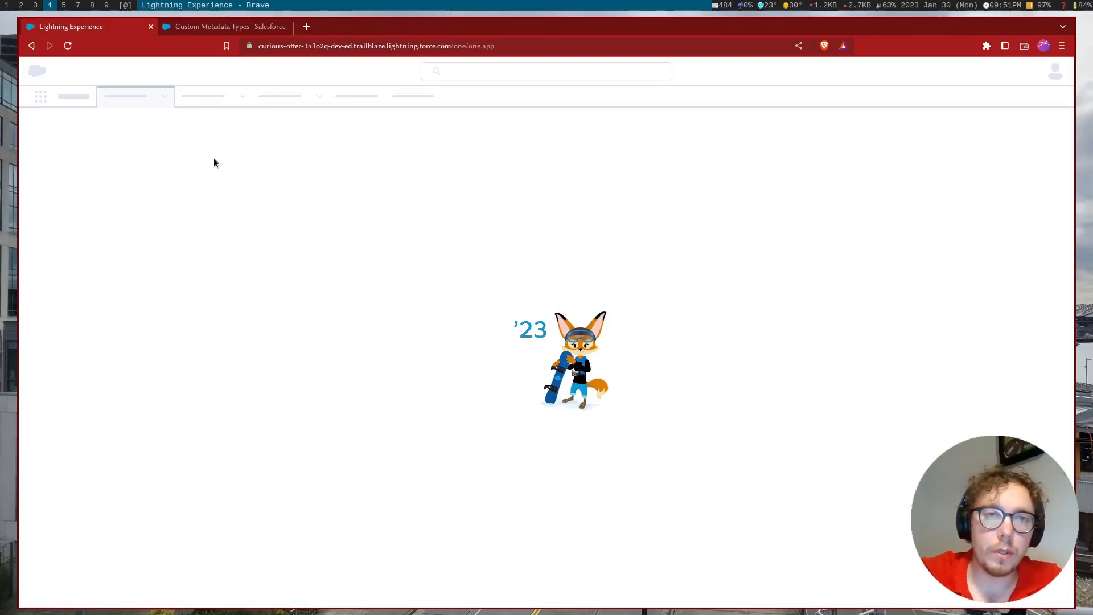
{"action": "mouse_move", "coordinate": [406, 57]}
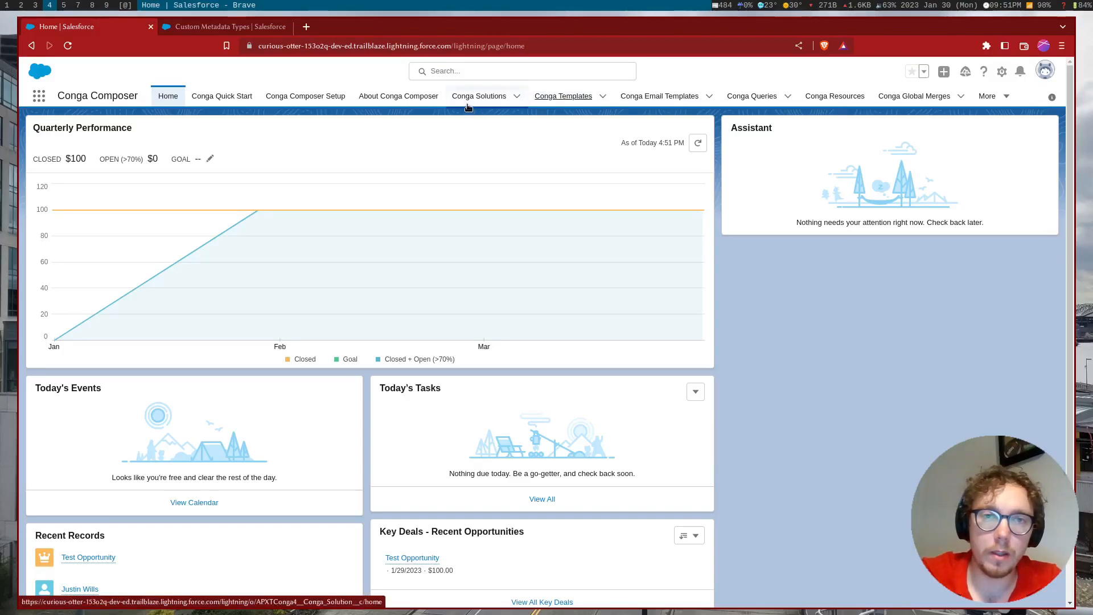
{"action": "mouse_move", "coordinate": [563, 96]}
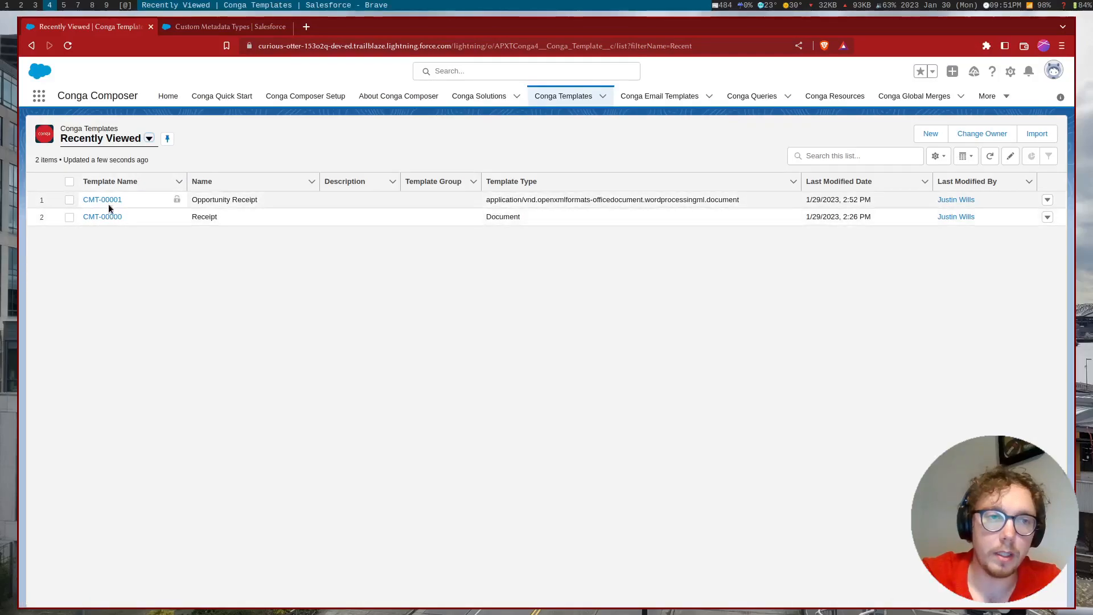
{"action": "left_click", "coordinate": [101, 199]}
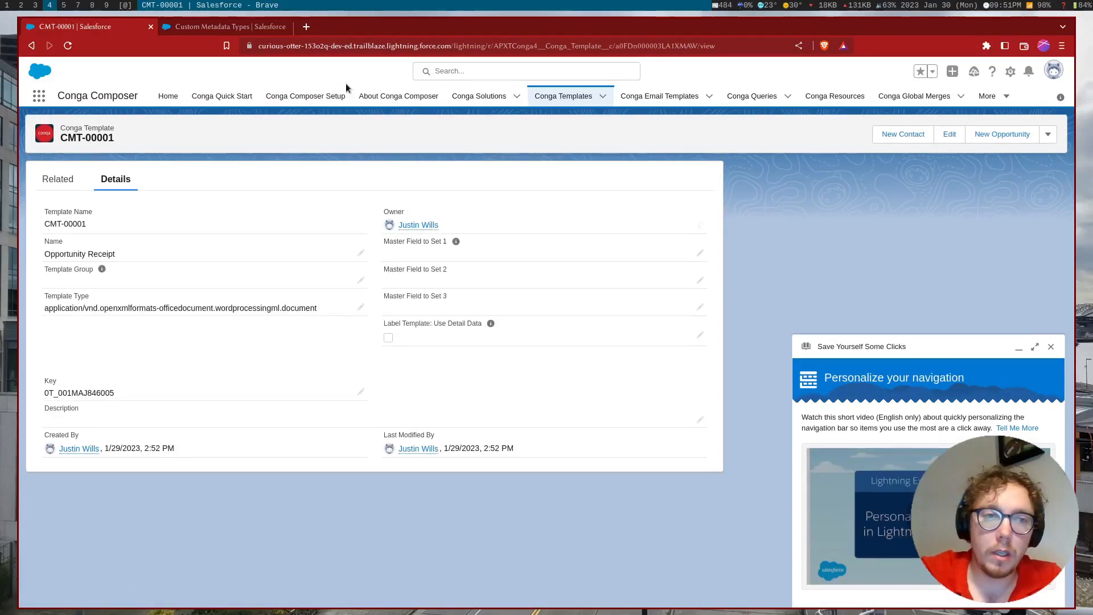
{"action": "mouse_move", "coordinate": [579, 131]}
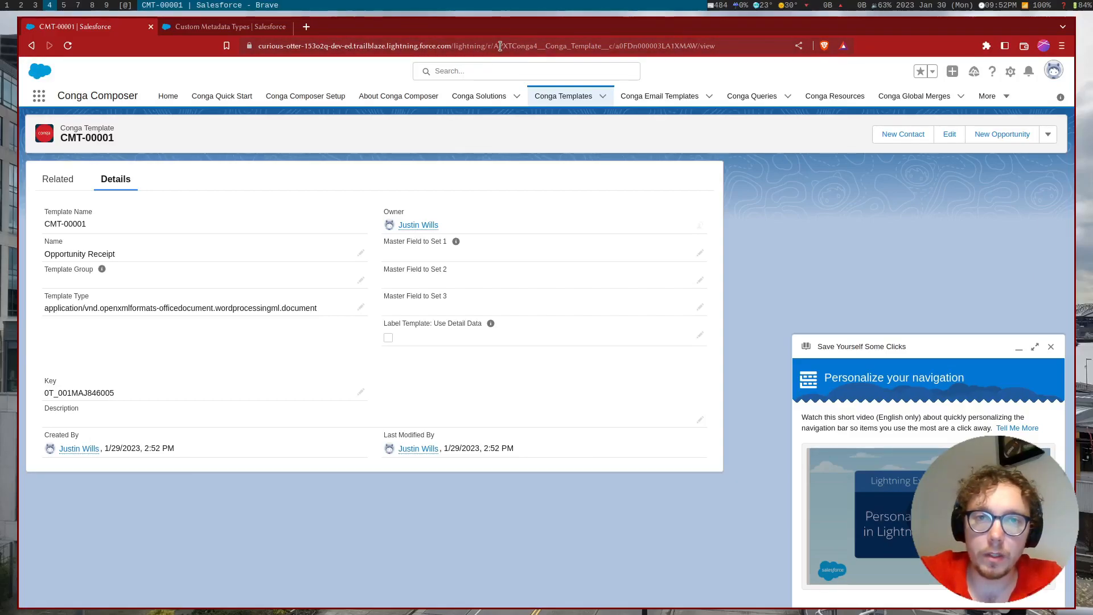
{"action": "mouse_move", "coordinate": [516, 58]}
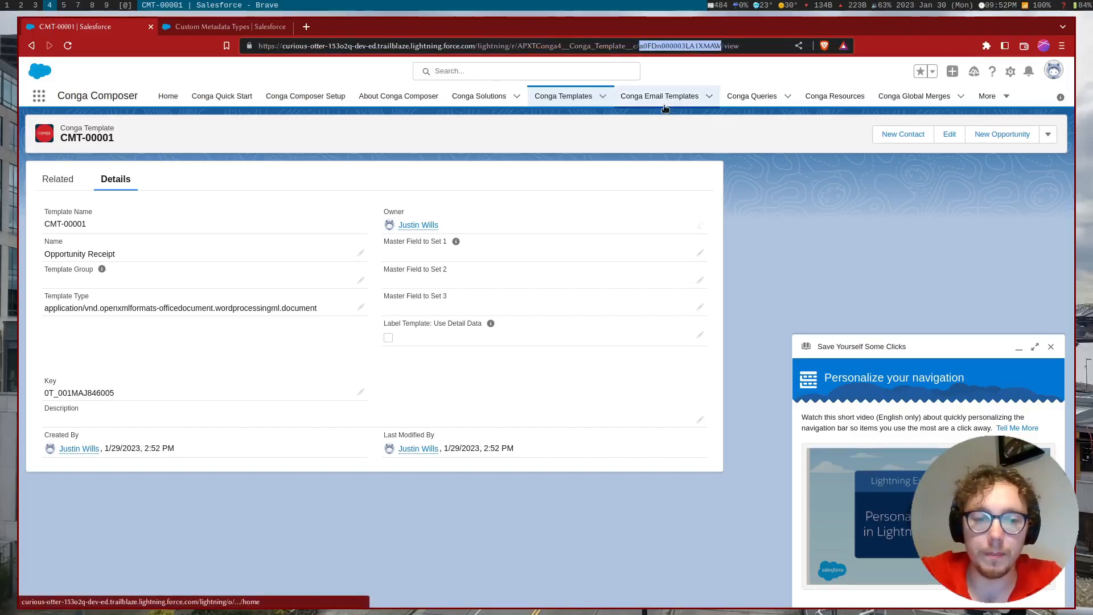
{"action": "left_click", "coordinate": [224, 26]}
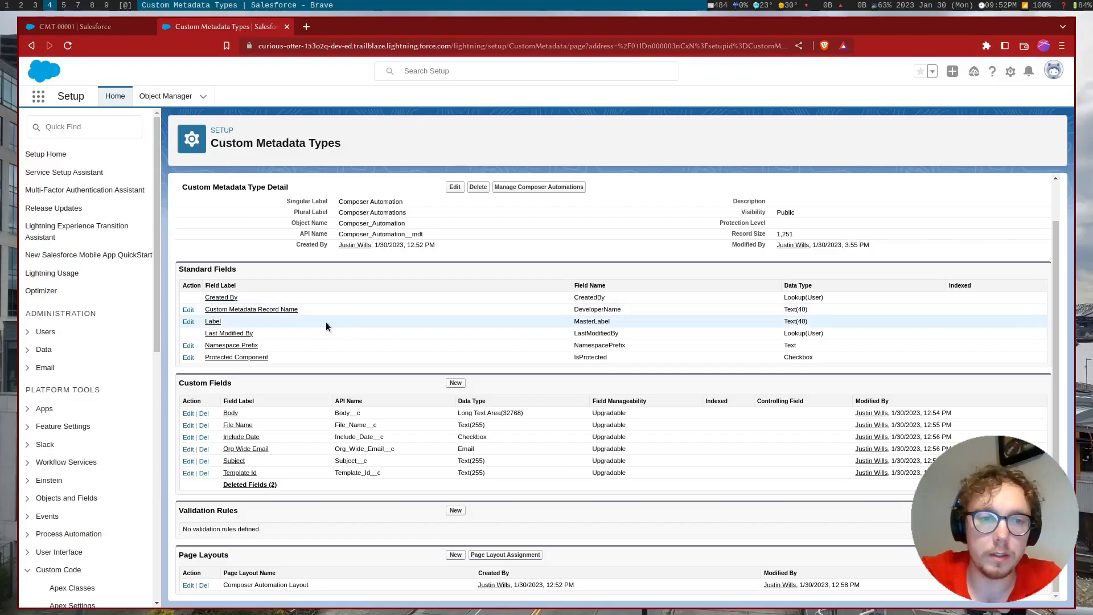
Step: Show the Receipt record of the Composer Automation metadata with its body, file name, subject and template id
{"action": "scroll", "scroll_direction": "up", "scroll_amount": 3}
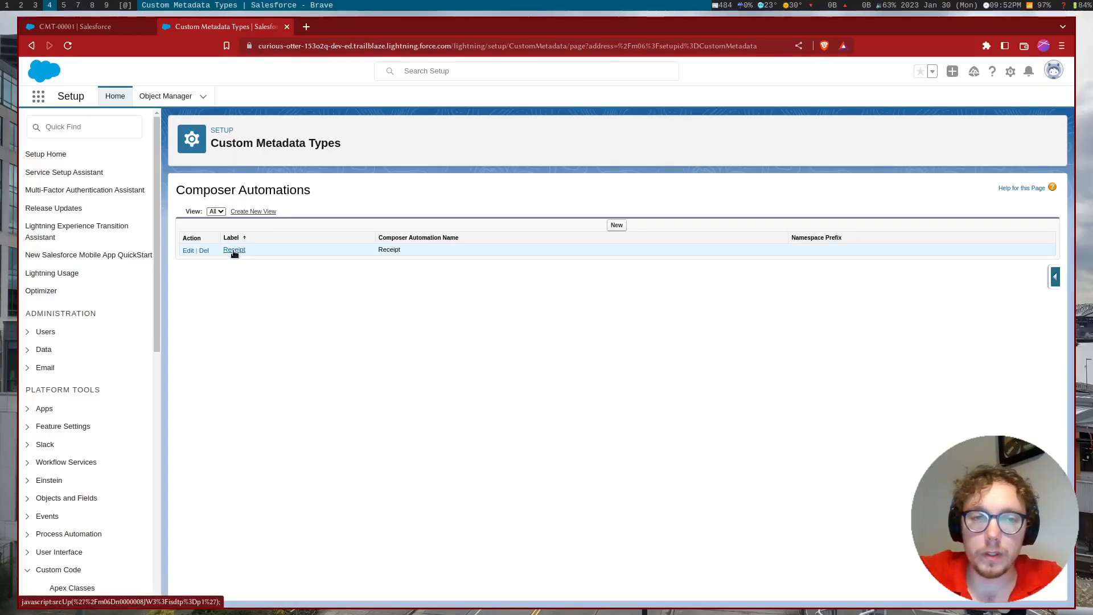
{"action": "left_click", "coordinate": [235, 250]}
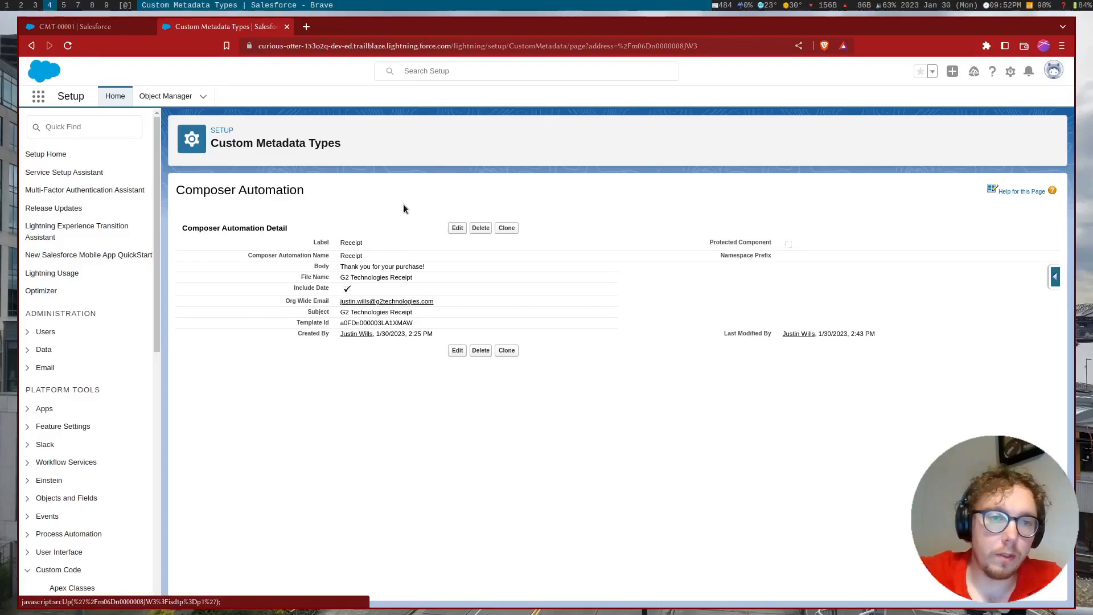
{"action": "mouse_move", "coordinate": [312, 211]}
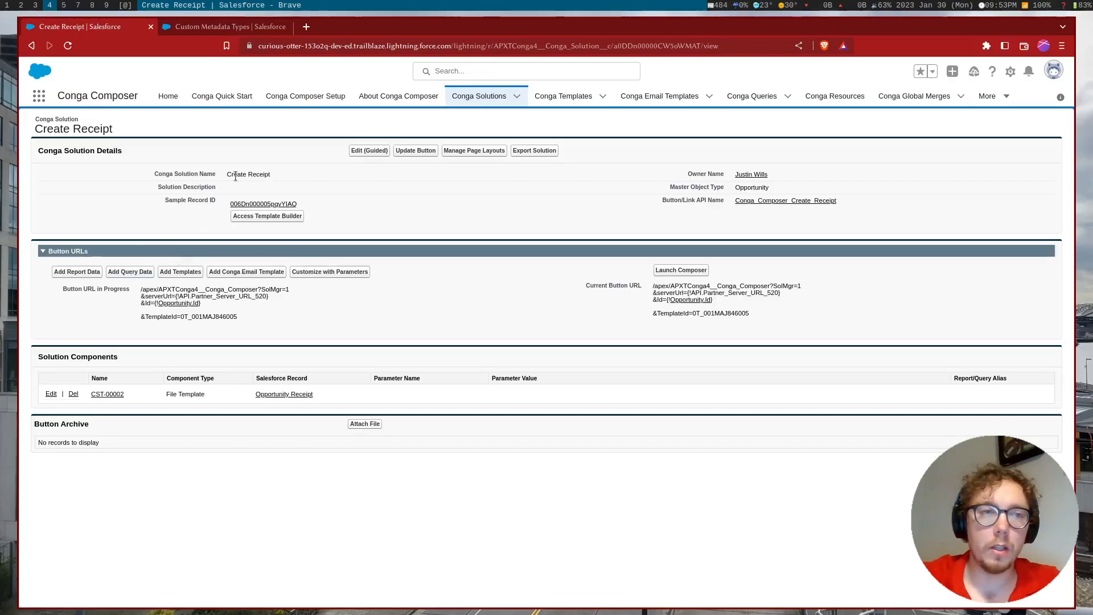
{"action": "mouse_move", "coordinate": [202, 186]}
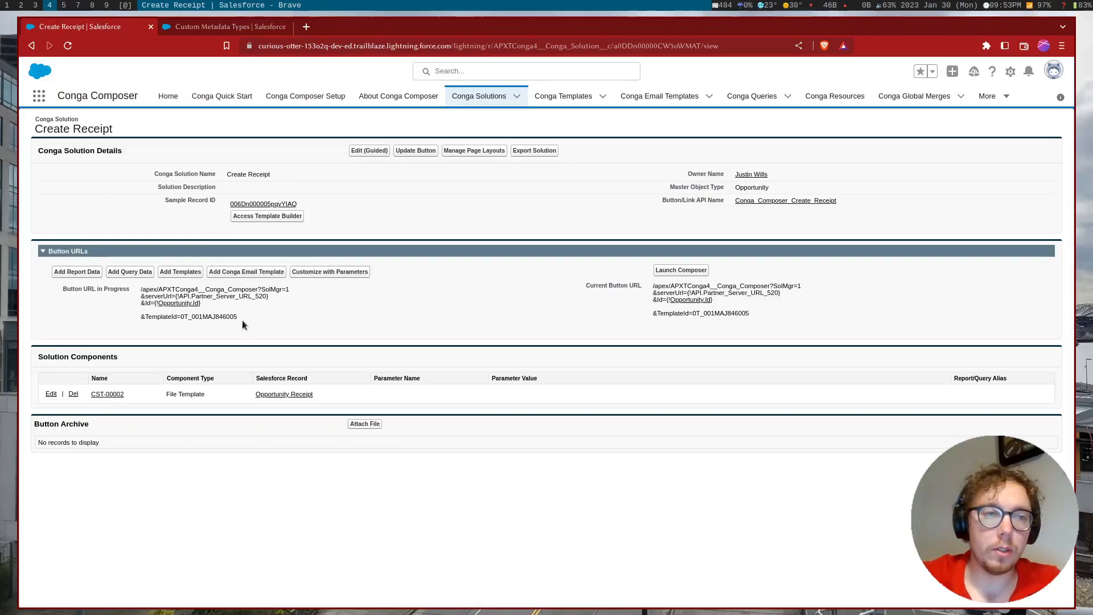
{"action": "mouse_move", "coordinate": [257, 330]}
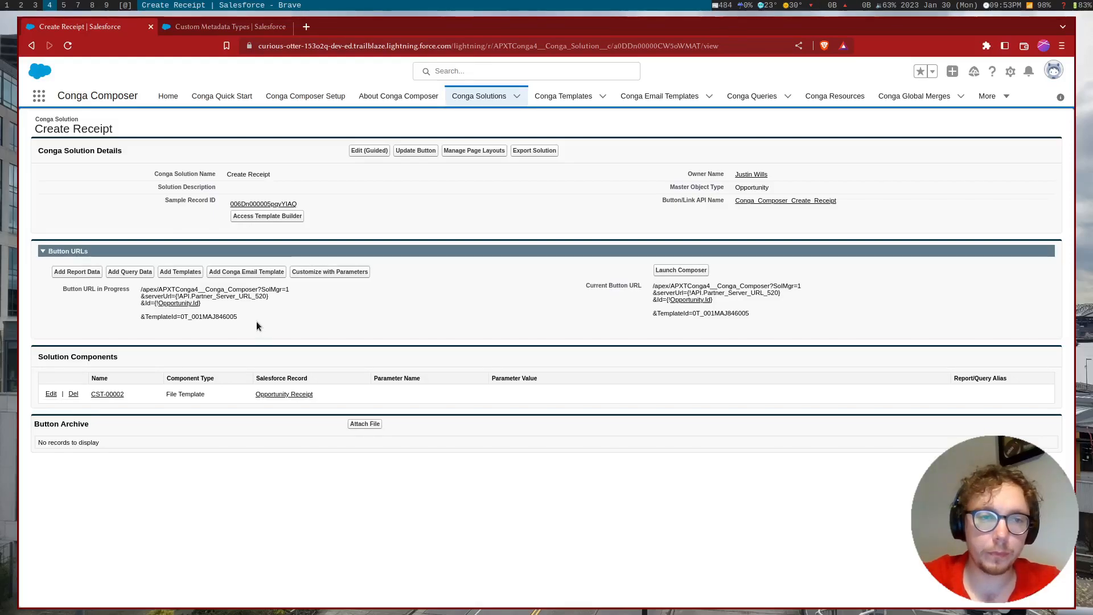
{"action": "mouse_move", "coordinate": [257, 318]}
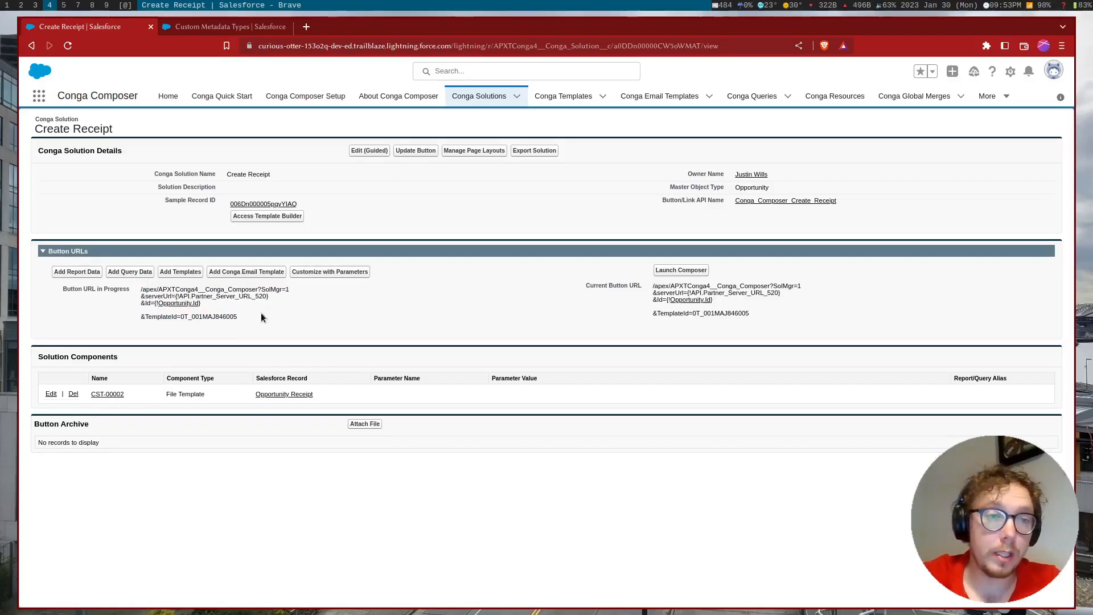
{"action": "mouse_move", "coordinate": [132, 279]}
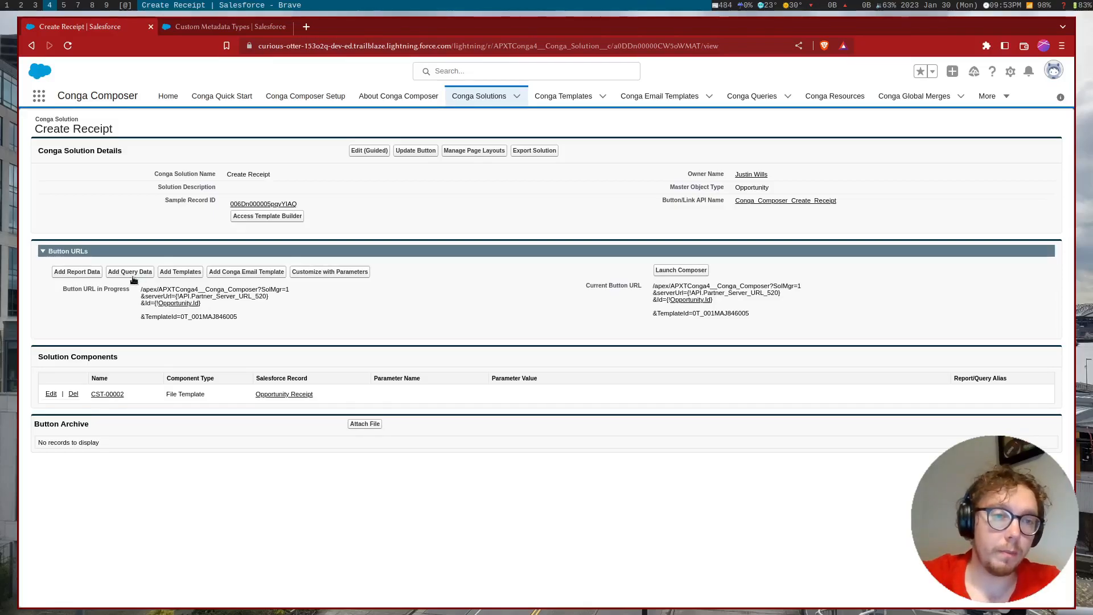
{"action": "mouse_move", "coordinate": [180, 271]}
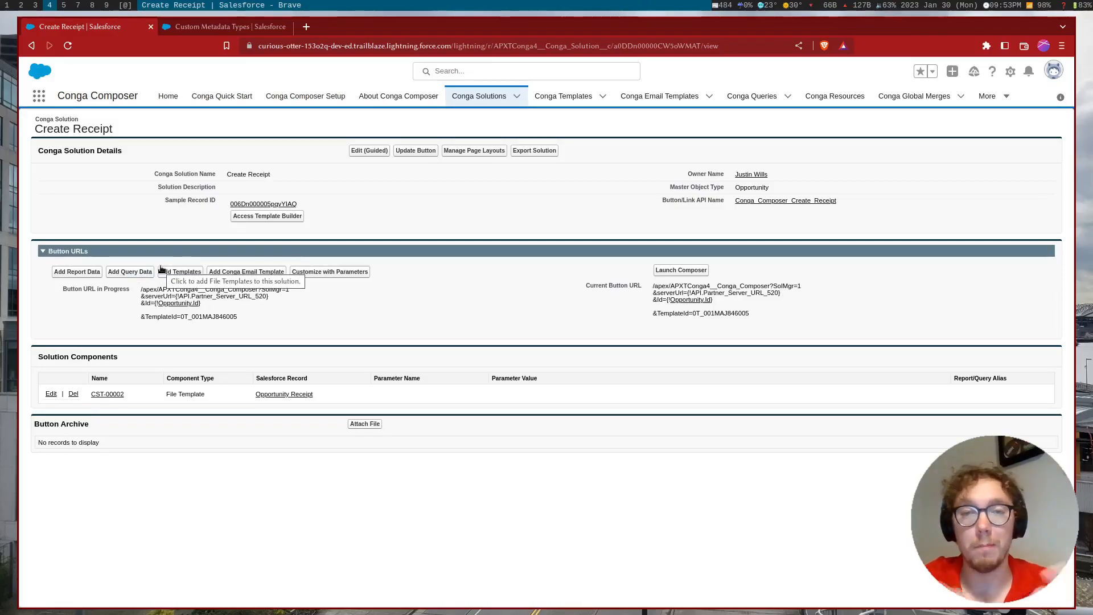
{"action": "mouse_move", "coordinate": [197, 228]}
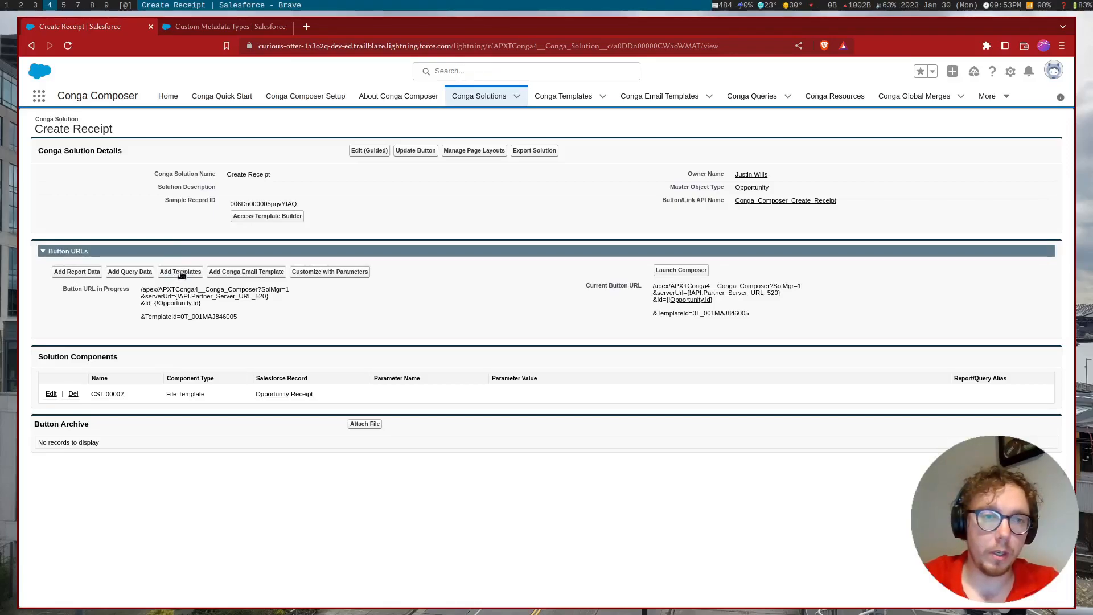
{"action": "mouse_move", "coordinate": [180, 271]}
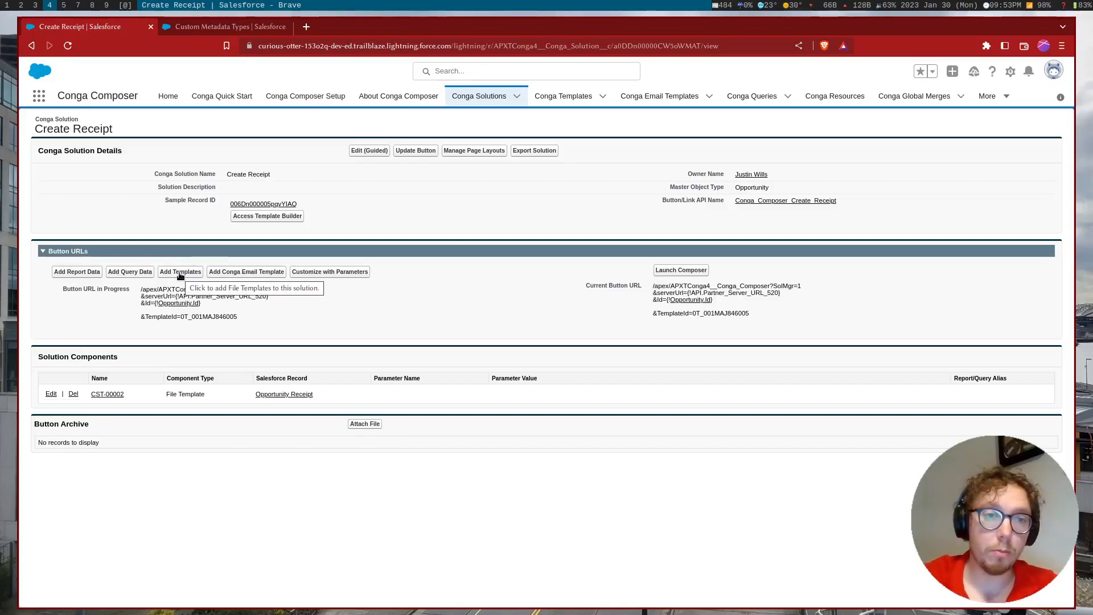
{"action": "mouse_move", "coordinate": [101, 208]}
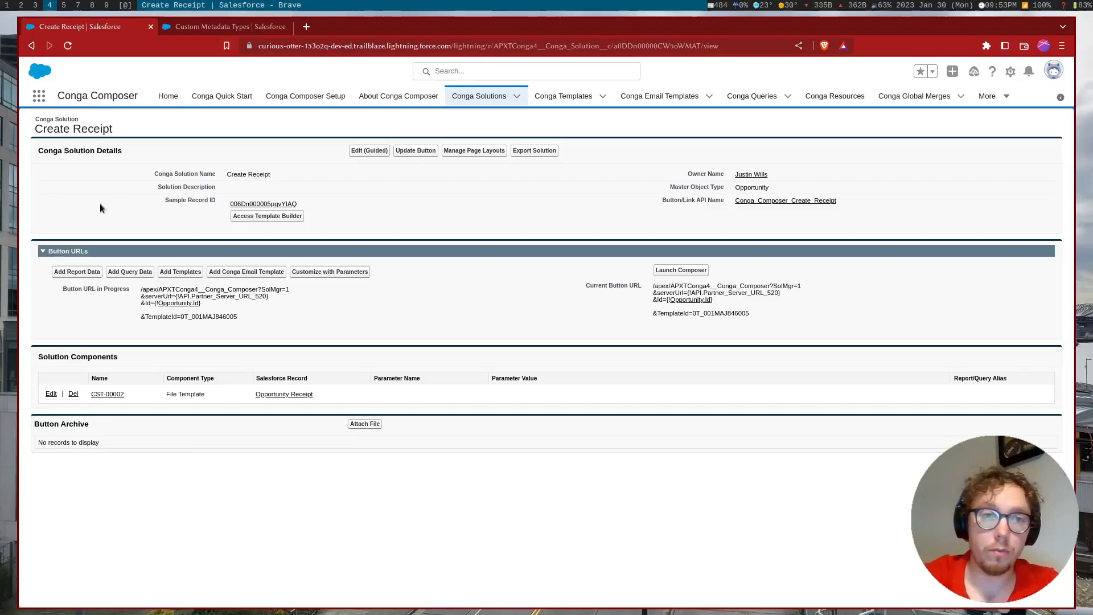
{"action": "mouse_move", "coordinate": [186, 315]}
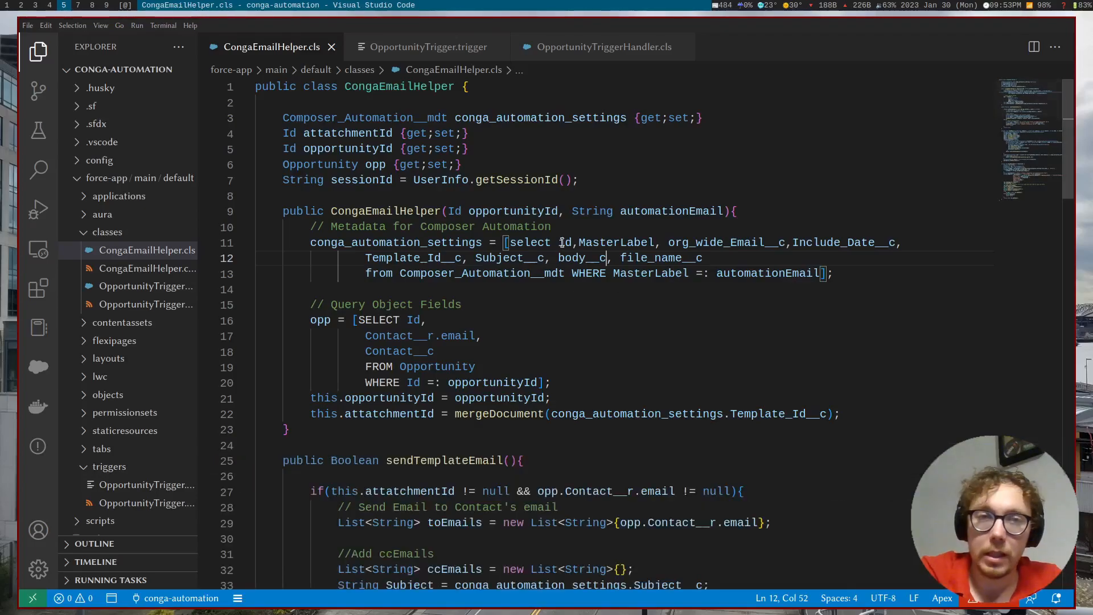
{"action": "mouse_move", "coordinate": [391, 117]}
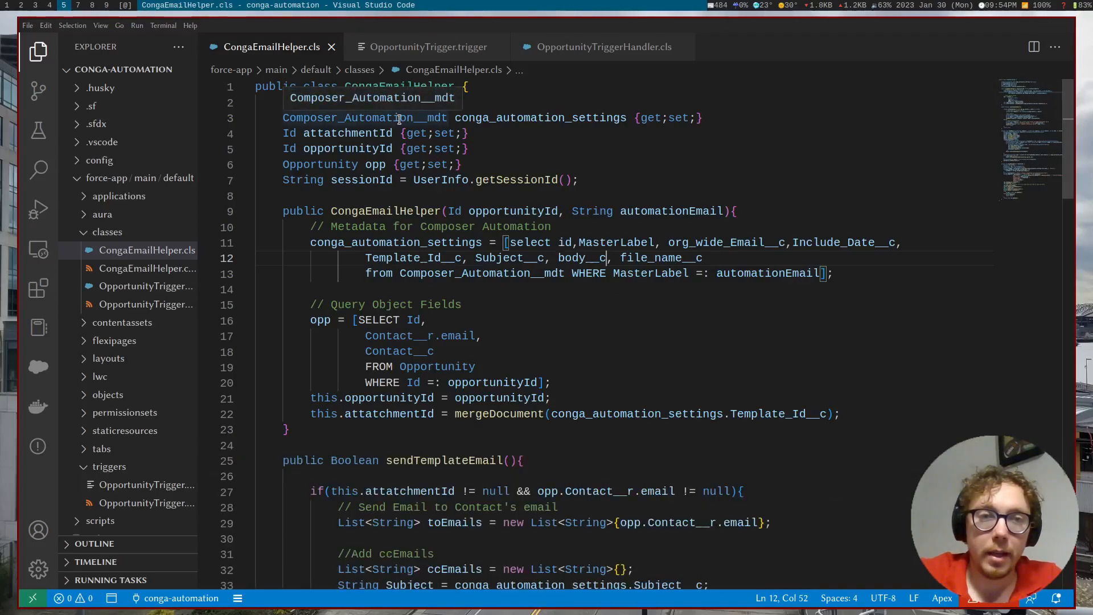
{"action": "mouse_move", "coordinate": [466, 212]}
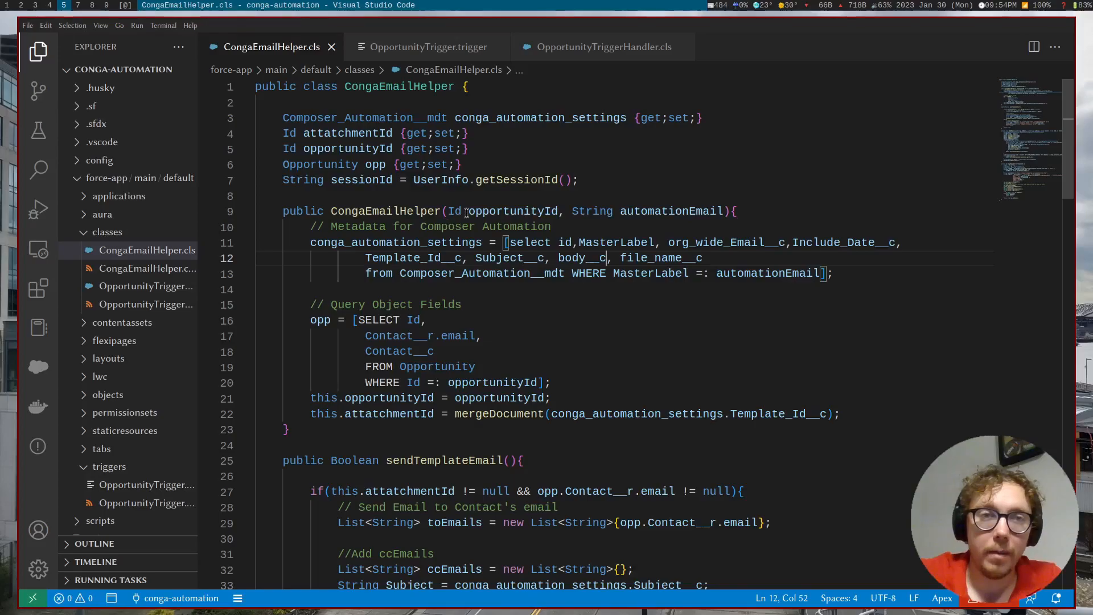
{"action": "mouse_move", "coordinate": [505, 212]}
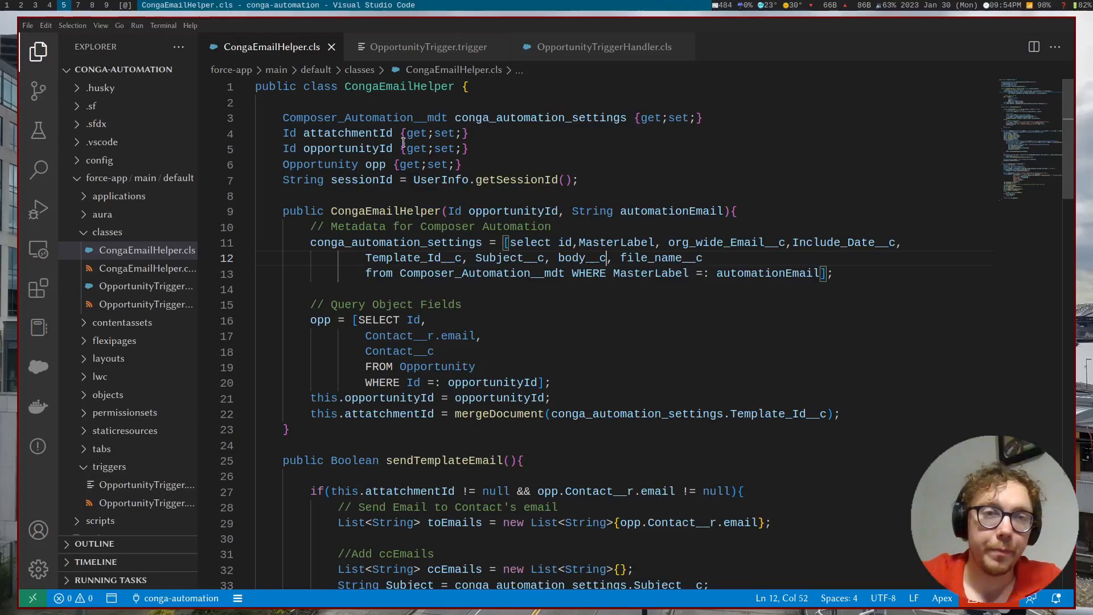
{"action": "mouse_move", "coordinate": [358, 117]}
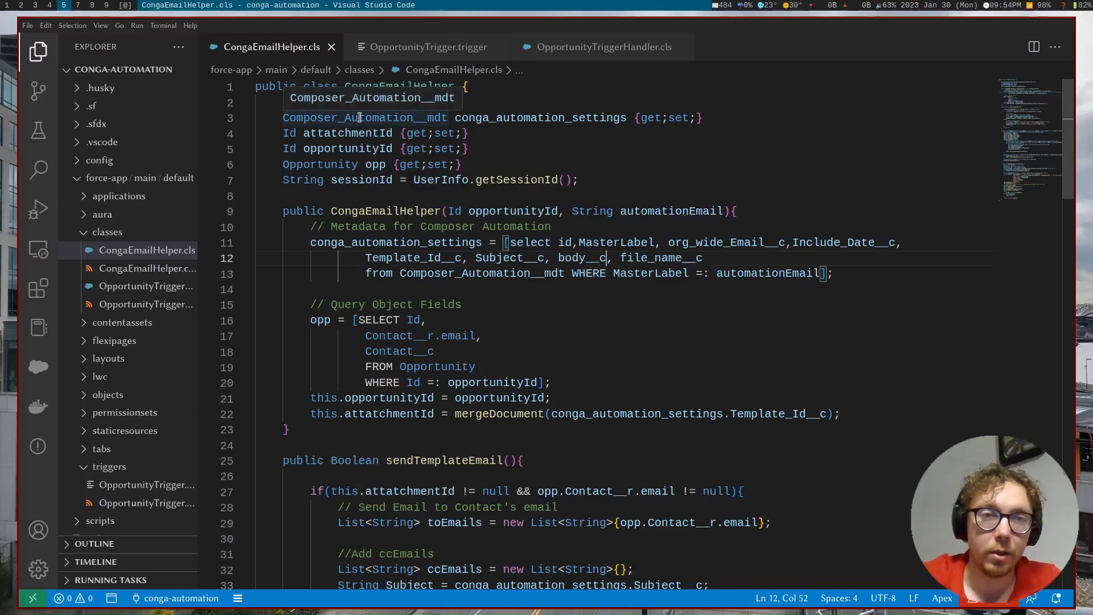
{"action": "mouse_move", "coordinate": [344, 156]}
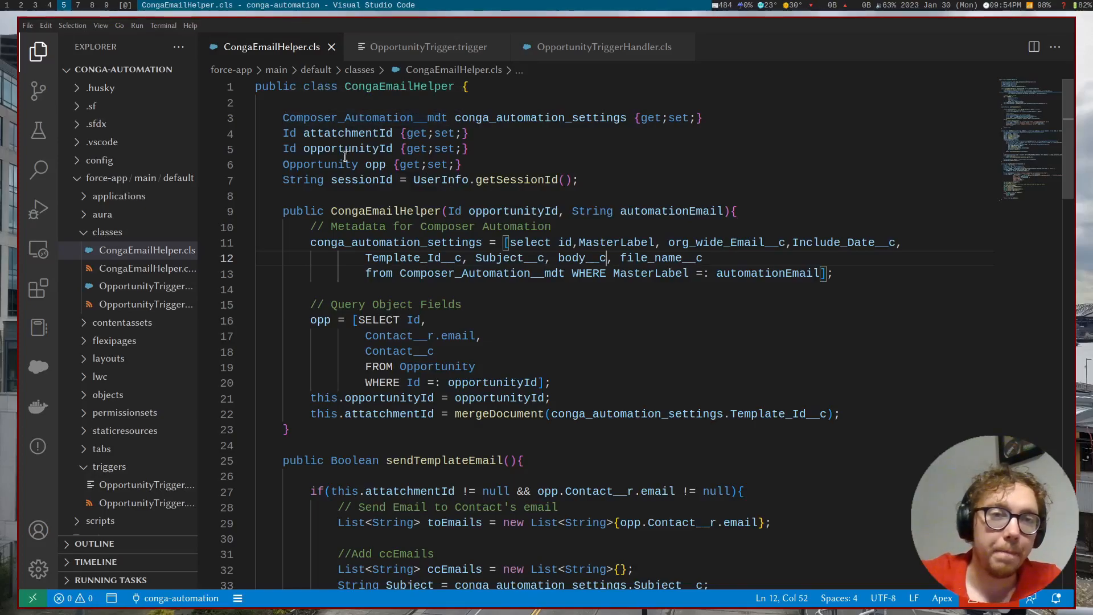
{"action": "mouse_move", "coordinate": [361, 180]}
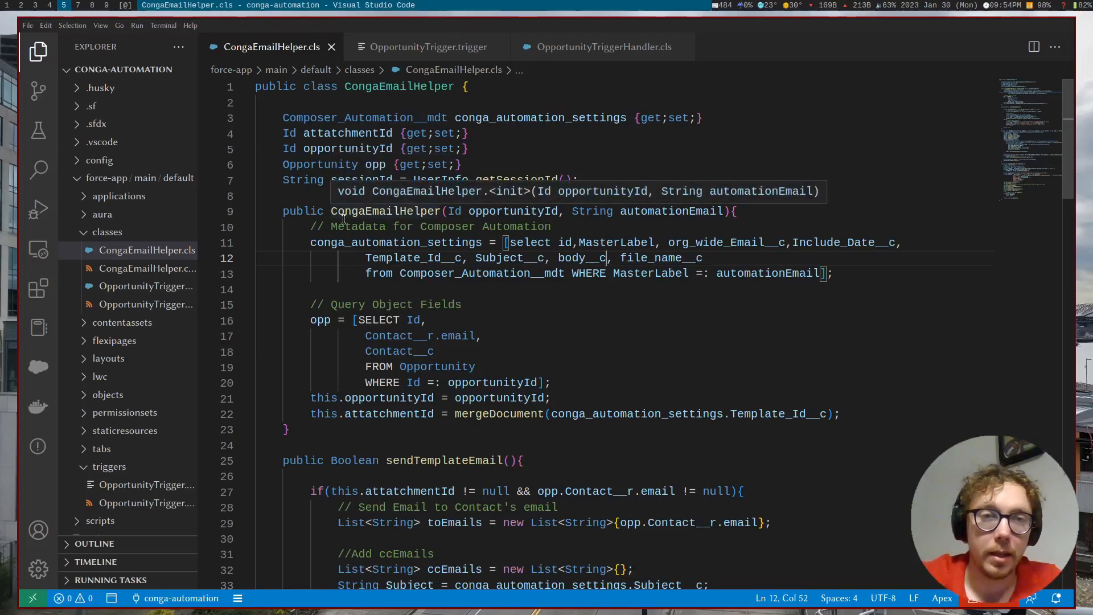
{"action": "scroll", "scroll_direction": "down", "scroll_amount": 3}
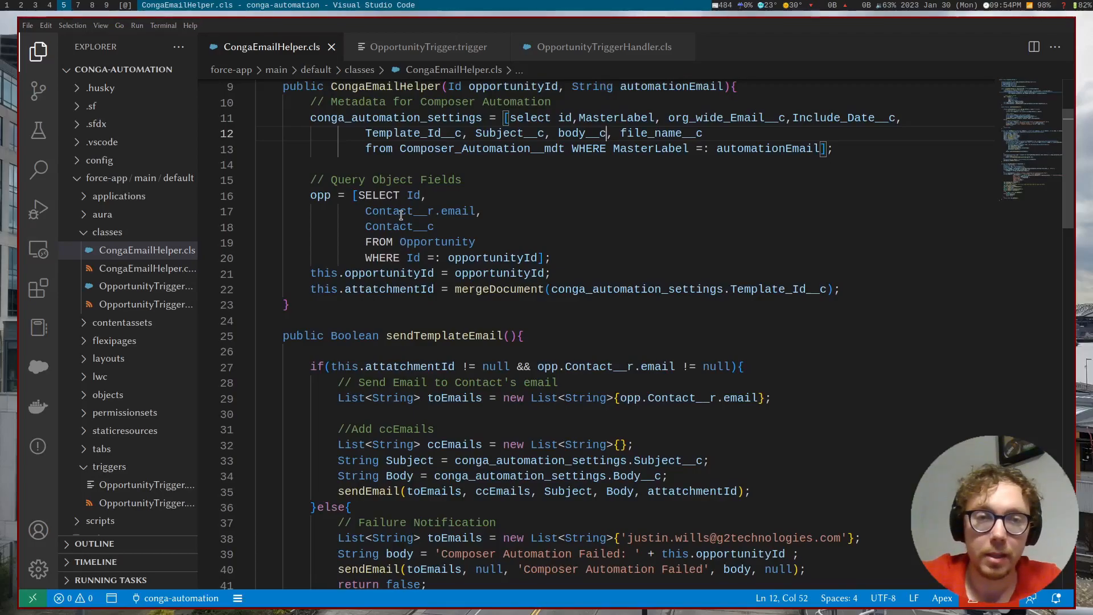
{"action": "scroll", "scroll_direction": "down", "scroll_amount": 3}
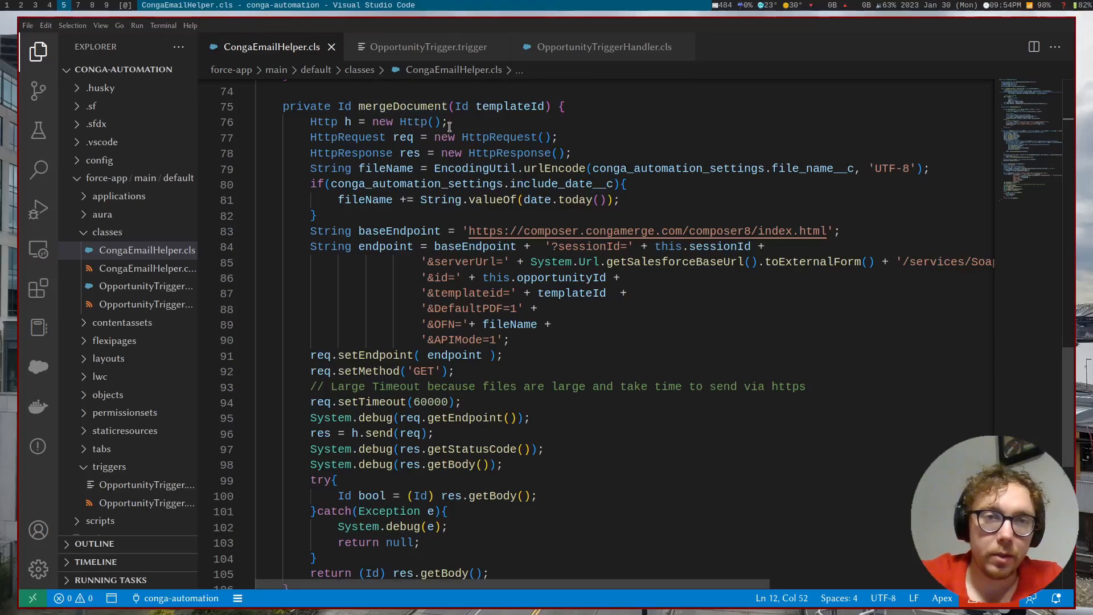
{"action": "mouse_move", "coordinate": [511, 106]}
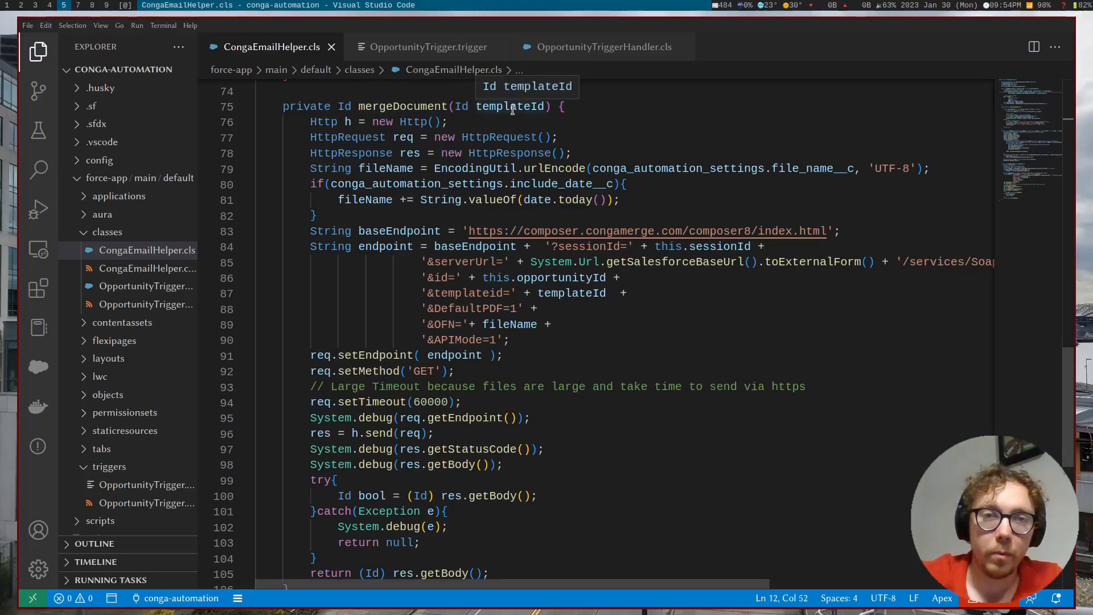
{"action": "mouse_move", "coordinate": [362, 261]}
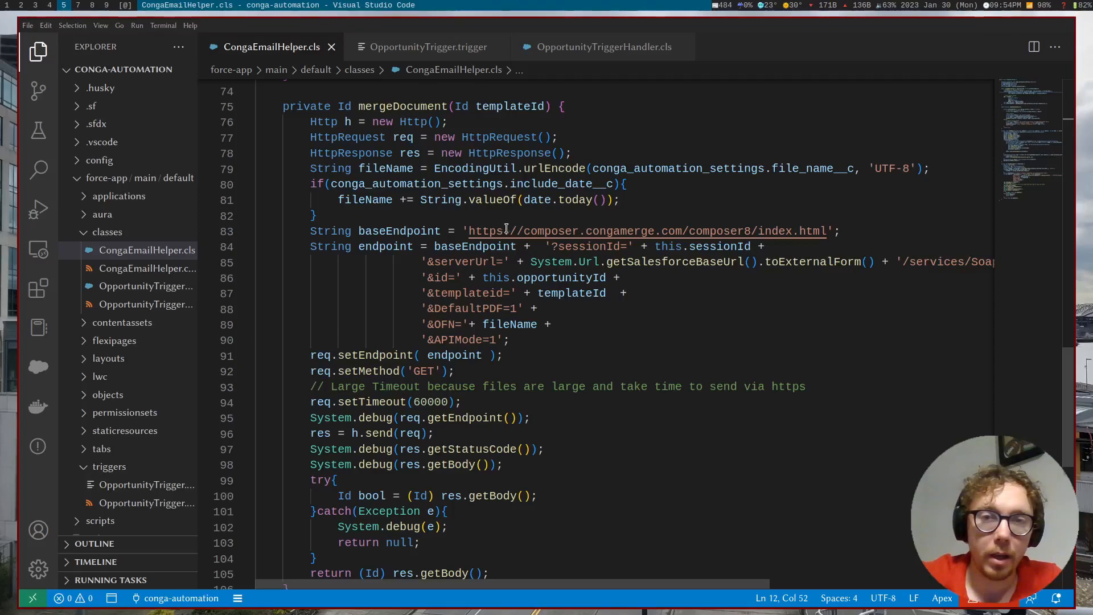
{"action": "mouse_move", "coordinate": [547, 231]}
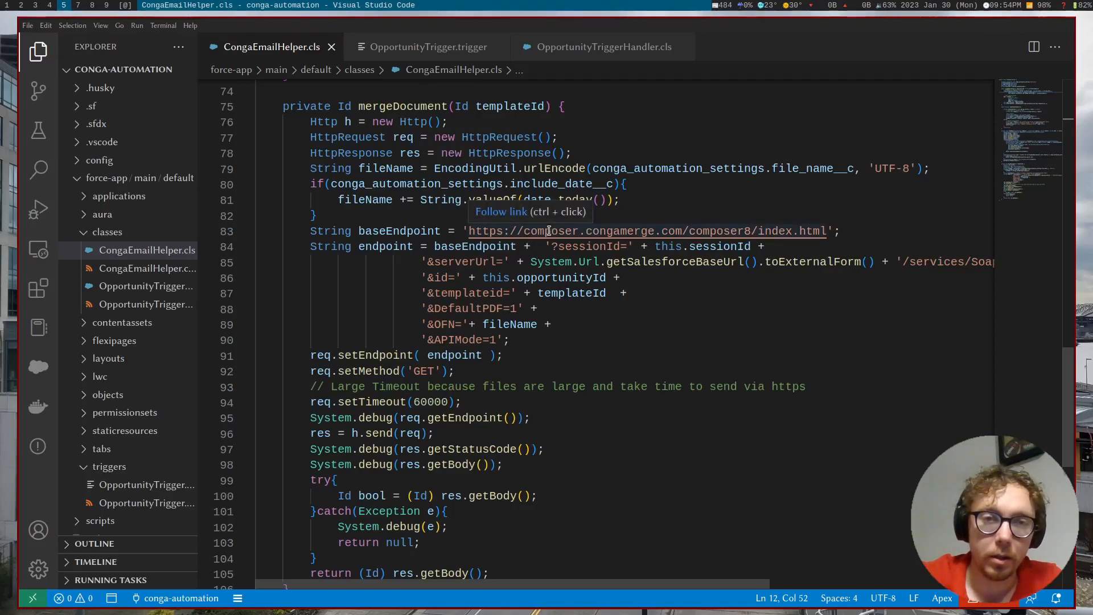
{"action": "mouse_move", "coordinate": [618, 203]}
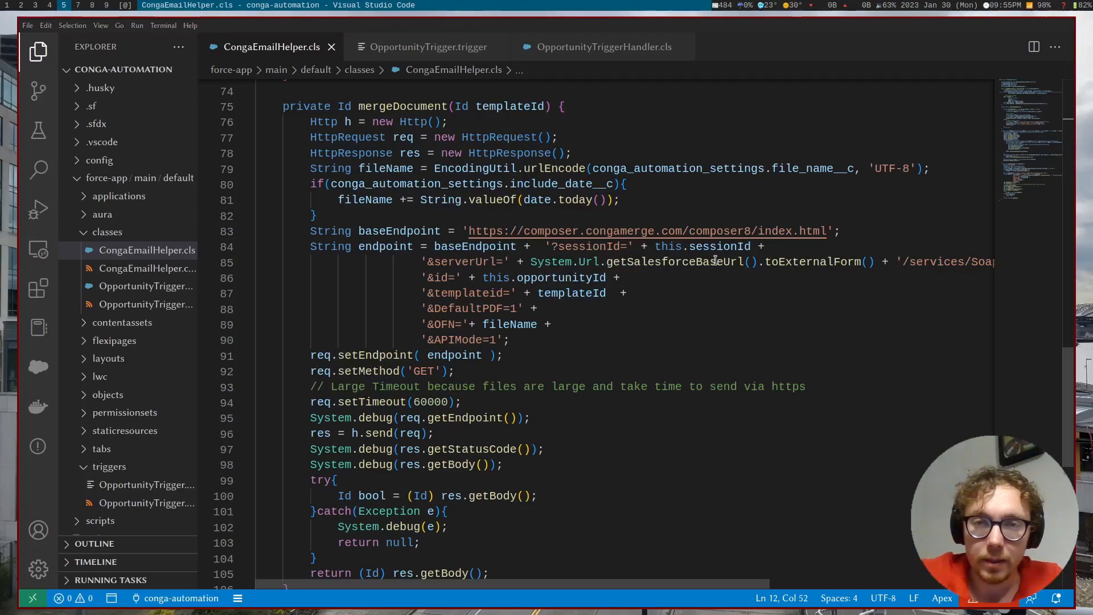
{"action": "scroll", "scroll_direction": "up", "scroll_amount": 3}
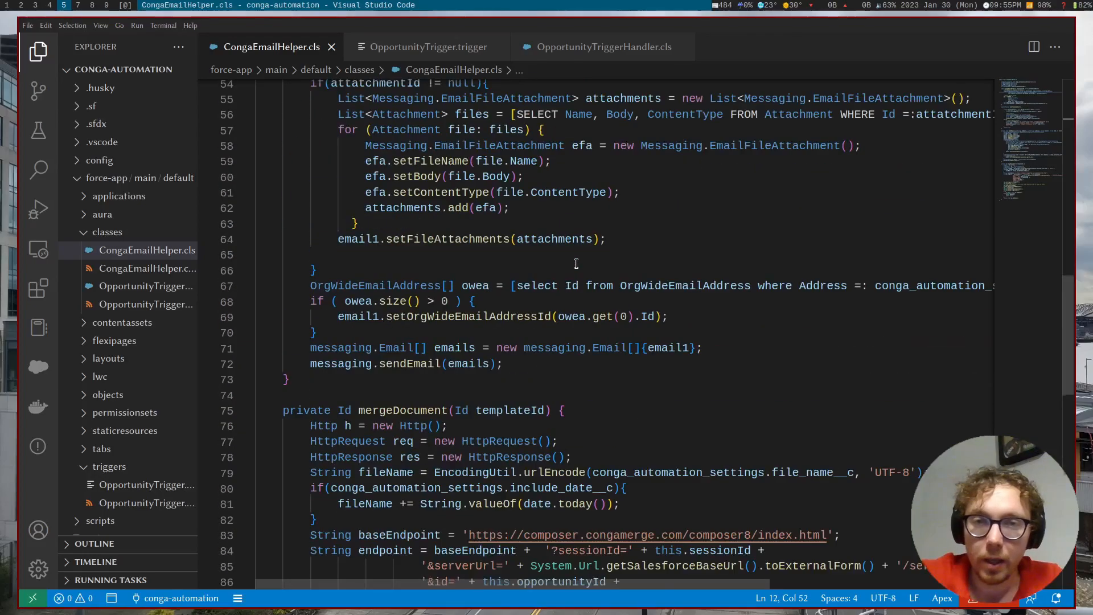
{"action": "scroll", "scroll_direction": "up", "scroll_amount": 3}
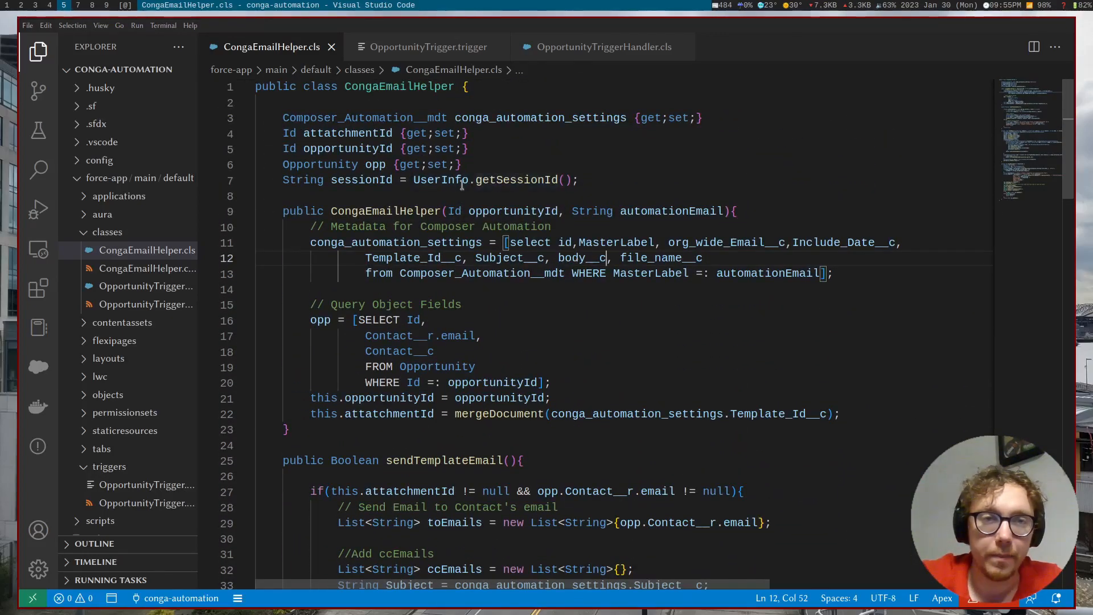
{"action": "scroll", "scroll_direction": "down", "scroll_amount": 3}
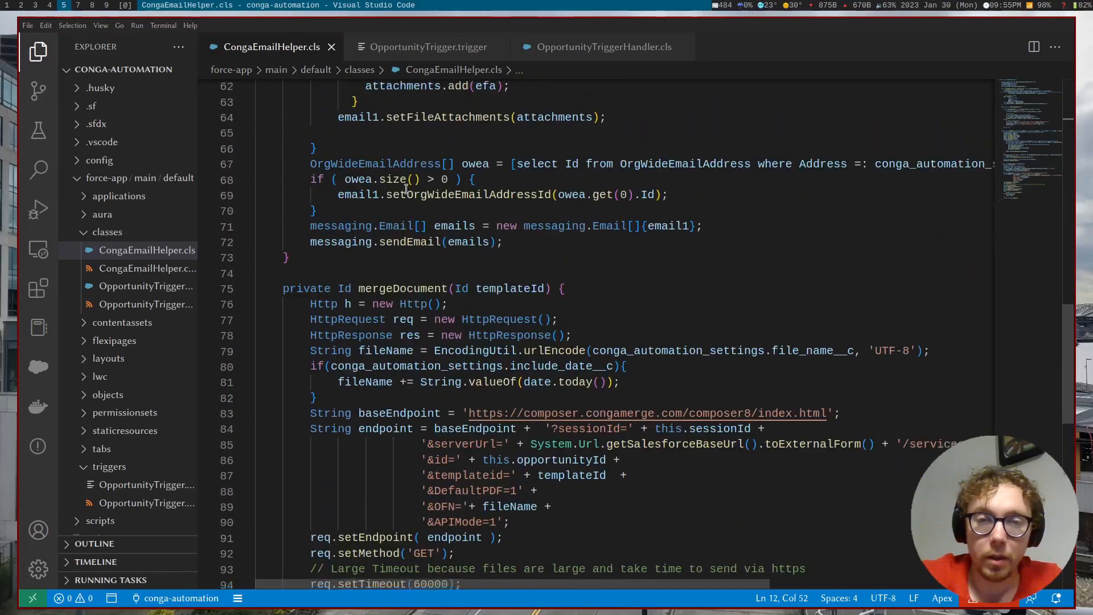
{"action": "scroll", "scroll_direction": "down", "scroll_amount": 3}
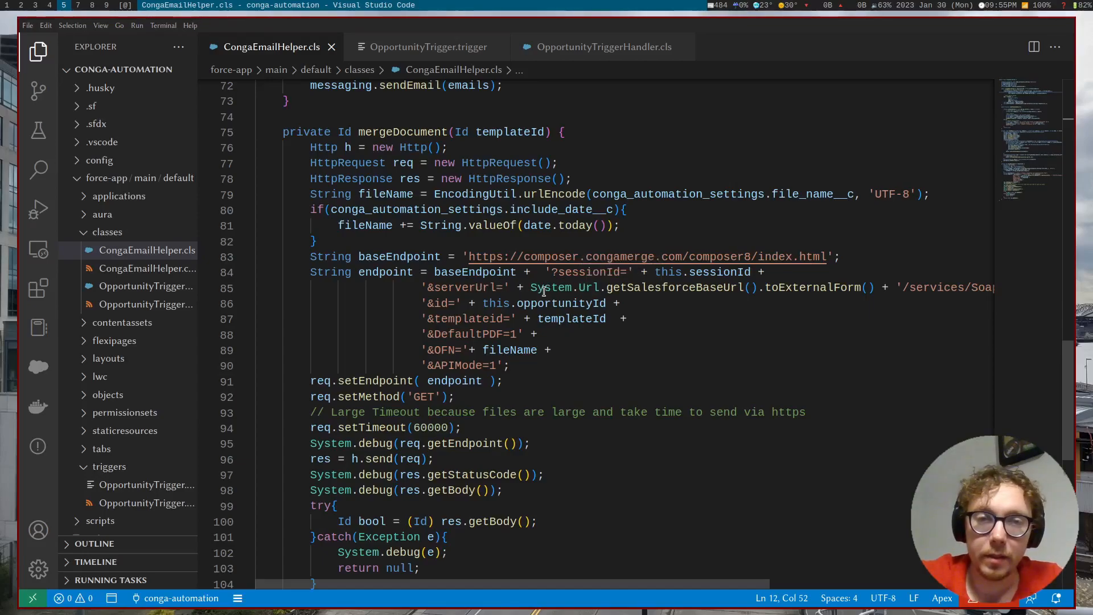
{"action": "mouse_move", "coordinate": [641, 291]}
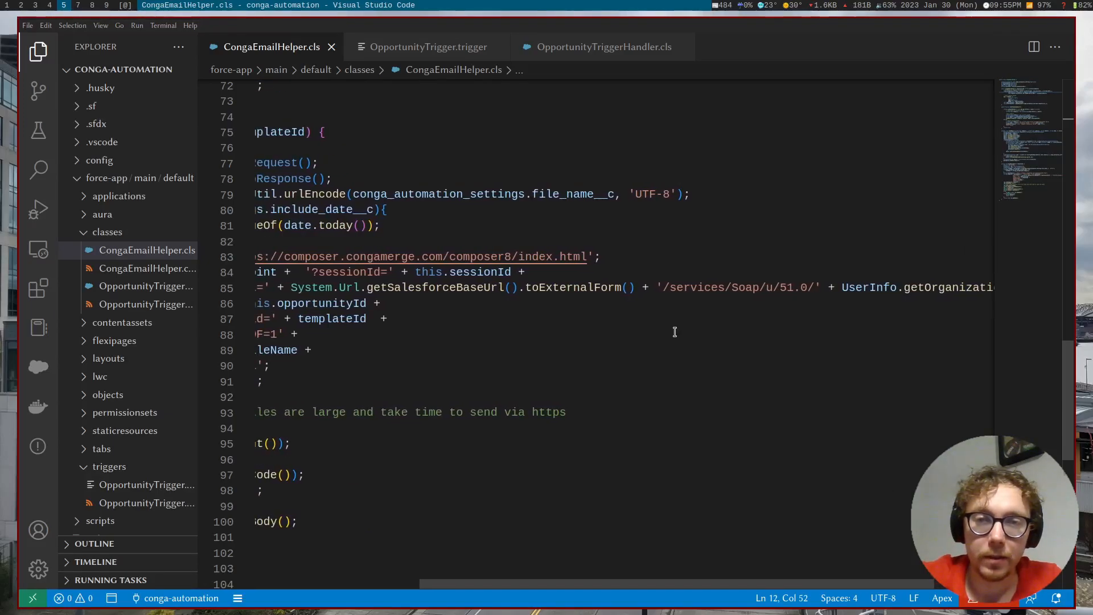
{"action": "scroll", "scroll_direction": "left", "scroll_amount": 3}
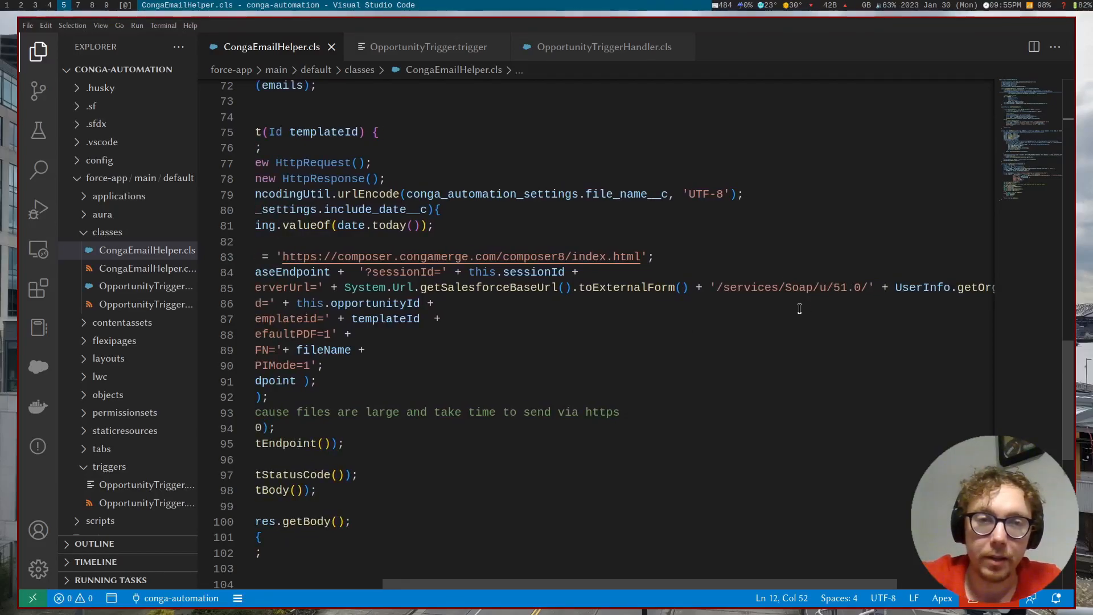
{"action": "mouse_move", "coordinate": [759, 315]}
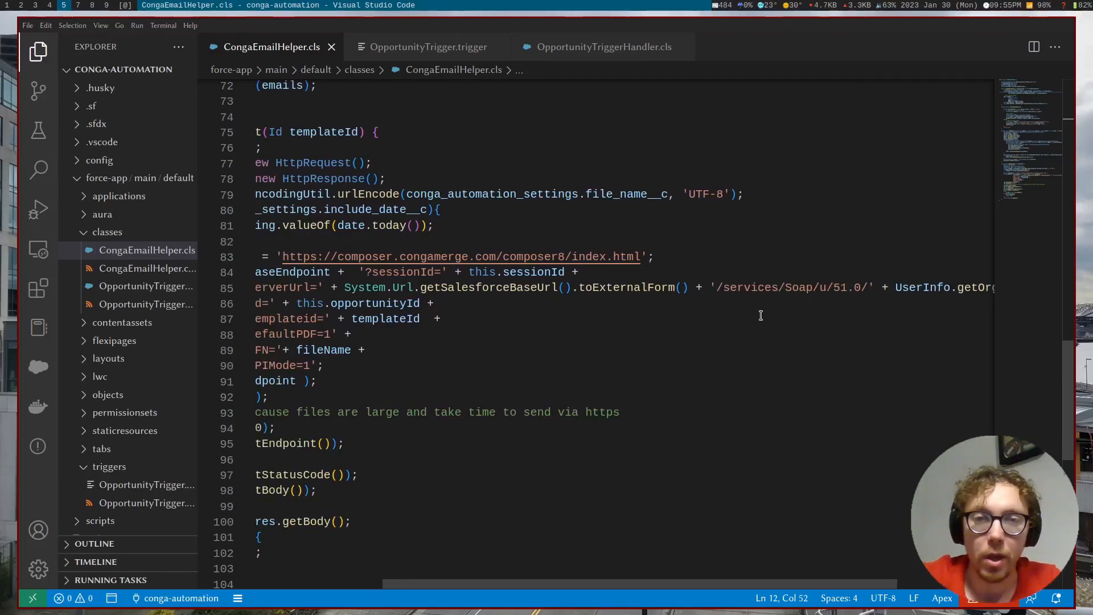
{"action": "mouse_move", "coordinate": [495, 287]}
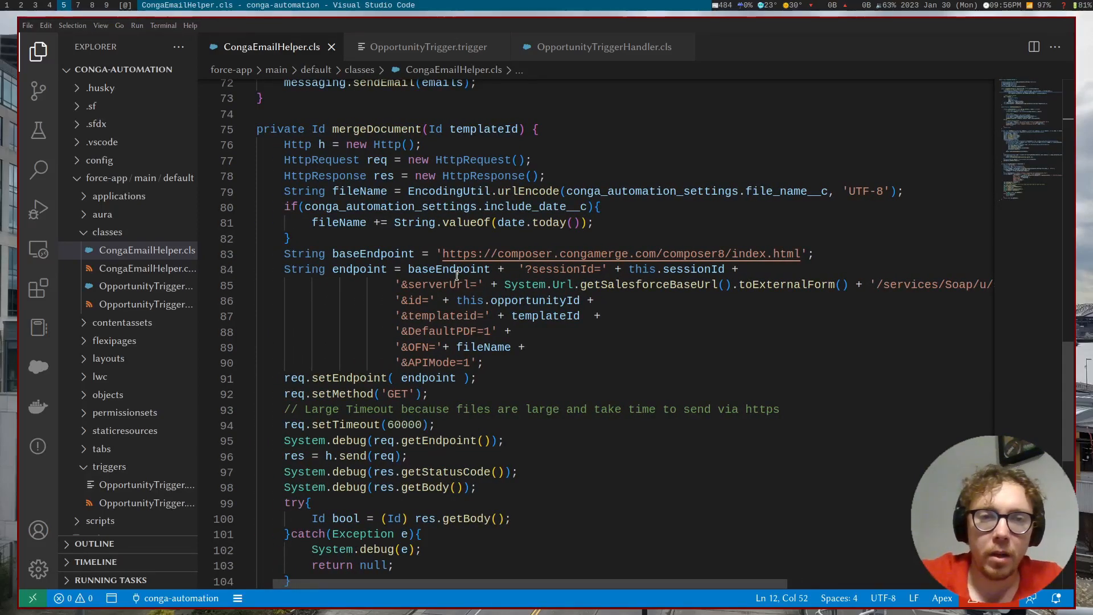
{"action": "scroll", "scroll_direction": "down", "scroll_amount": 3}
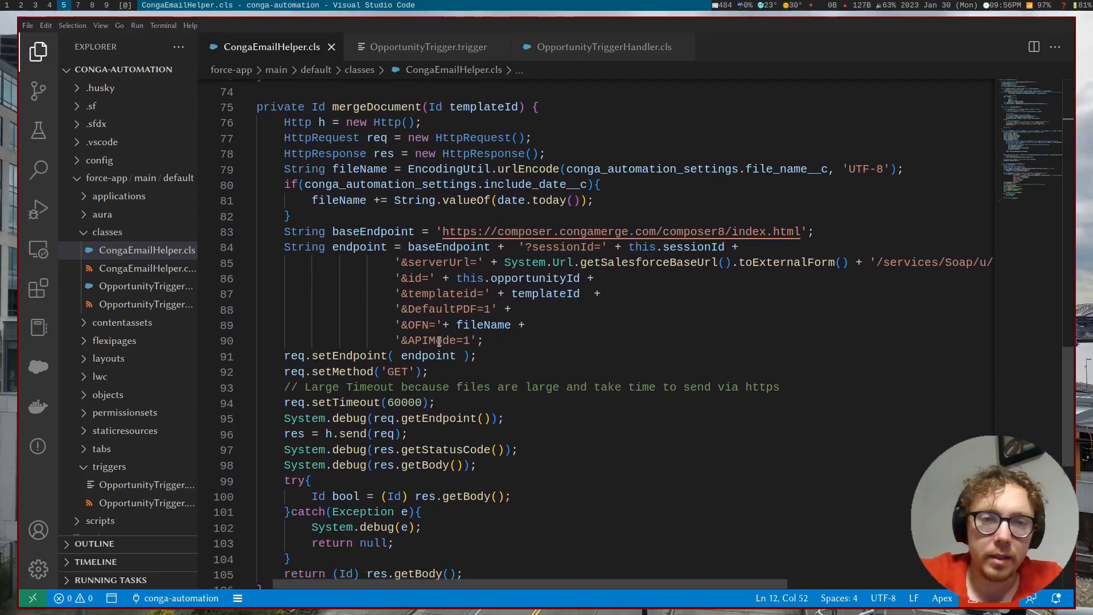
{"action": "double_click", "coordinate": [427, 341]}
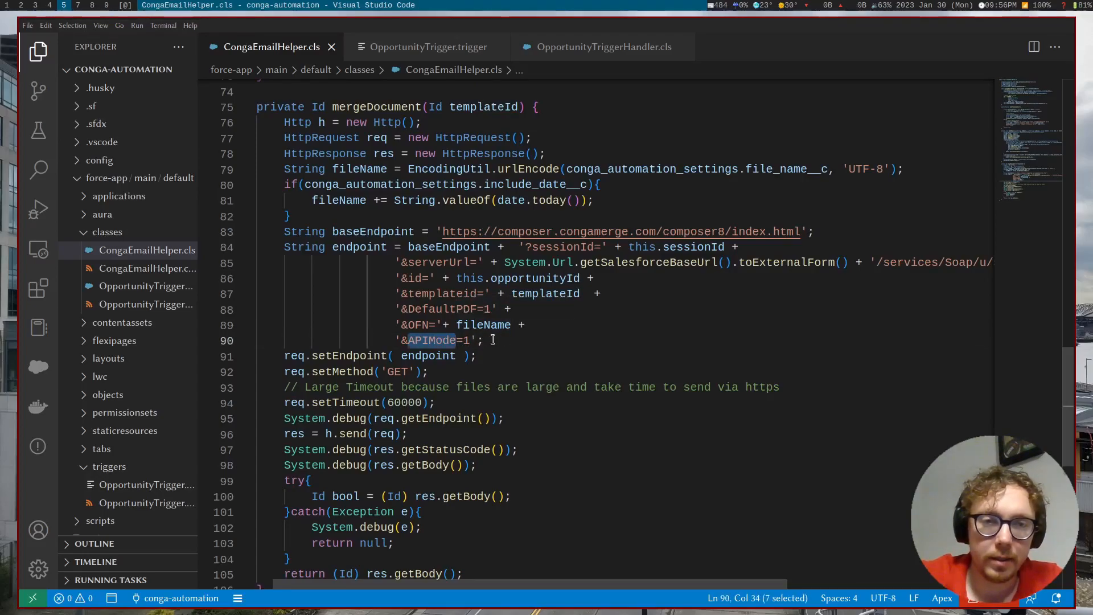
{"action": "left_click", "coordinate": [495, 340]}
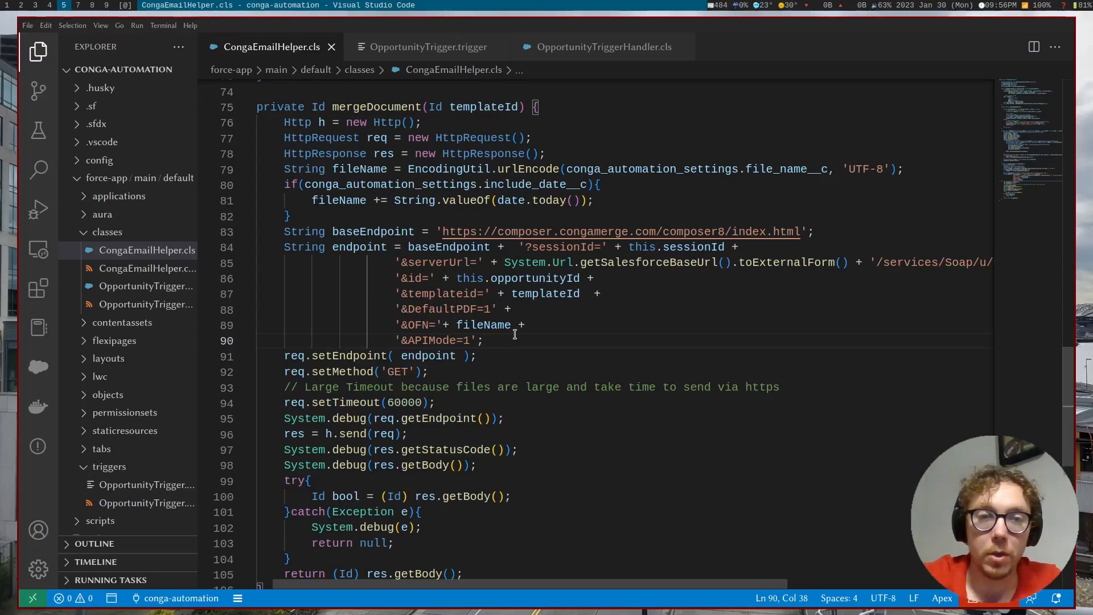
{"action": "mouse_move", "coordinate": [535, 324]}
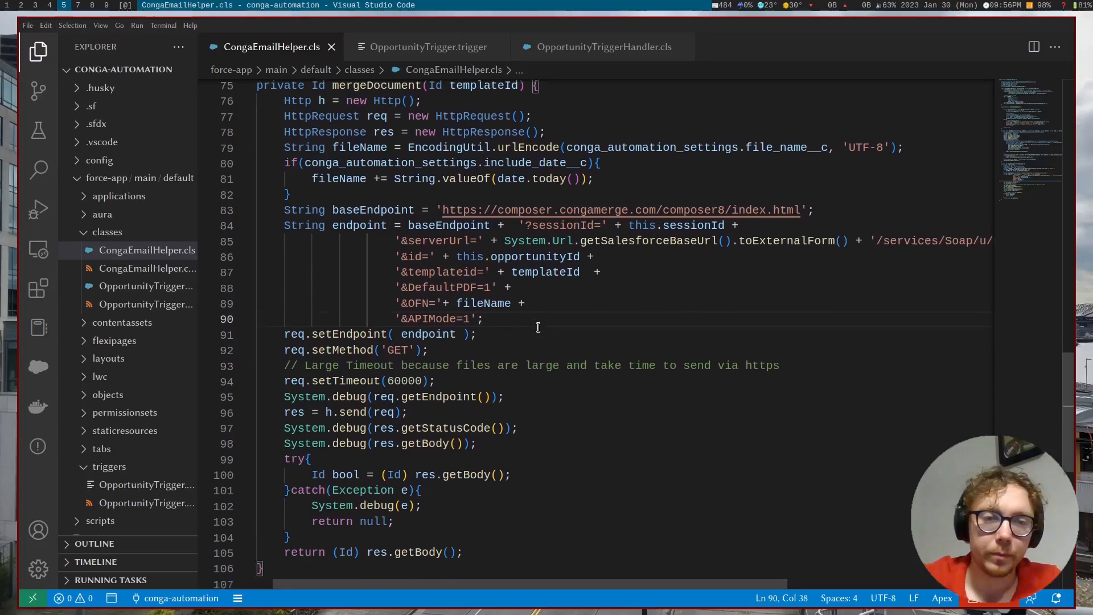
Step: Scroll through CongaEmailHelper.cls to review the sendEmail method
{"action": "scroll", "scroll_direction": "up", "scroll_amount": 3}
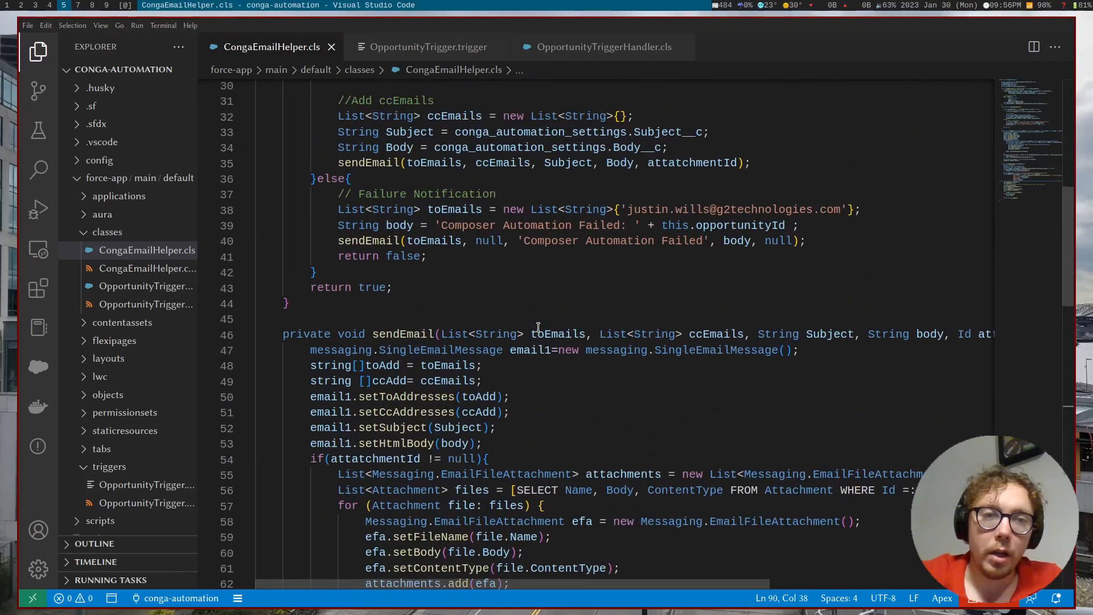
{"action": "scroll", "scroll_direction": "up", "scroll_amount": 3}
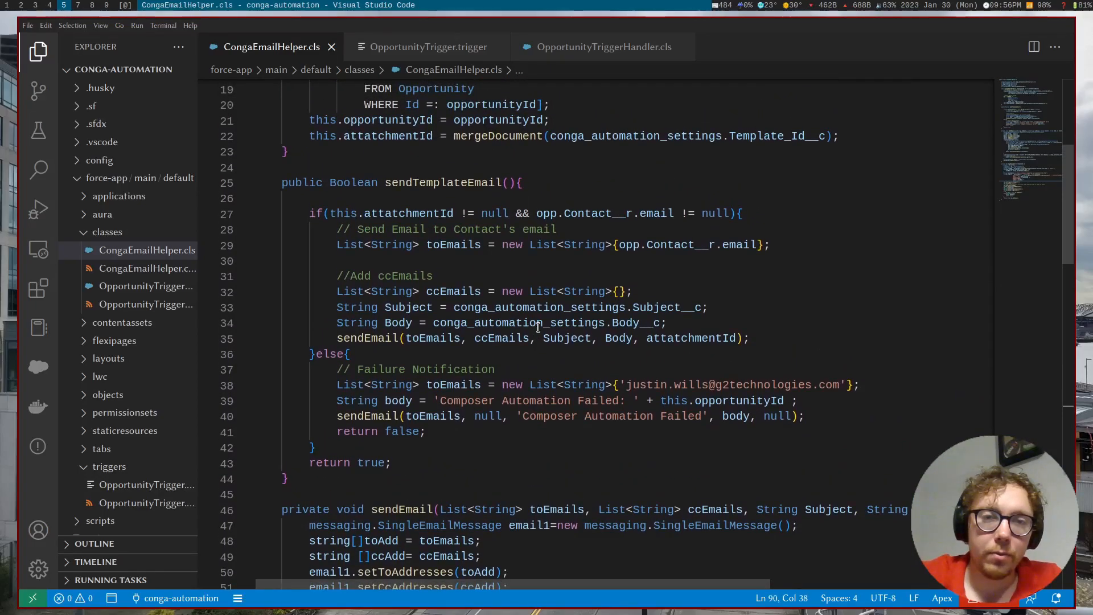
{"action": "scroll", "scroll_direction": "down", "scroll_amount": 3}
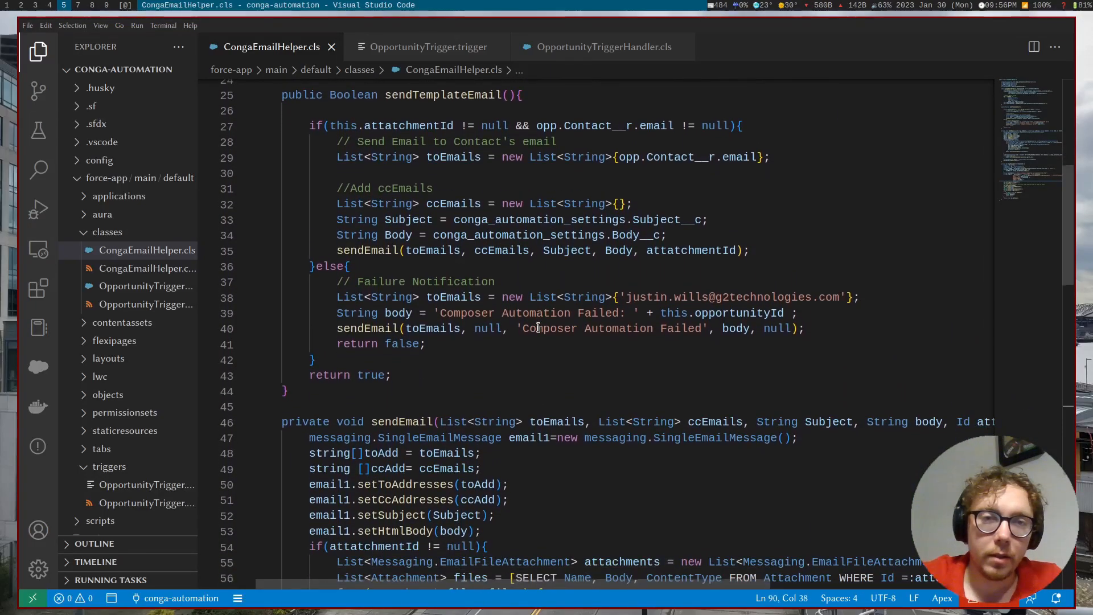
{"action": "scroll", "scroll_direction": "down", "scroll_amount": 3}
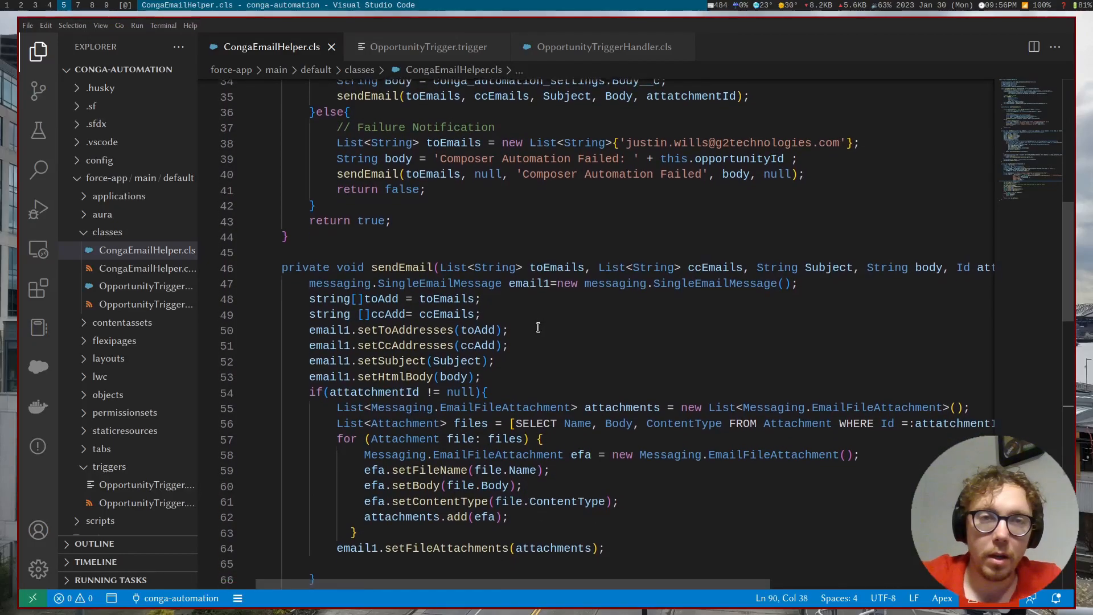
{"action": "scroll", "scroll_direction": "down", "scroll_amount": 3}
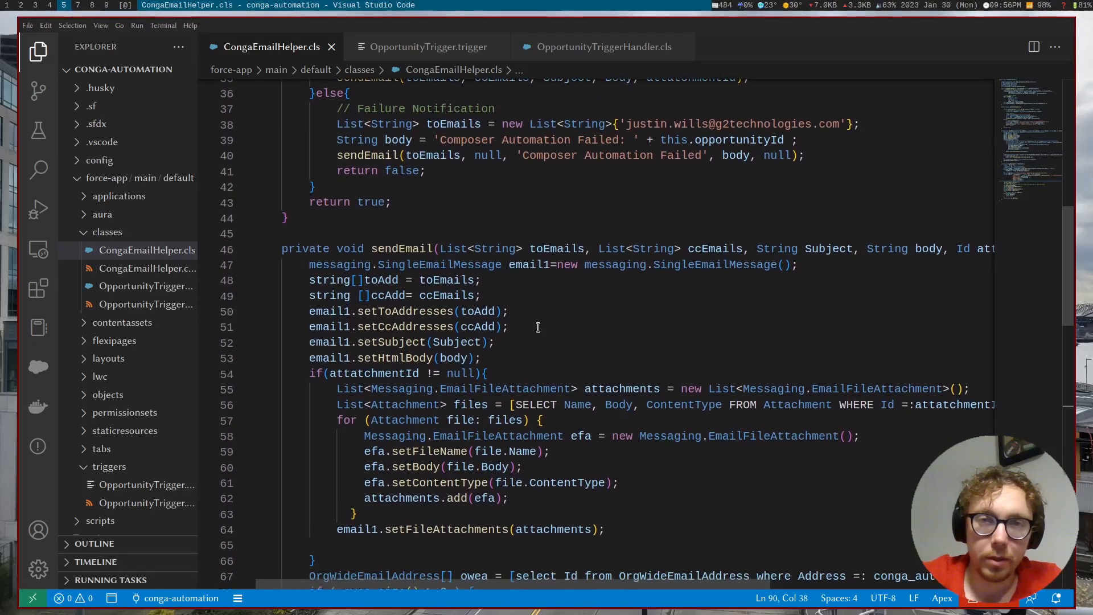
{"action": "scroll", "scroll_direction": "up", "scroll_amount": 3}
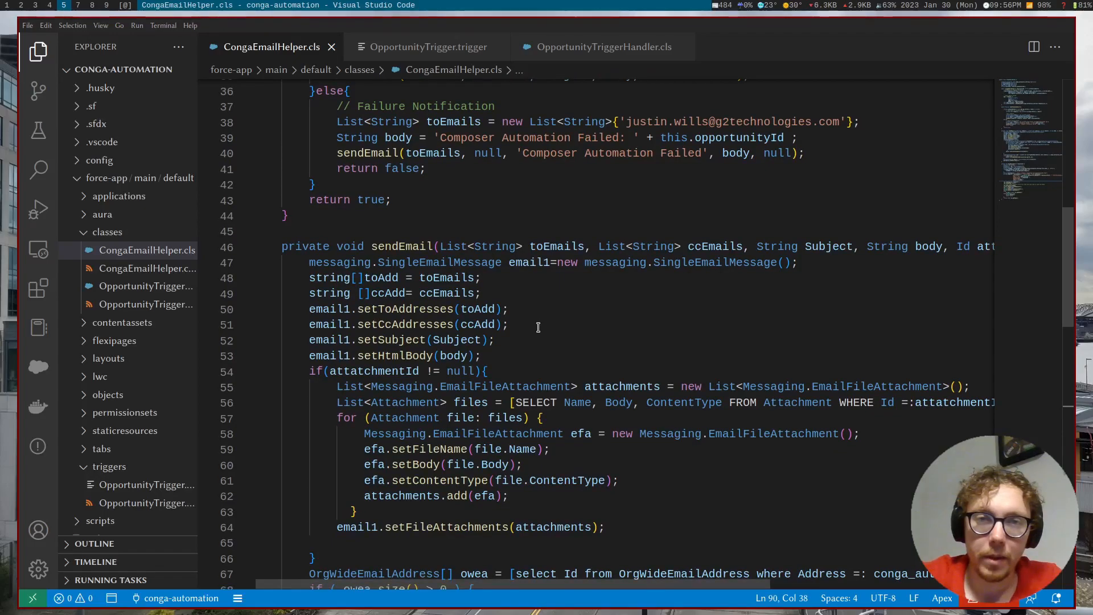
{"action": "scroll", "scroll_direction": "down", "scroll_amount": 3}
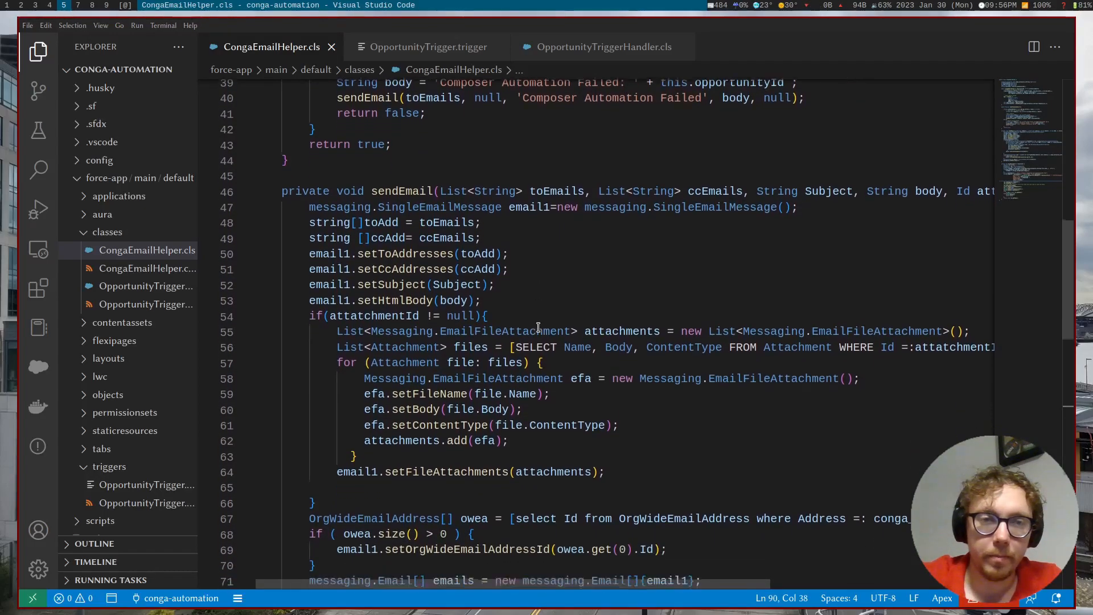
{"action": "scroll", "scroll_direction": "up", "scroll_amount": 3}
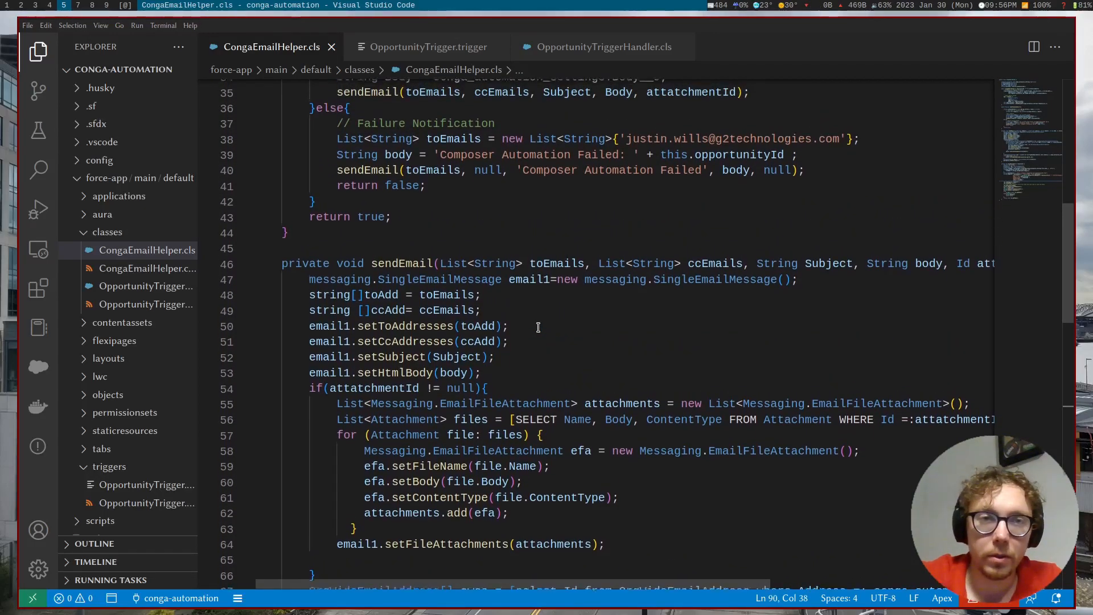
{"action": "scroll", "scroll_direction": "up", "scroll_amount": 3}
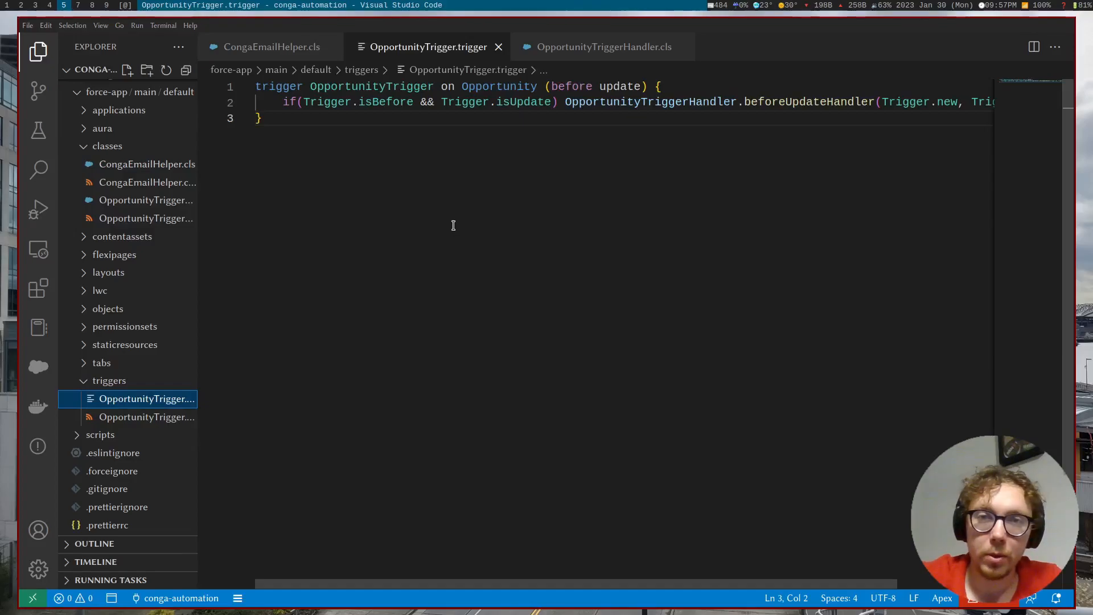
Step: Show the OpportunityTriggerHandler class with its Closed Won check calling the future congaStarter method
{"action": "scroll", "scroll_direction": "right", "scroll_amount": 3}
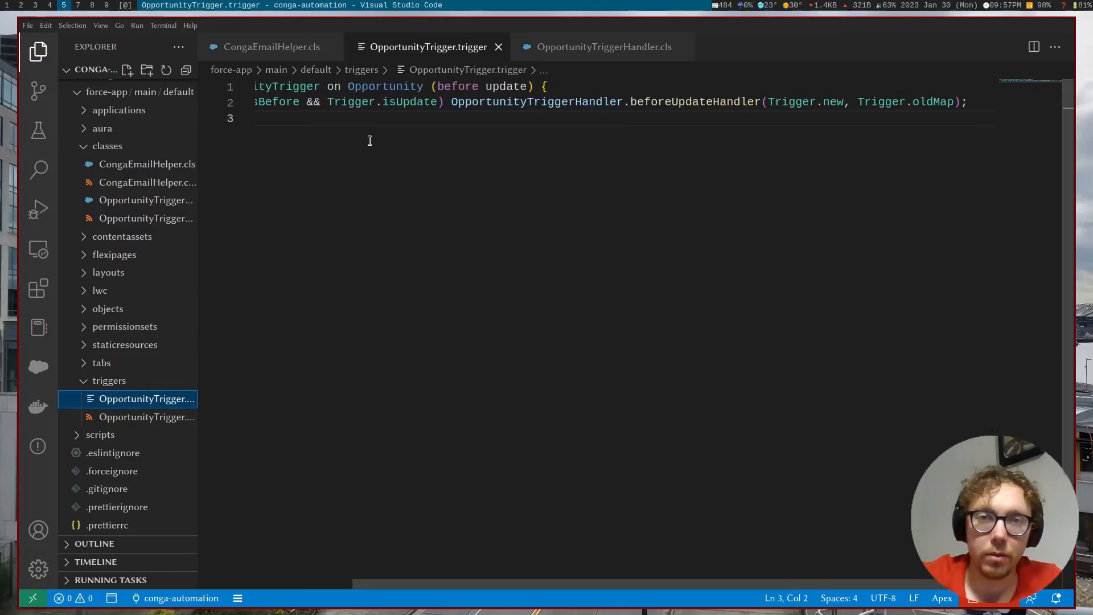
{"action": "scroll", "scroll_direction": "left", "scroll_amount": 3}
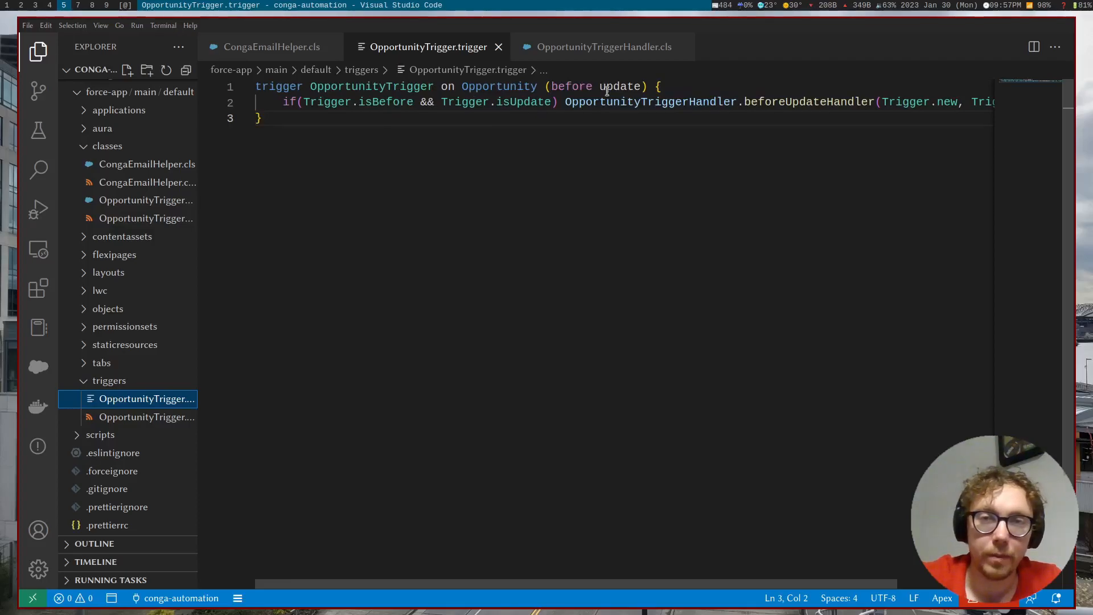
{"action": "left_click", "coordinate": [605, 47]}
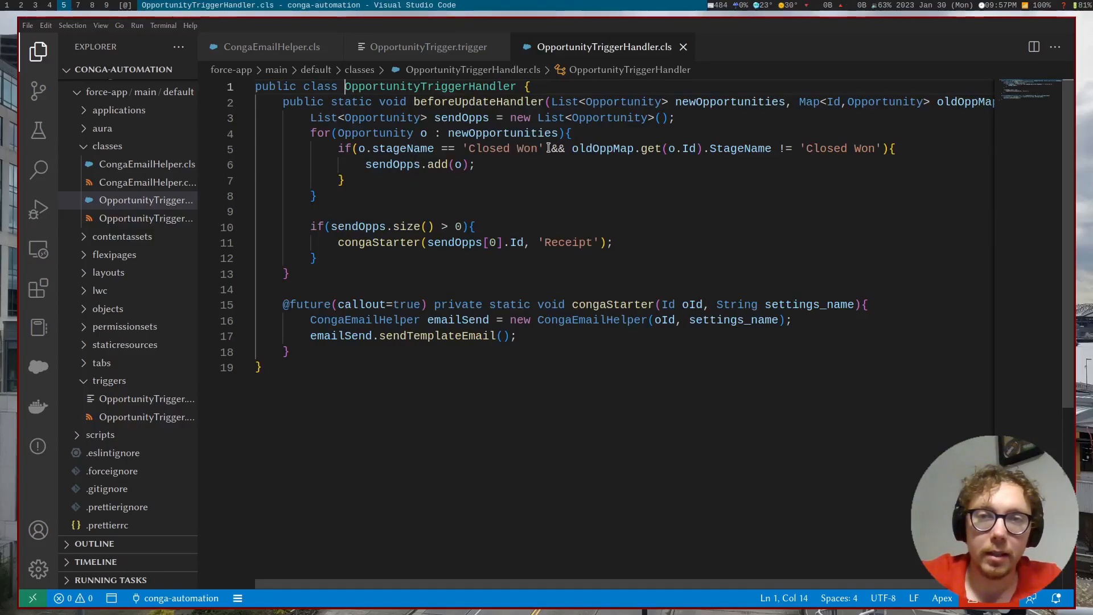
{"action": "mouse_move", "coordinate": [506, 132]}
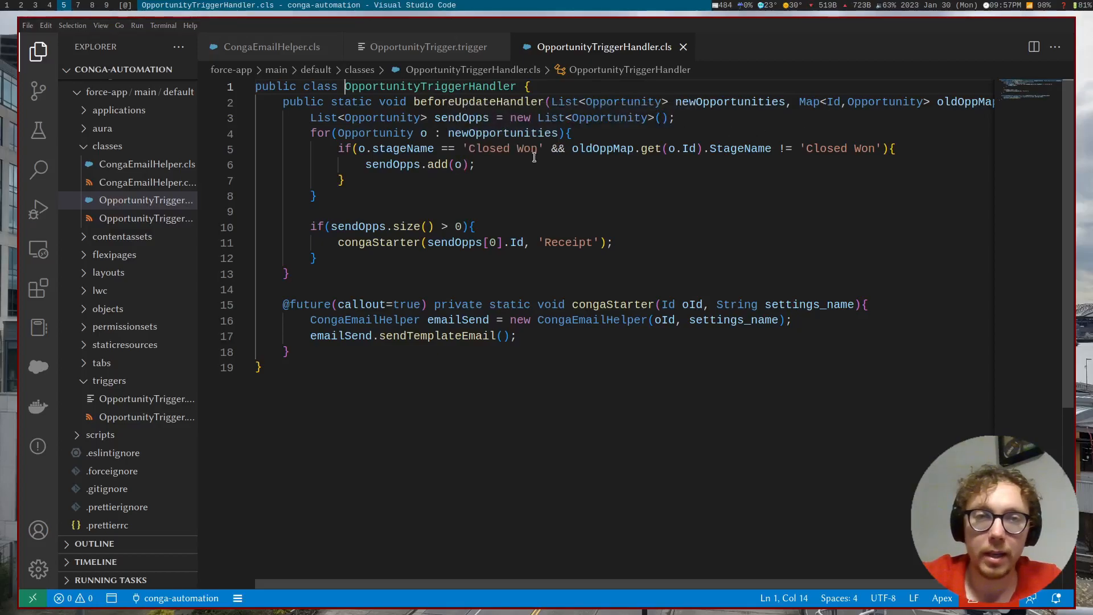
{"action": "mouse_move", "coordinate": [437, 164]}
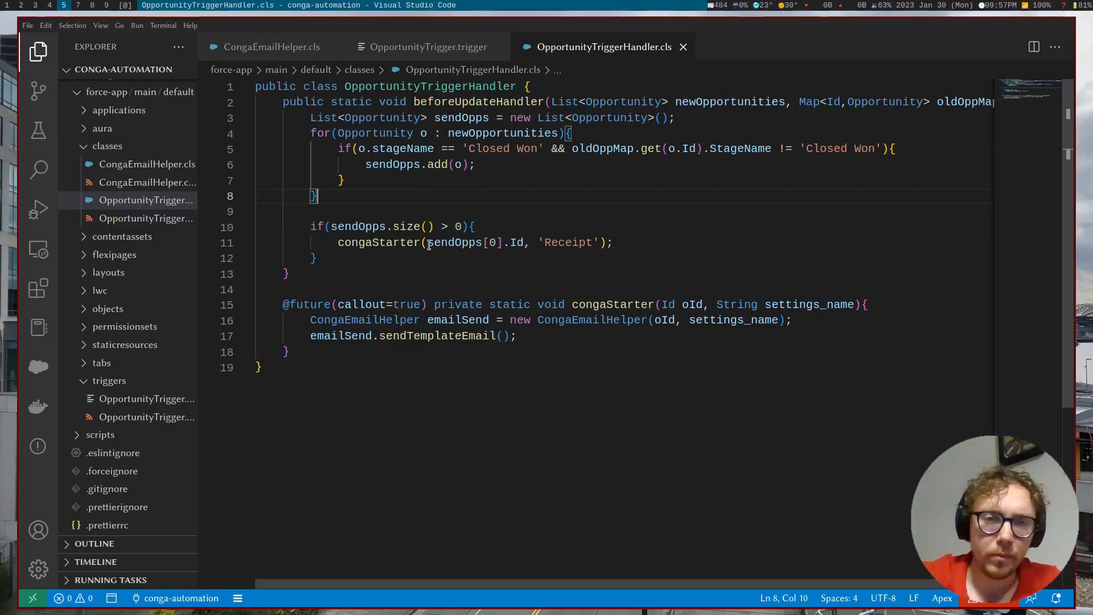
{"action": "mouse_move", "coordinate": [453, 296]}
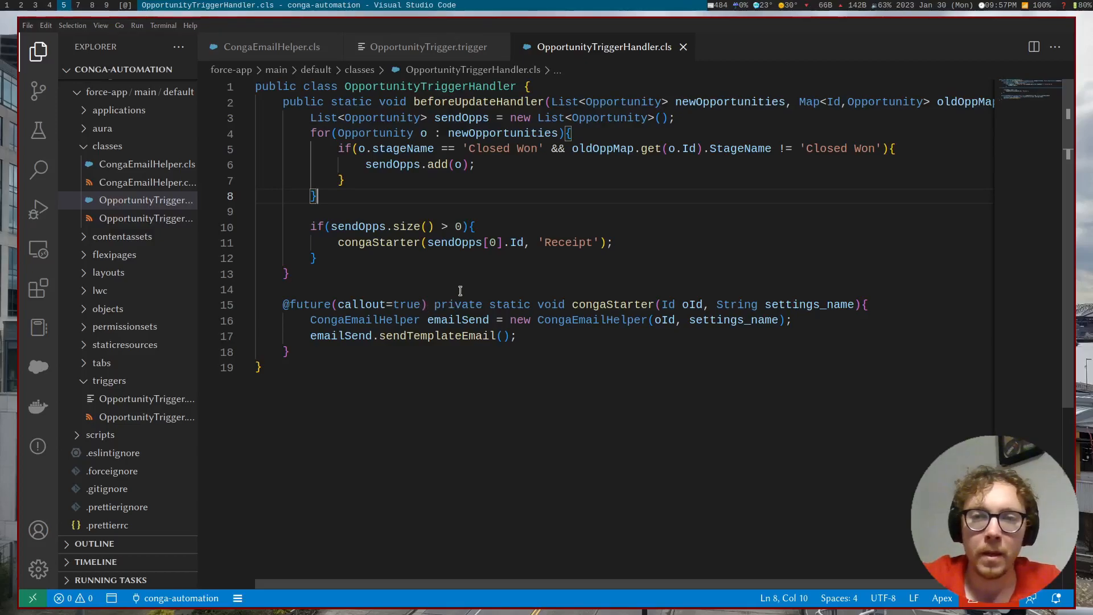
{"action": "mouse_move", "coordinate": [424, 232]}
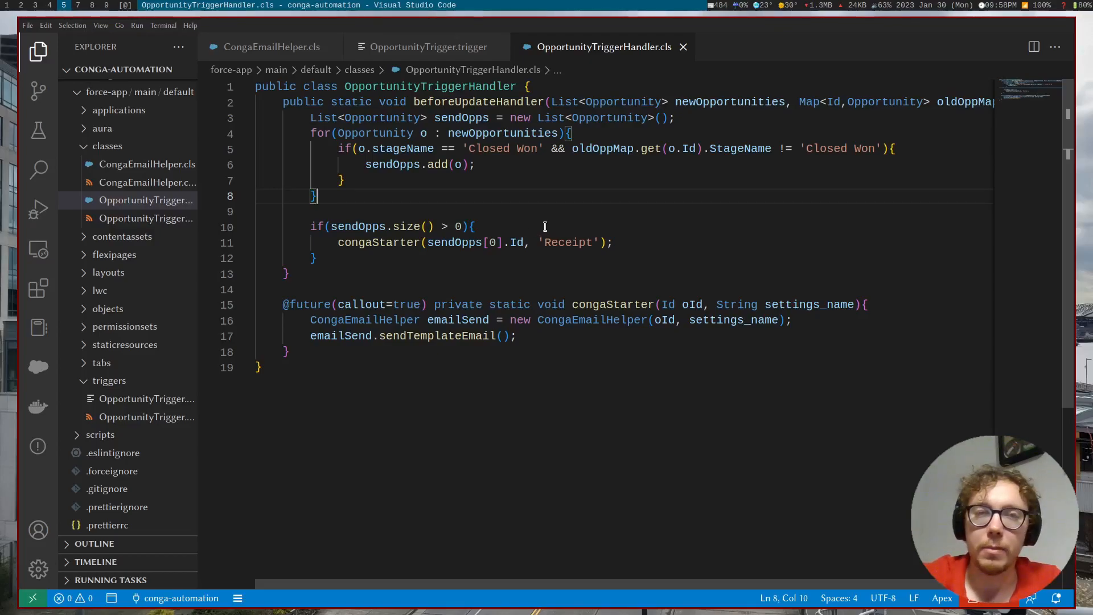
{"action": "mouse_move", "coordinate": [548, 219]}
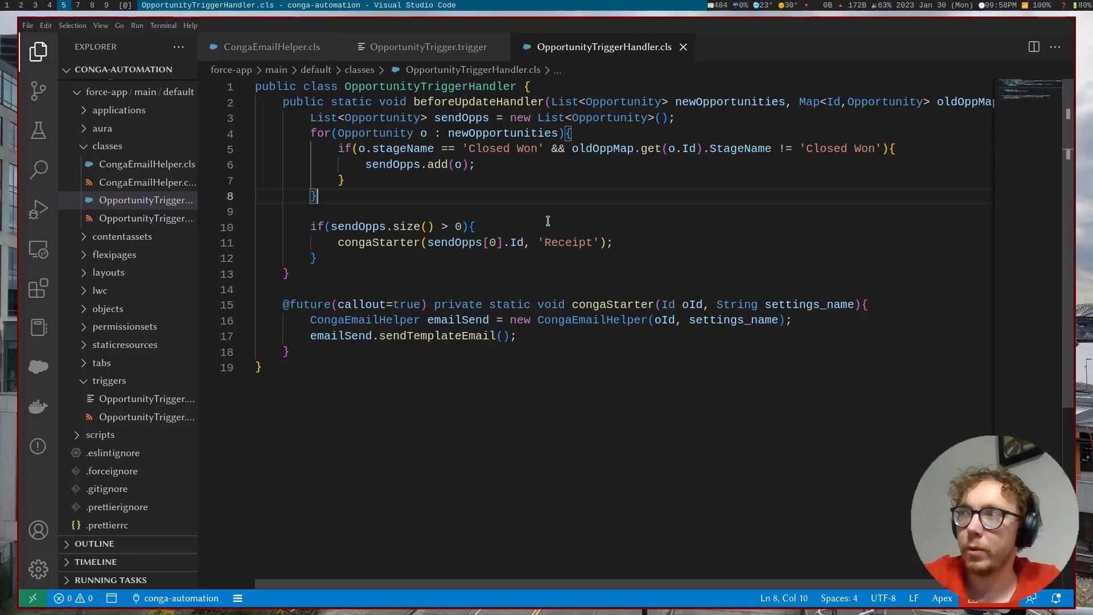
{"action": "mouse_move", "coordinate": [501, 212]}
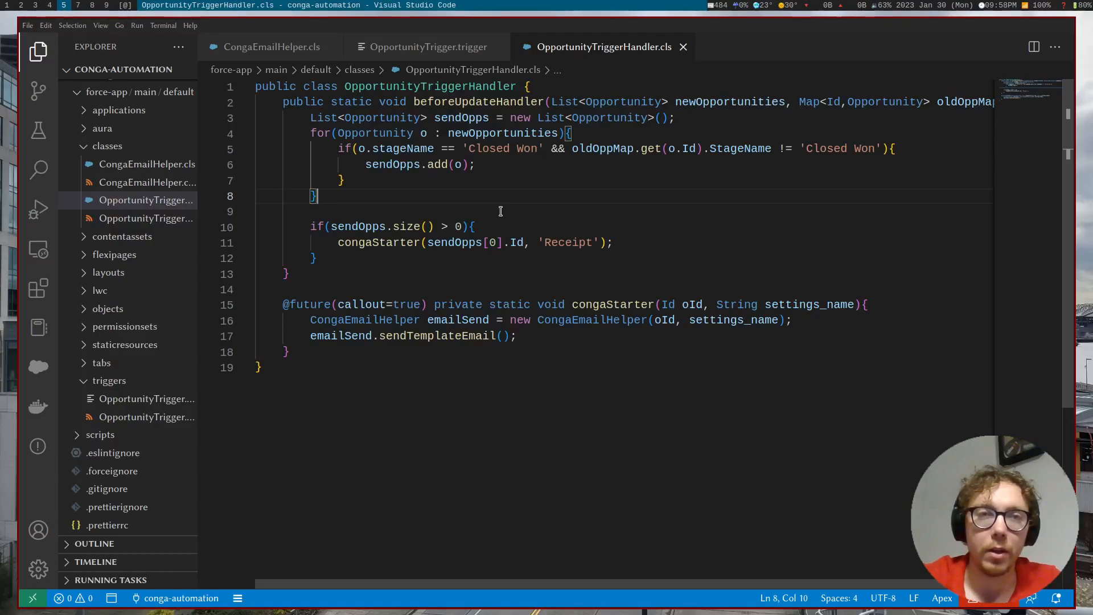
{"action": "mouse_move", "coordinate": [465, 192]}
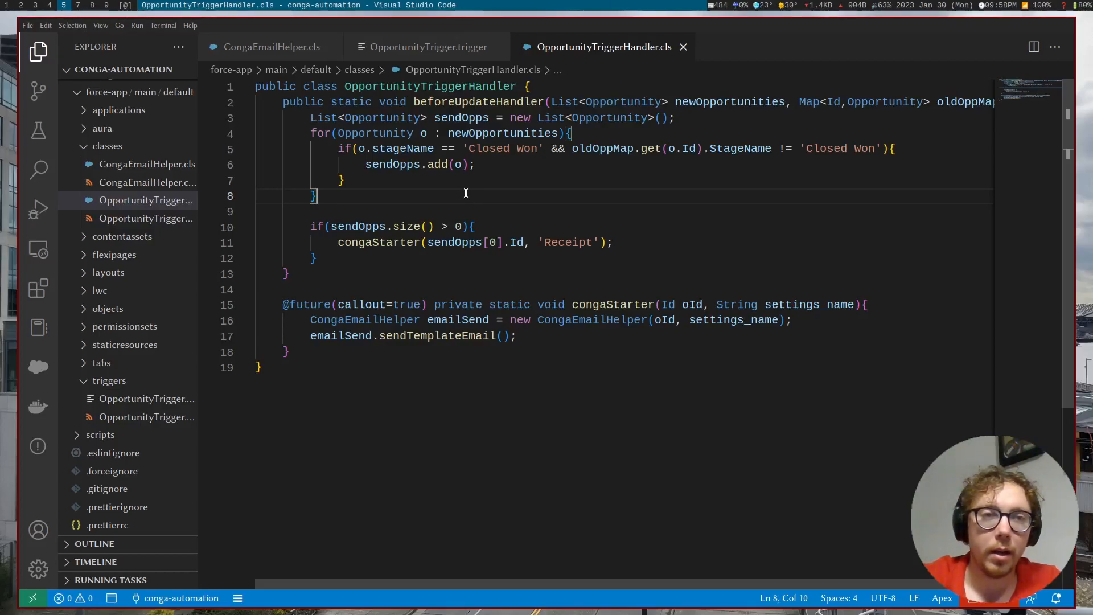